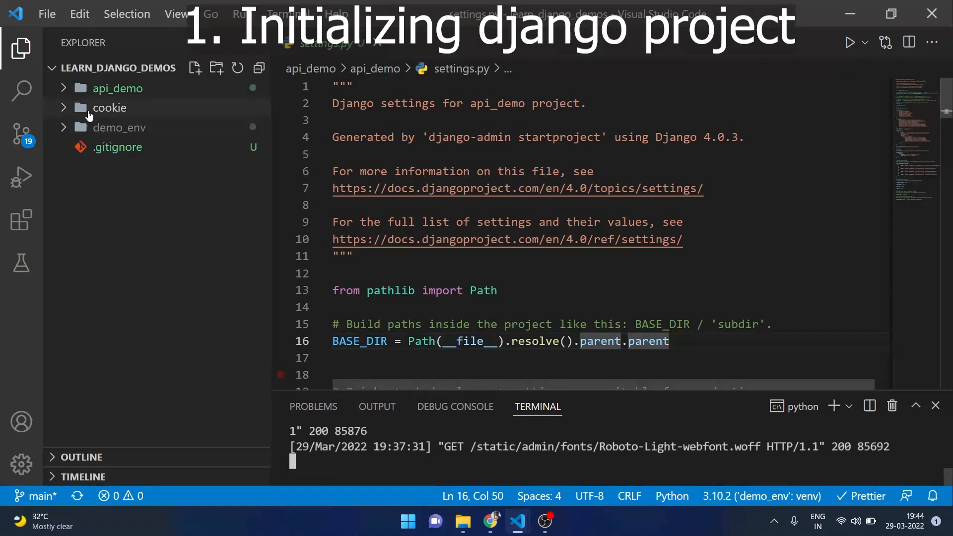
# Step: Reveal api_app under api_demo, then view Django's welcome page at 127.0.0.1:8000 in Chrome
pyautogui.click(116, 87)
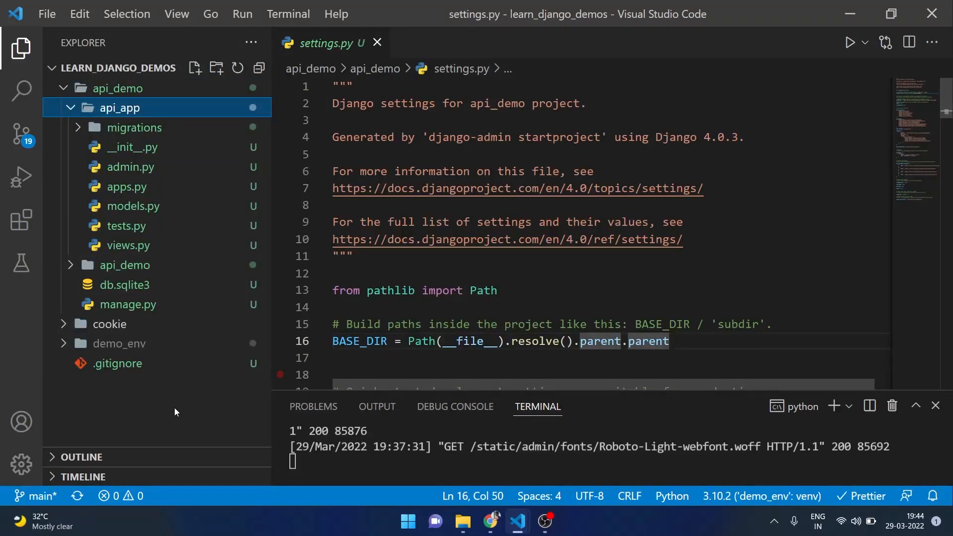
pyautogui.click(491, 521)
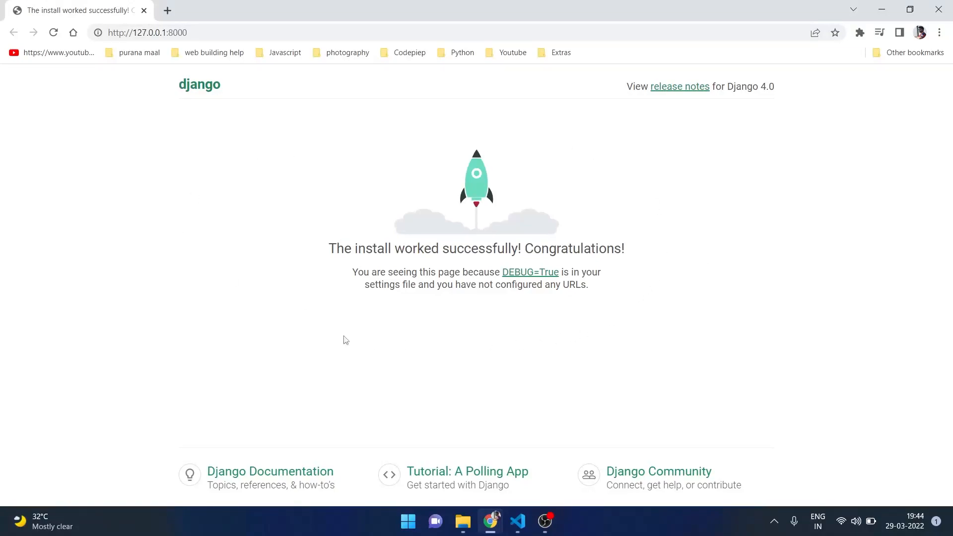
pyautogui.moveTo(300, 242)
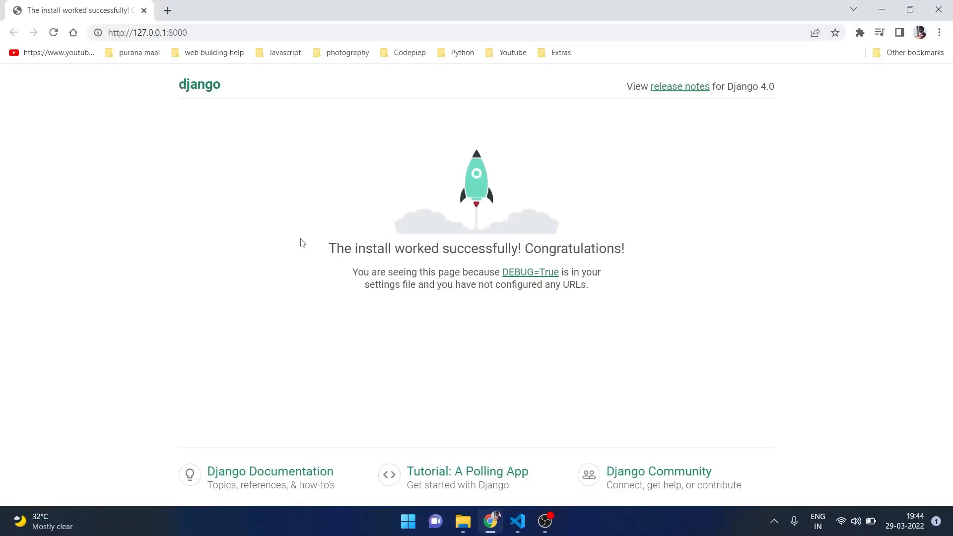
pyautogui.moveTo(468, 338)
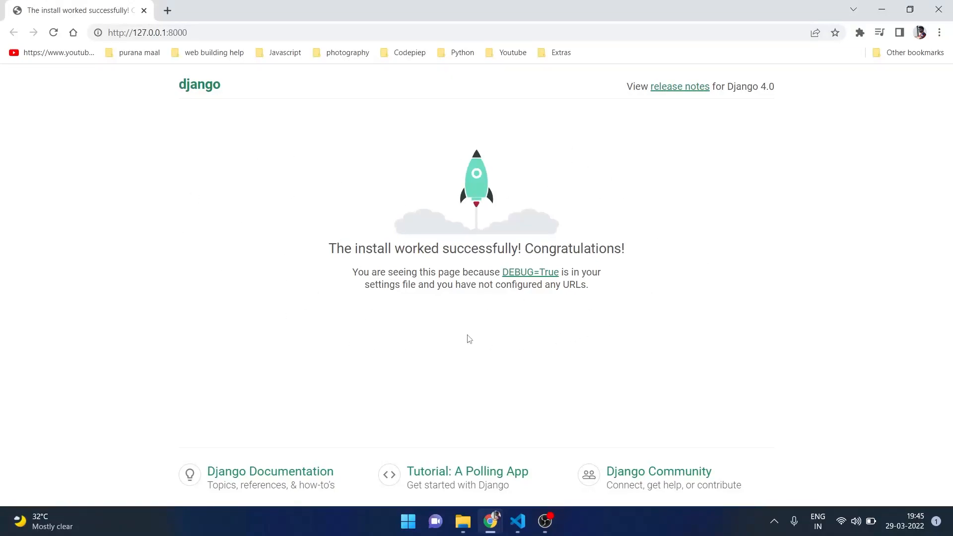
# Step: Register 'api_app' in INSTALLED_APPS and pip install djangorestframework in the terminal
pyautogui.click(518, 521)
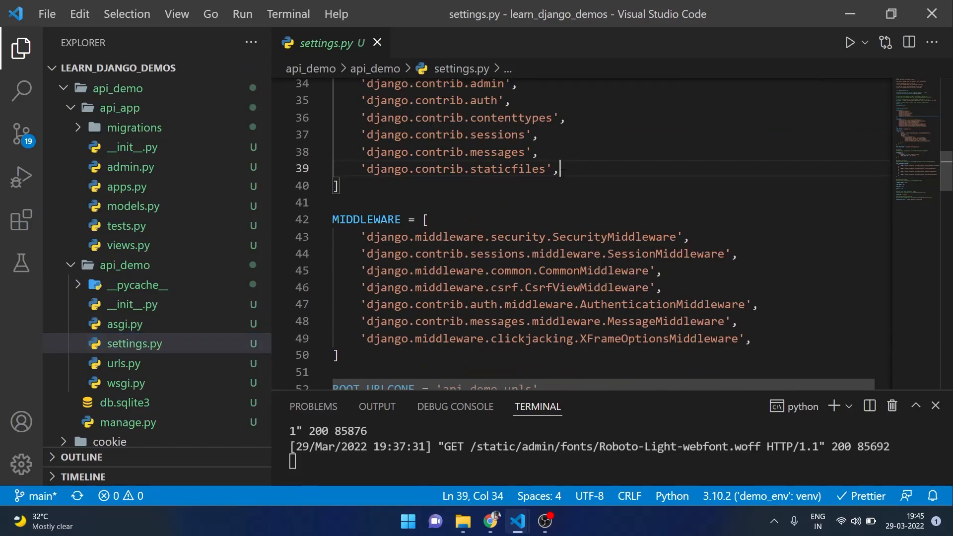
pyautogui.write("'api_app',")
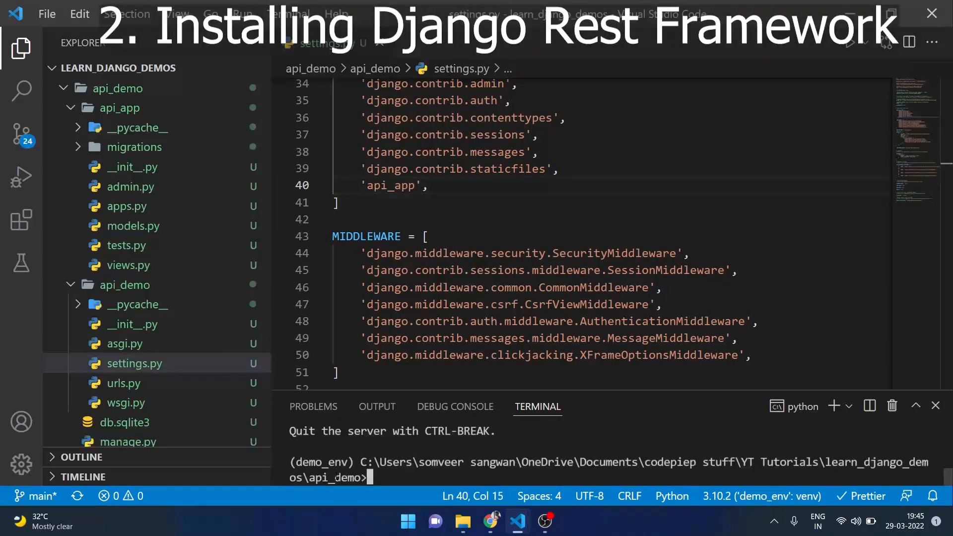
pyautogui.click(803, 406)
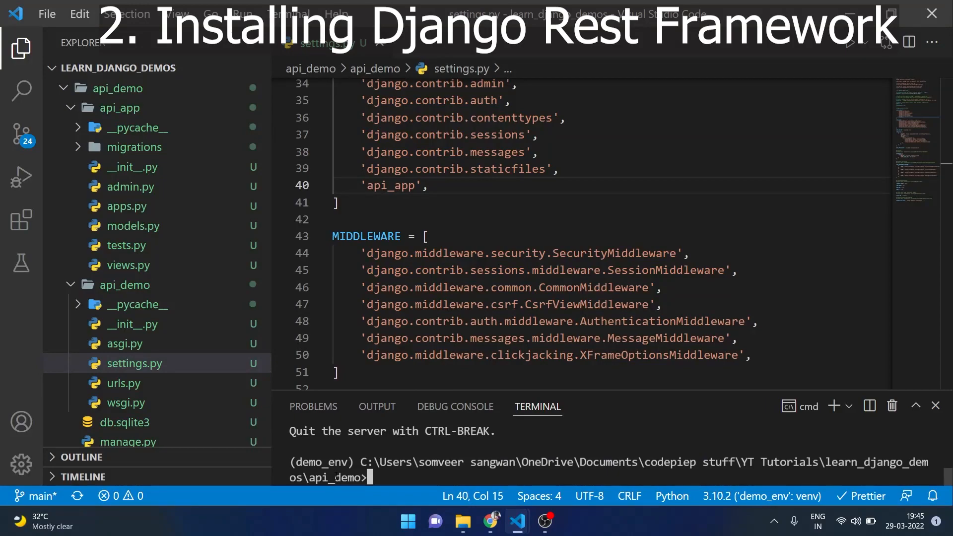
pyautogui.write('pip instal')
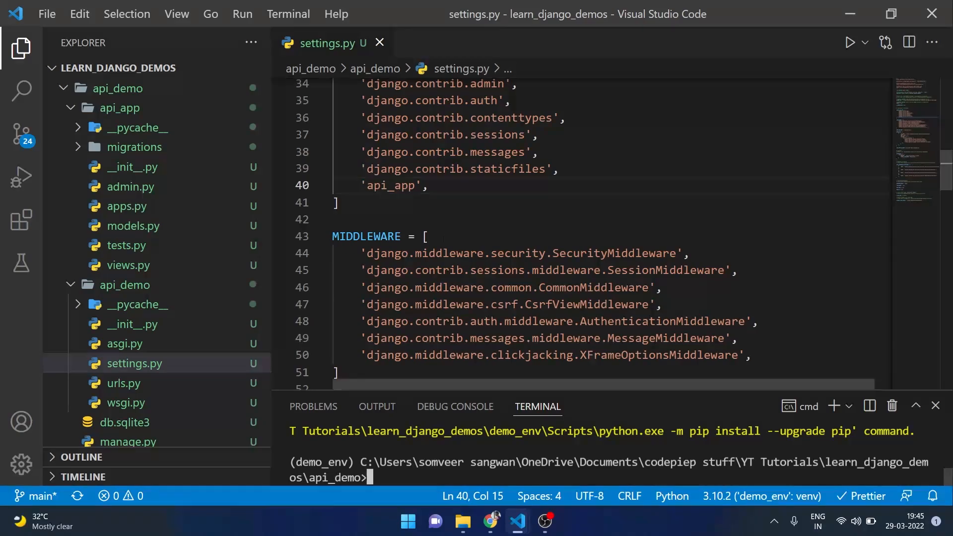
# Step: Add 'rest_framework' to INSTALLED_APPS after the api_app entry
pyautogui.click(429, 185)
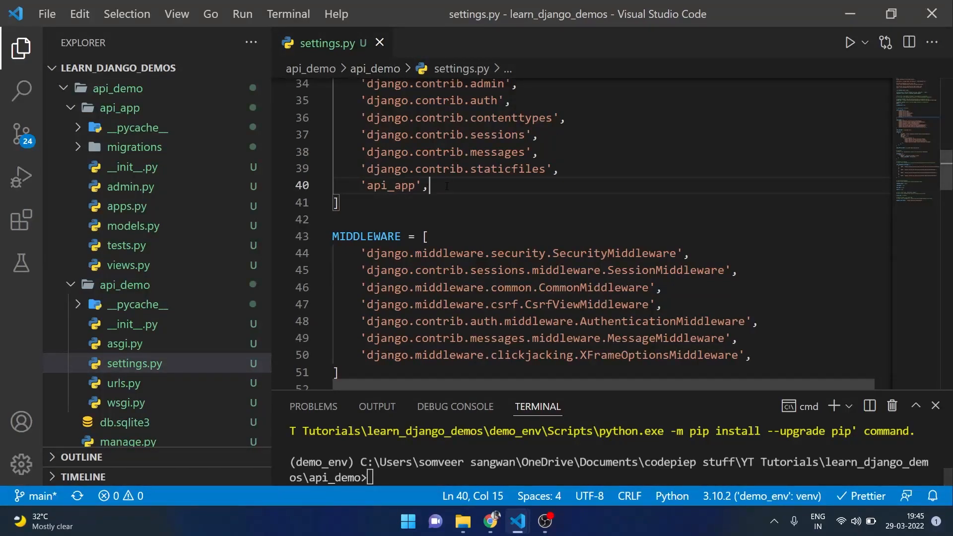
pyautogui.write("'rest'")
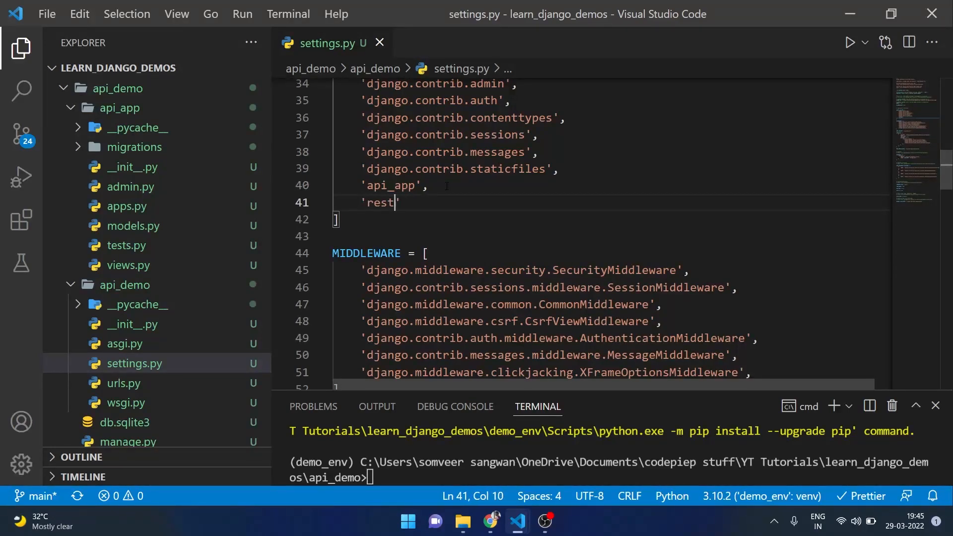
pyautogui.write('_framework')
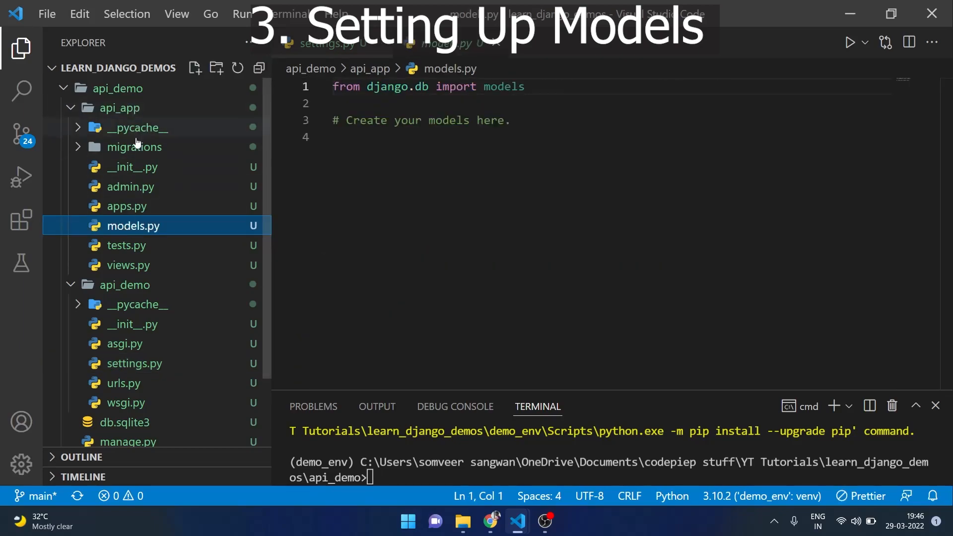
# Step: Write Student and Subject models in models.py with CharFields, a PositiveIntegerField and __str__ returning name
pyautogui.click(394, 155)
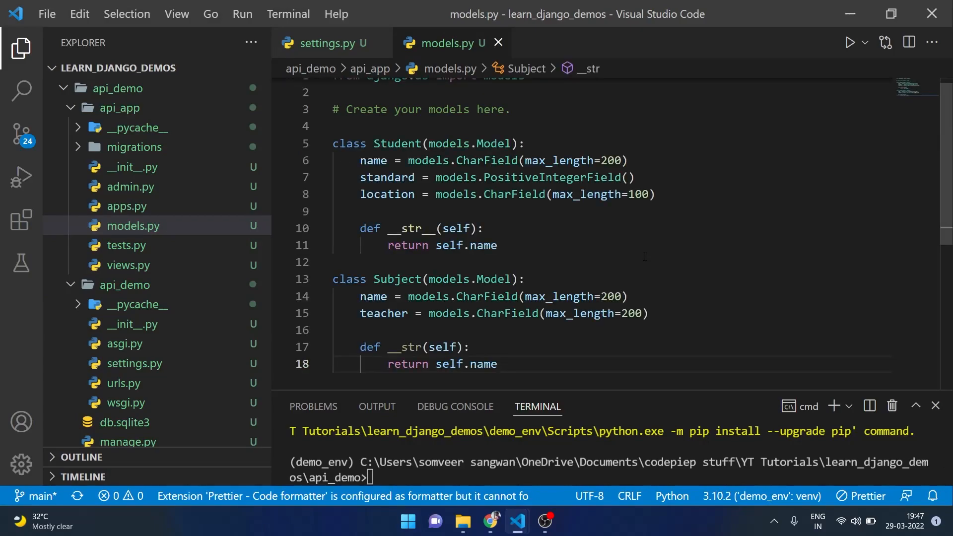
pyautogui.moveTo(396, 143)
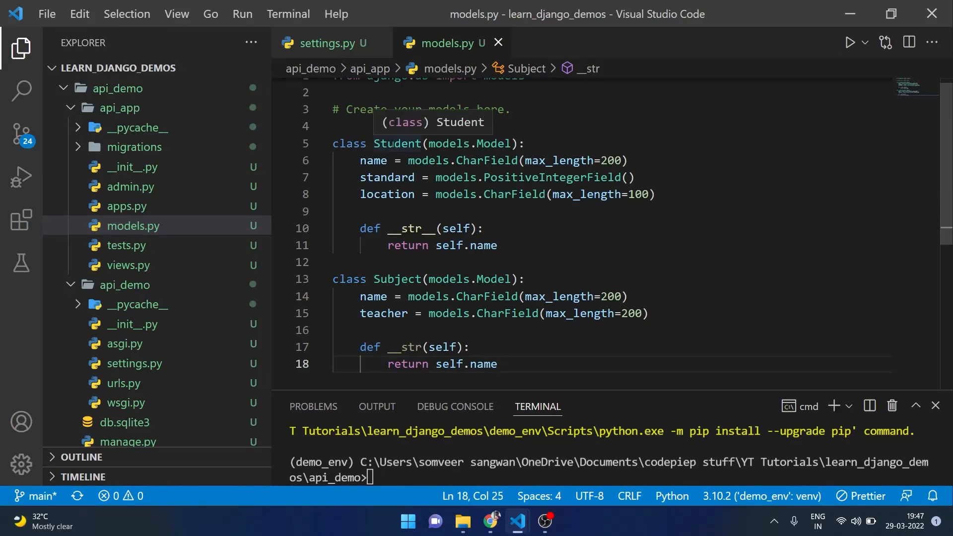
pyautogui.doubleClick(398, 143)
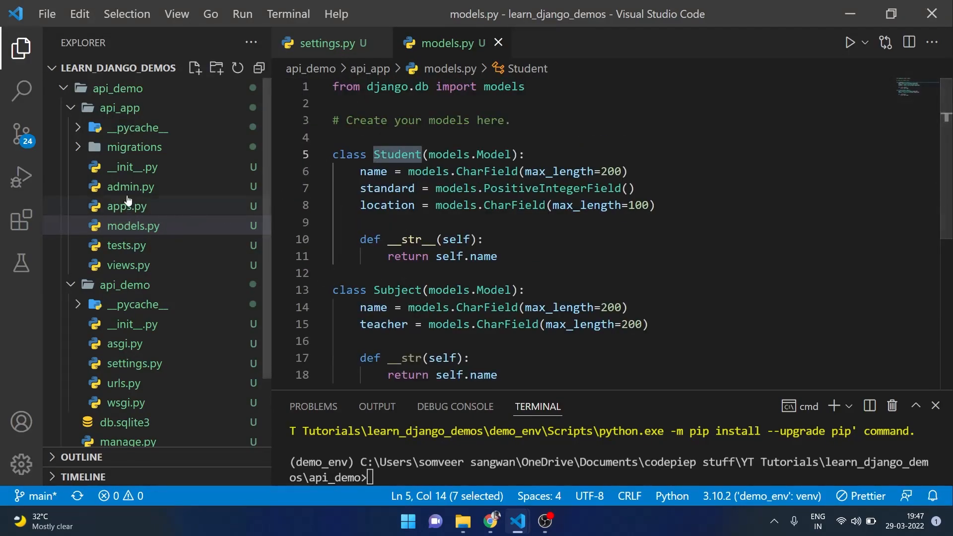
# Step: In admin.py import the models and admin.site.register Student and Subject
pyautogui.click(129, 186)
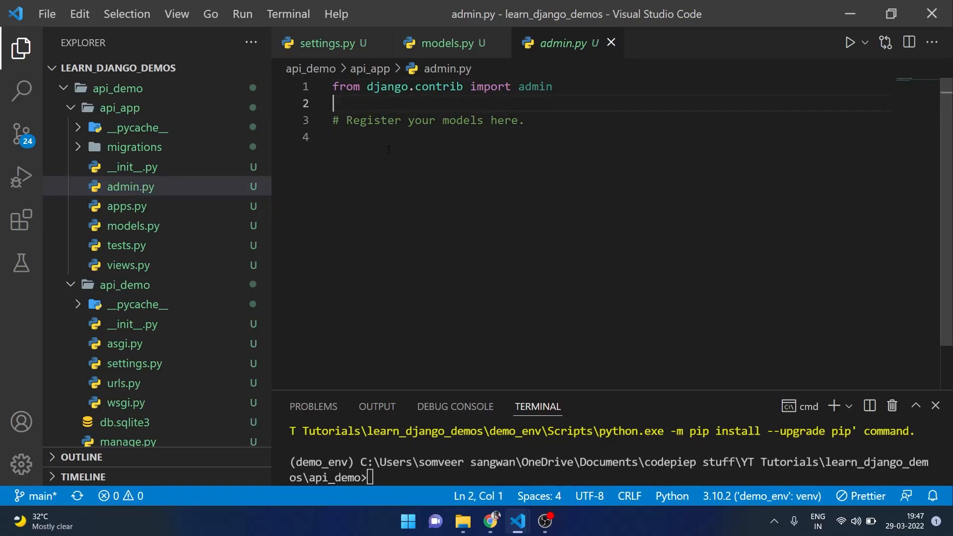
pyautogui.write('from .models import *')
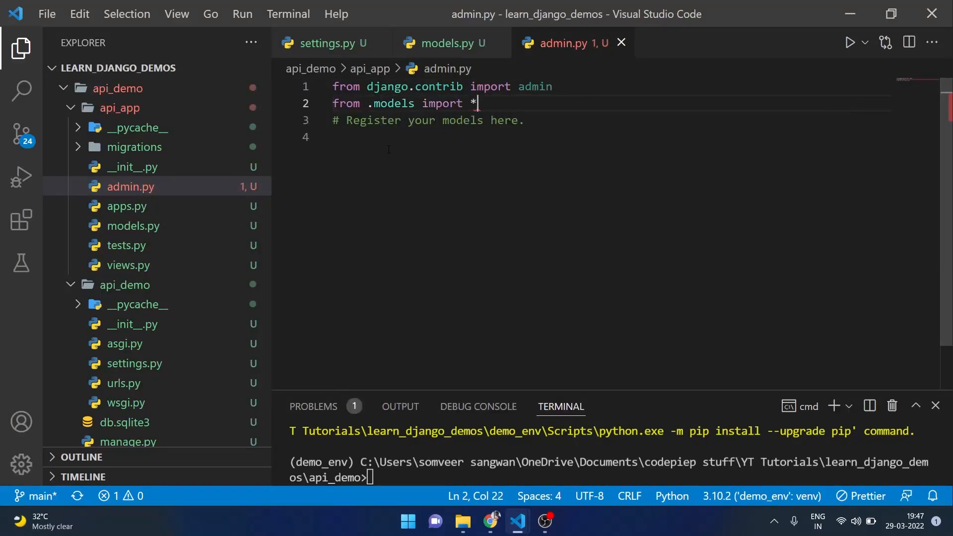
pyautogui.write('admin.site.')
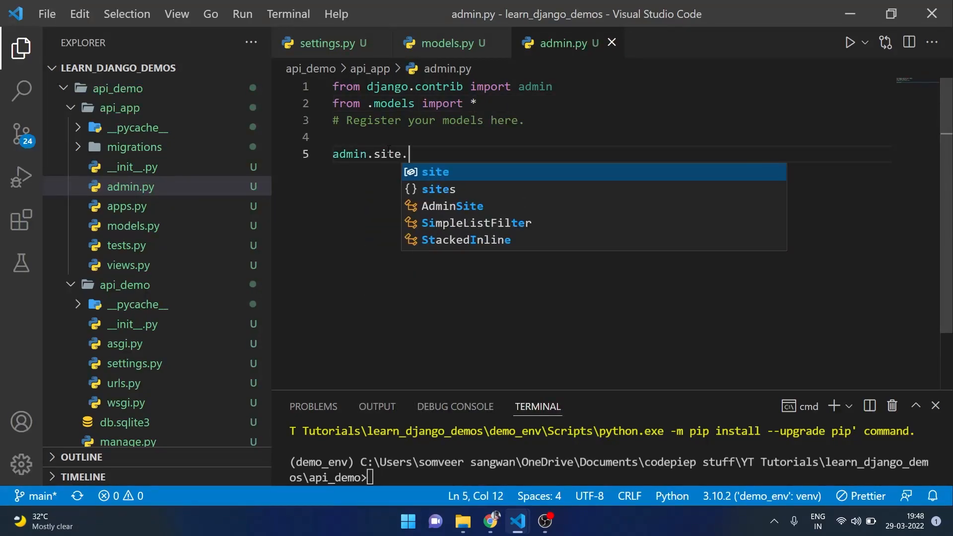
pyautogui.write('register(Student')
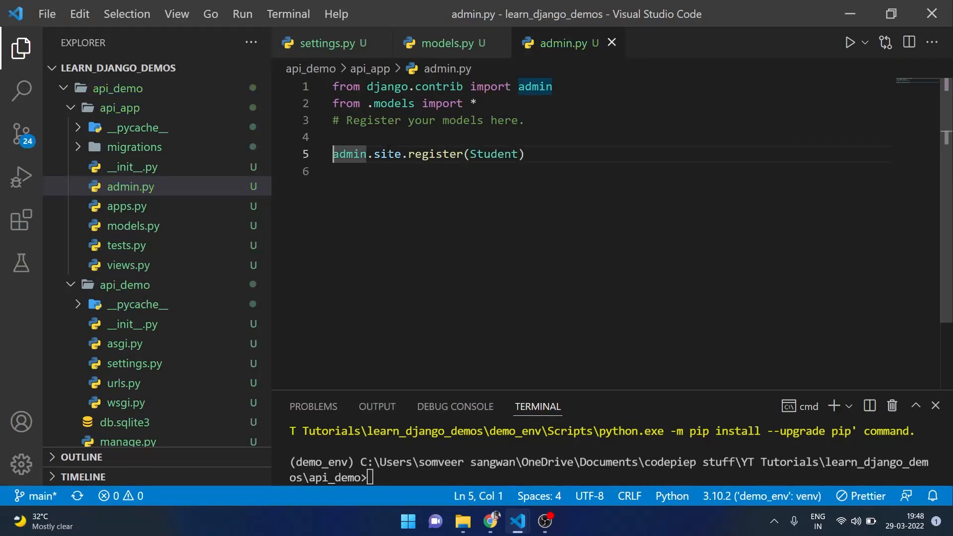
pyautogui.write('admin.site.register(Subject')
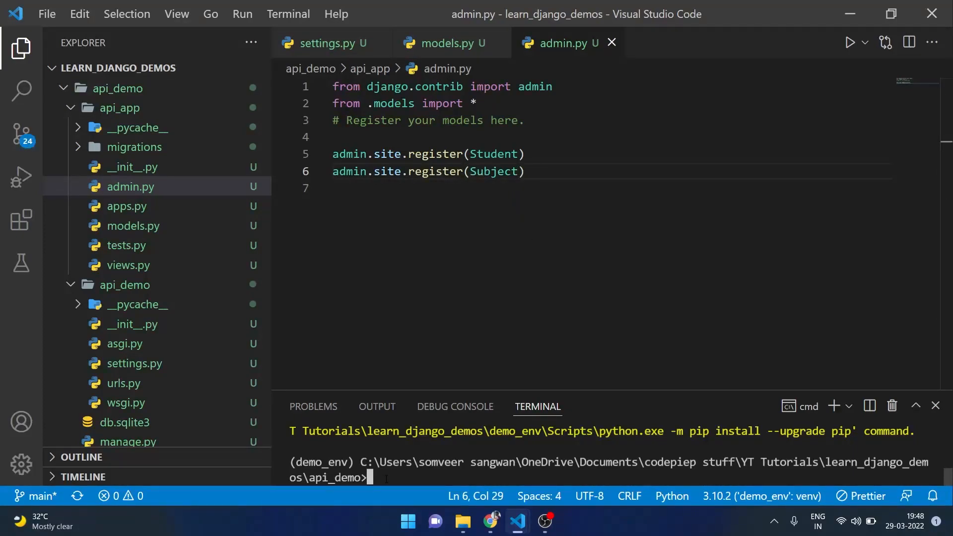
# Step: Run python manage.py makemigrations and migrate in the terminal
pyautogui.write('python manage')
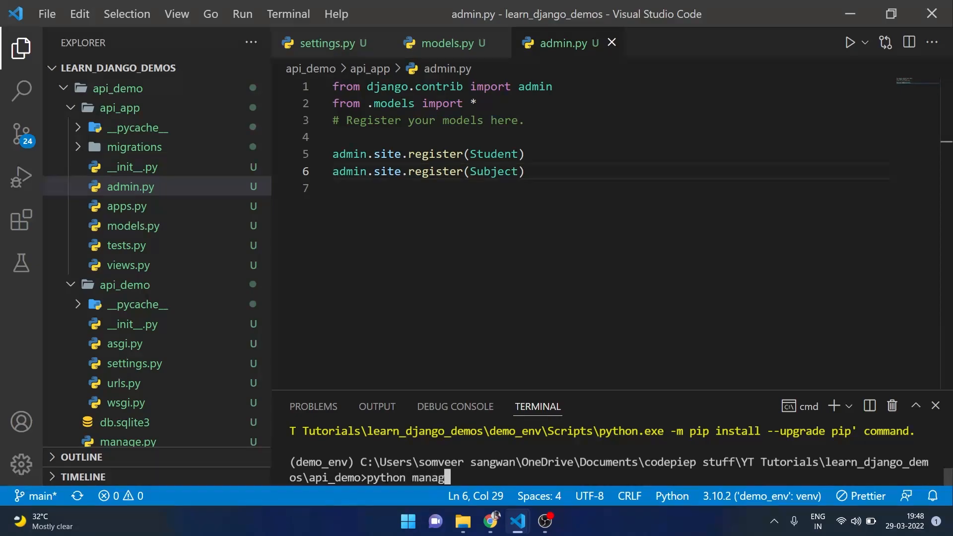
pyautogui.write('e.py makemig')
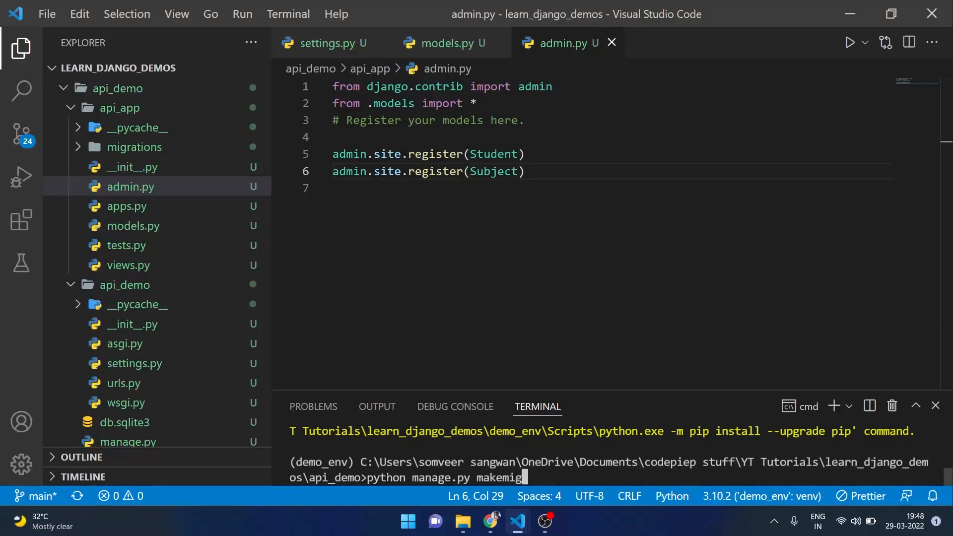
pyautogui.click(444, 43)
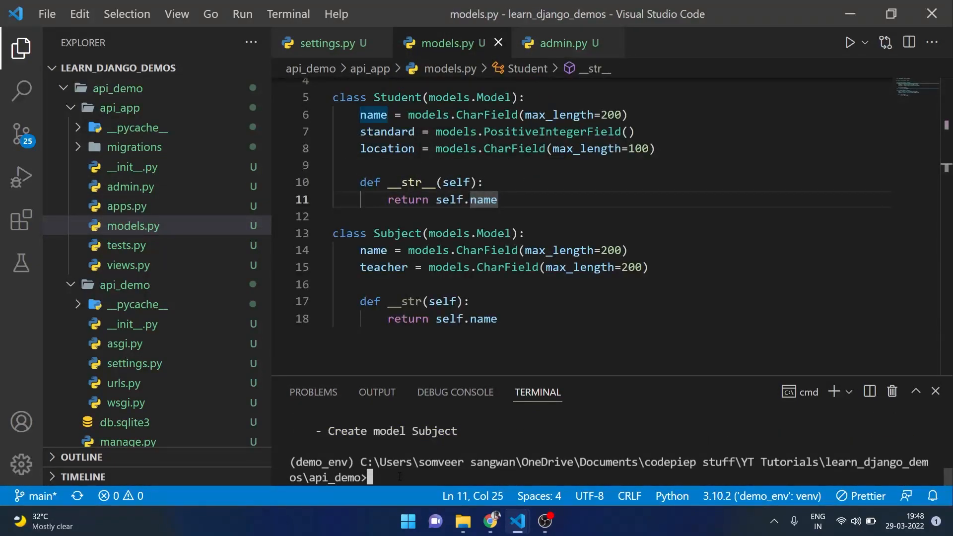
pyautogui.write('python manage.py makemigrations')
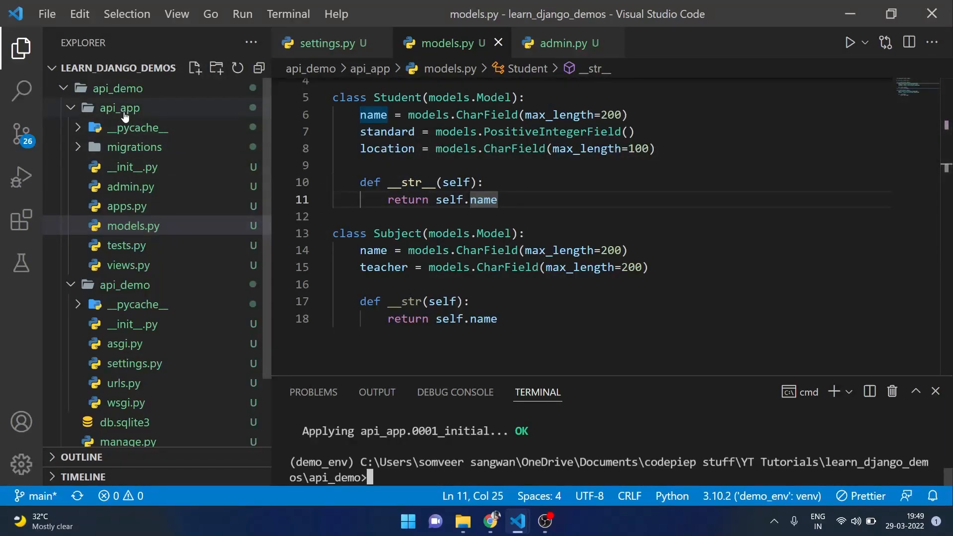
# Step: Create serializers.py in api_app importing rest_framework serializers and all models
pyautogui.rightClick(119, 107)
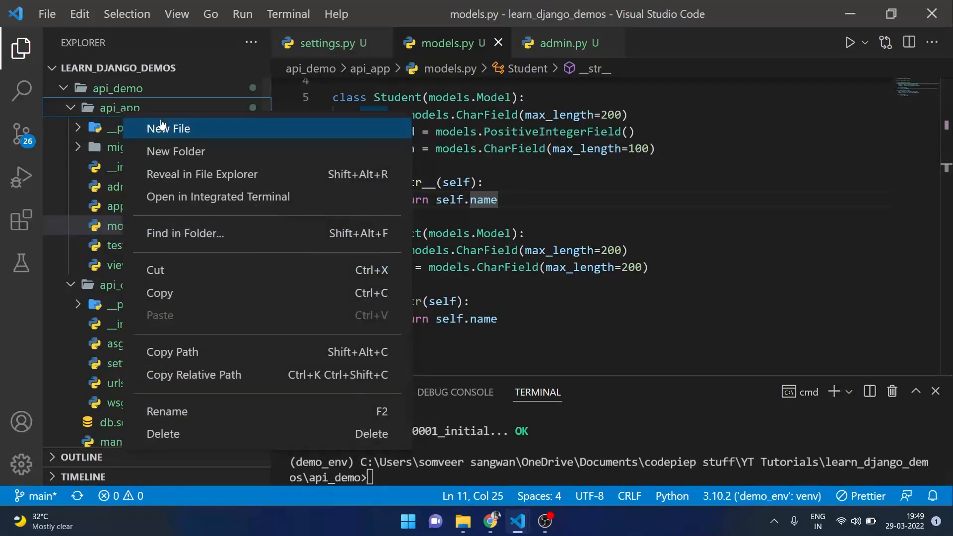
pyautogui.click(167, 128)
pyautogui.write('serializers.py')
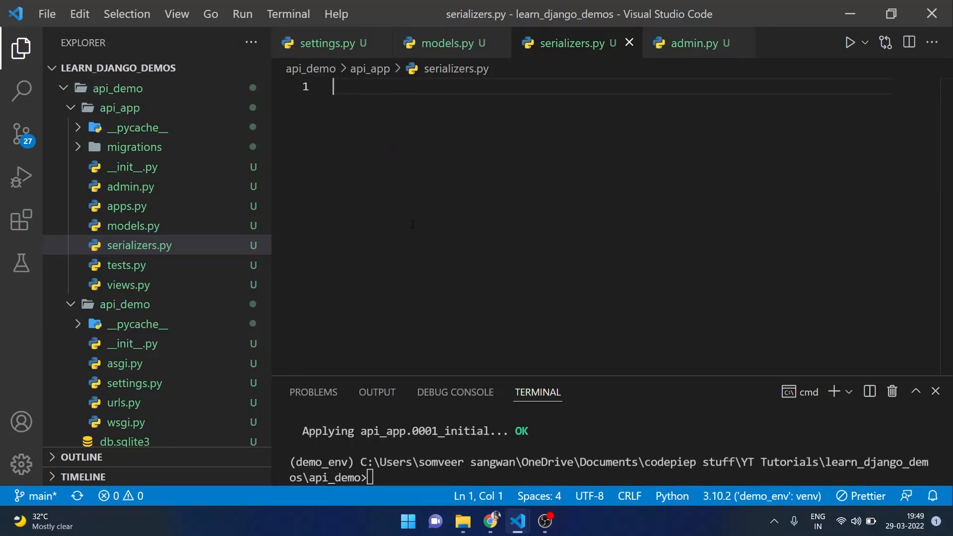
pyautogui.write('from rest')
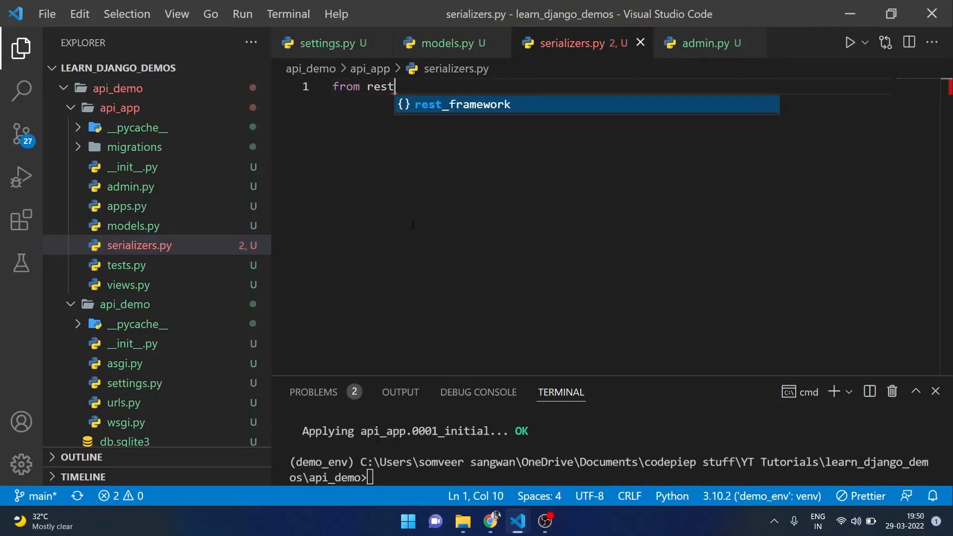
pyautogui.write('_framework import serializers')
pyautogui.write('from')
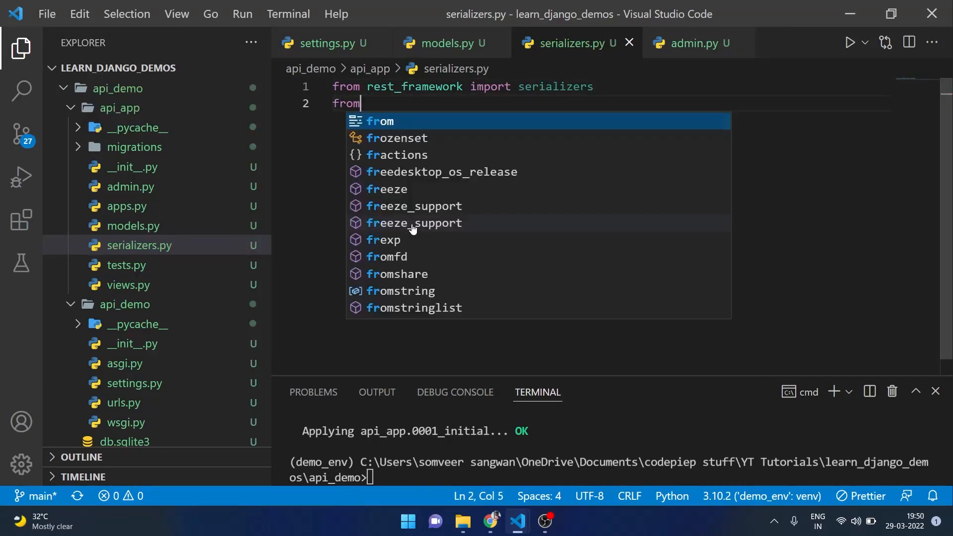
pyautogui.write('.models')
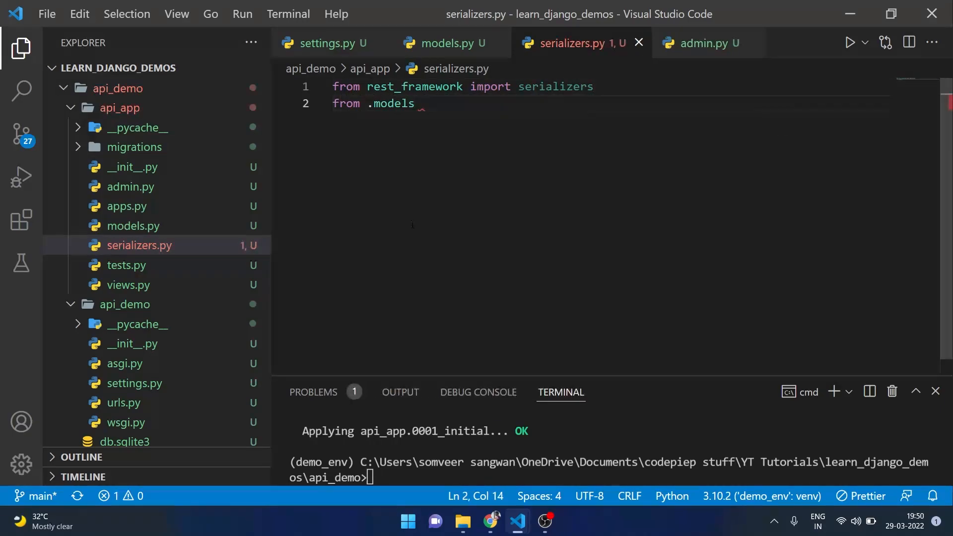
pyautogui.write('import *')
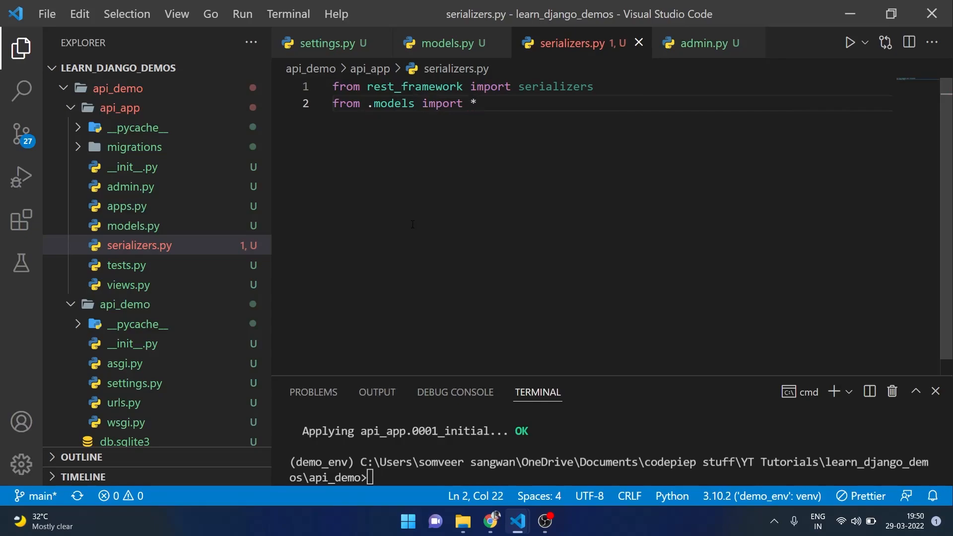
pyautogui.write('s')
pyautogui.write('cla')
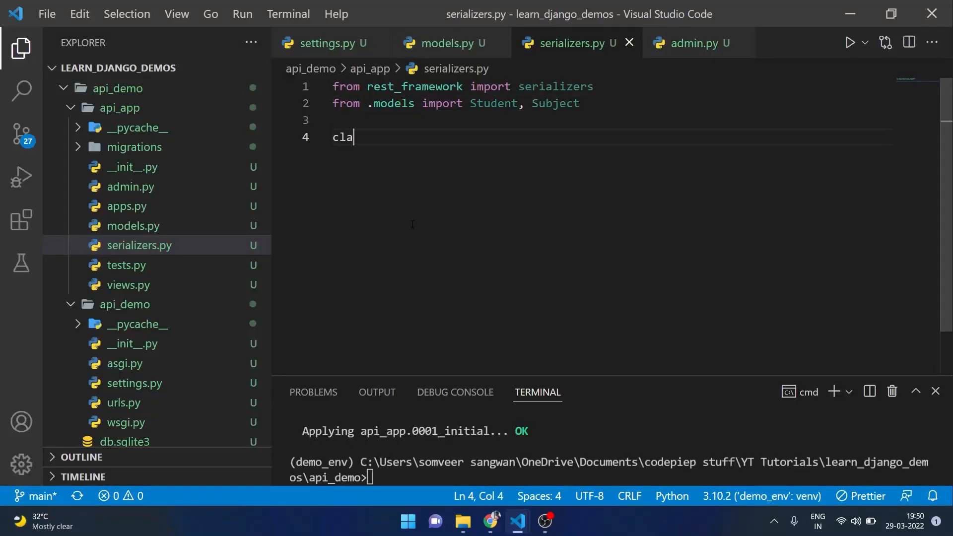
# Step: Define StudentSerializer as a ModelSerializer with Meta model Student and fields '__all__'
pyautogui.write('ss Studen')
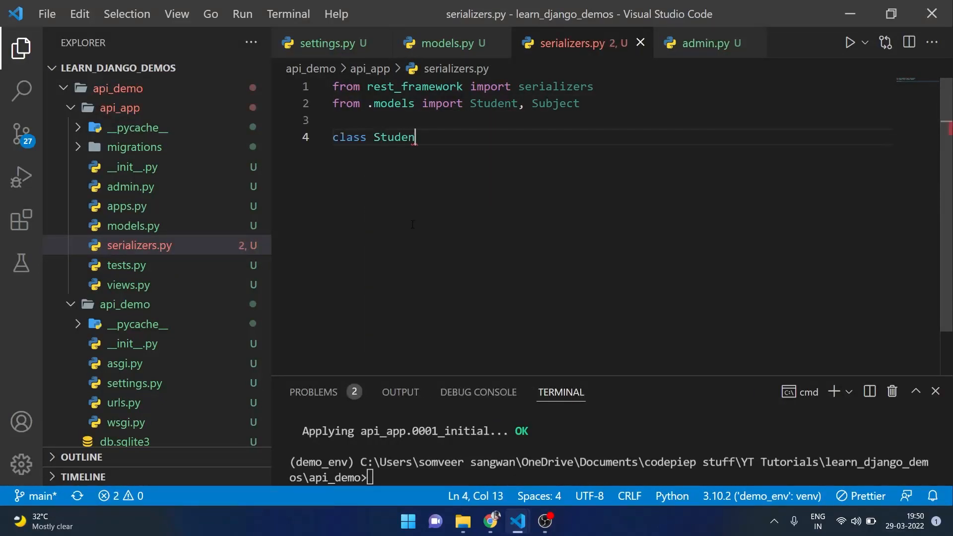
pyautogui.write('tSerializer(serializers.')
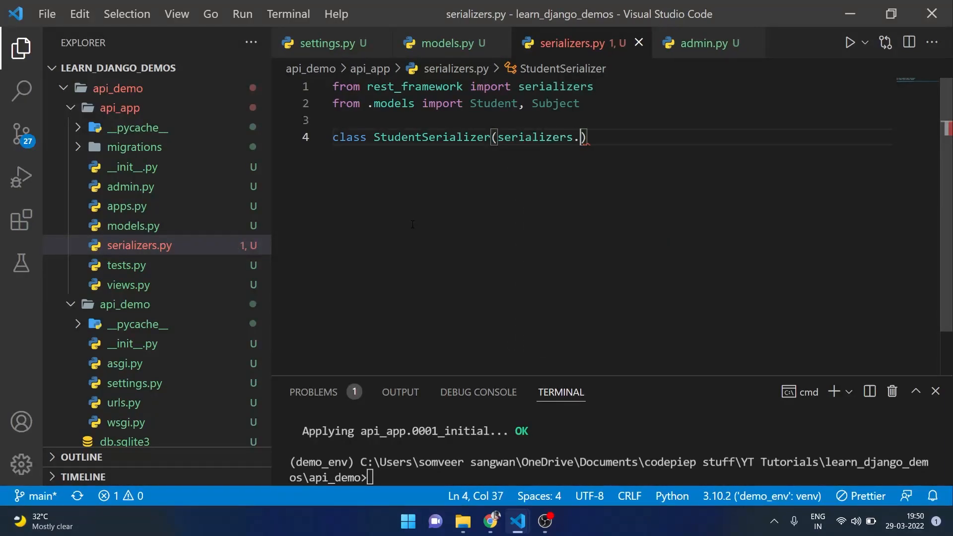
pyautogui.write('ModelSerializer):')
pyautogui.write('class')
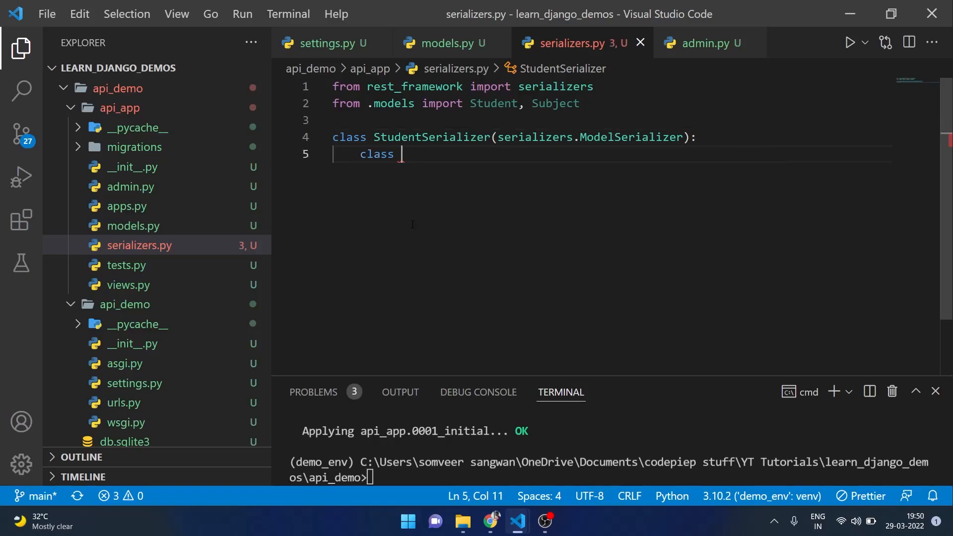
pyautogui.write('Meta:')
pyautogui.write('model')
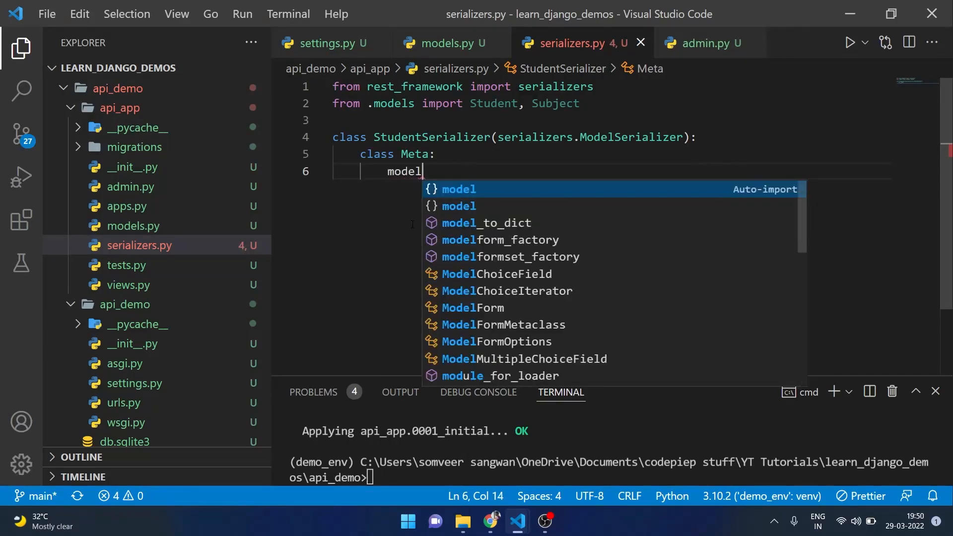
pyautogui.write('= Student')
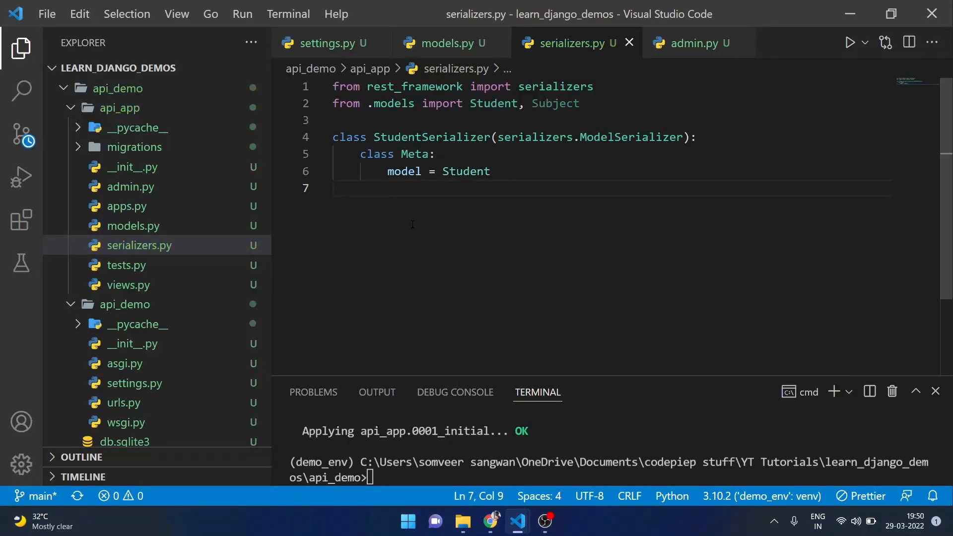
pyautogui.write('fields =')
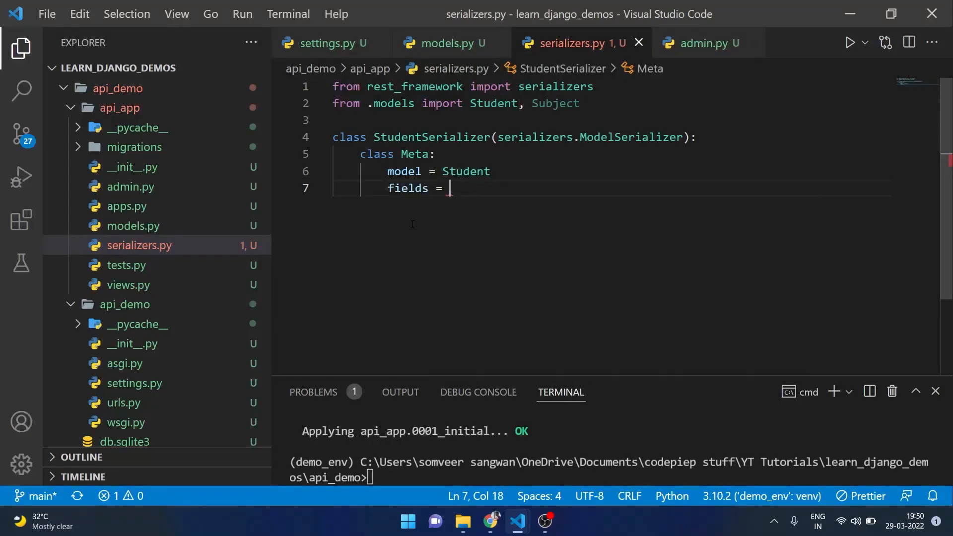
pyautogui.write("'")
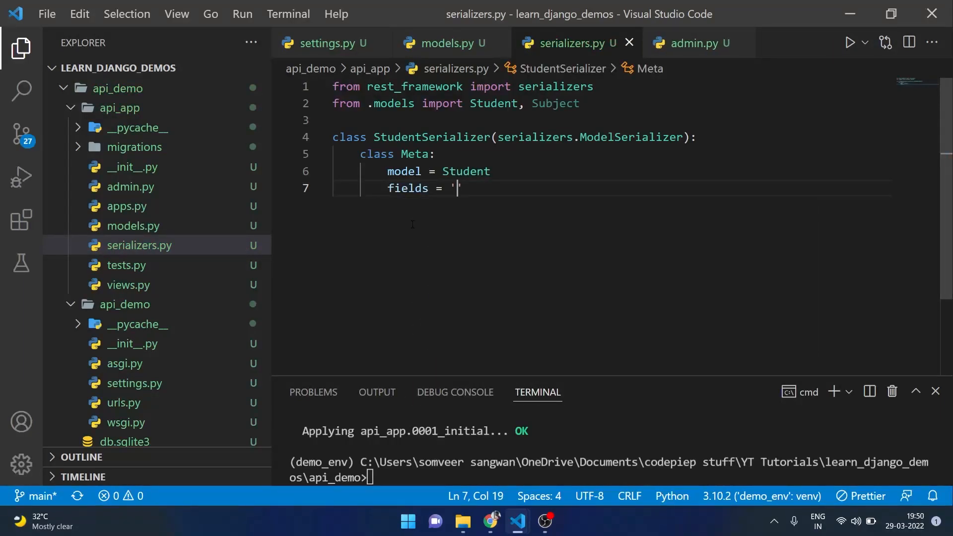
pyautogui.write("__all__'")
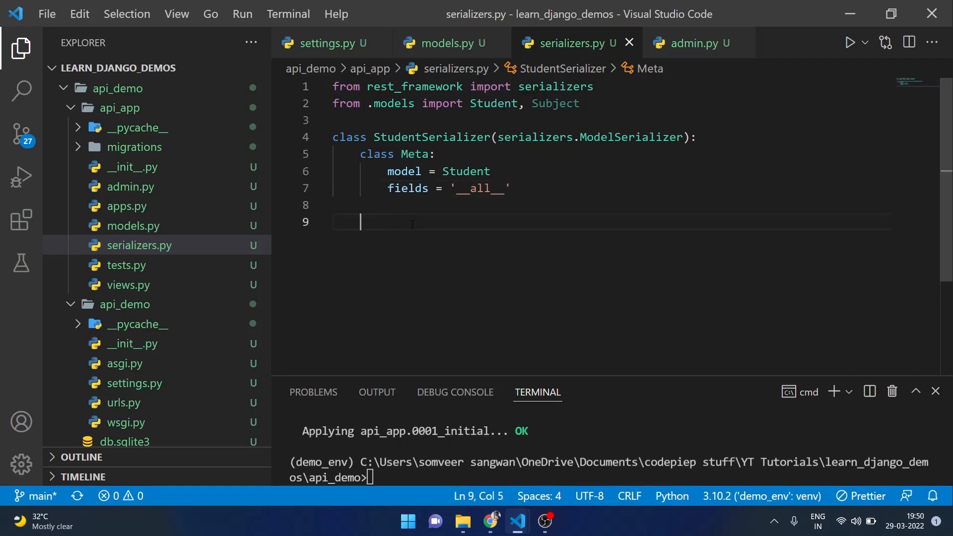
# Step: Define SubjectSerializer as a ModelSerializer with Meta model Subject and fields '__all__'
pyautogui.write('class')
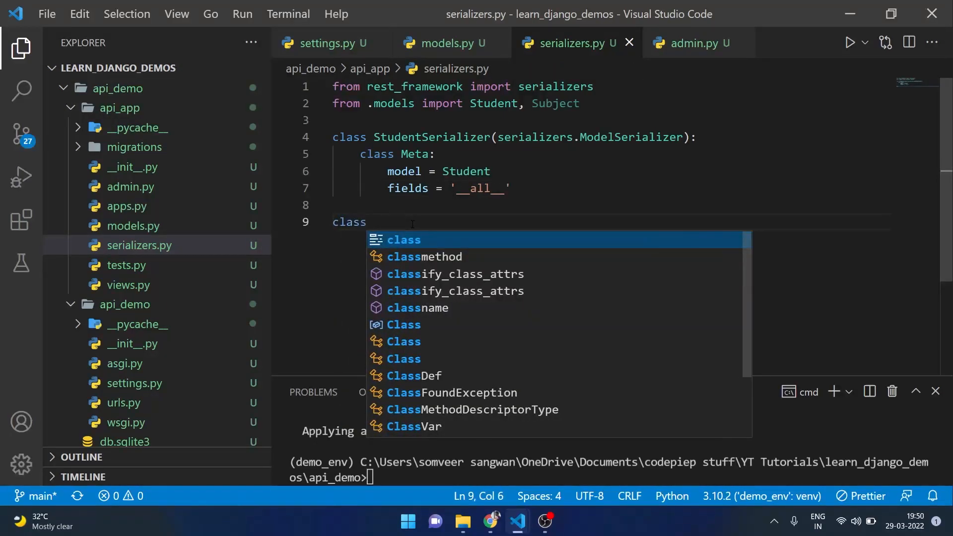
pyautogui.write('SubjectSerializer()')
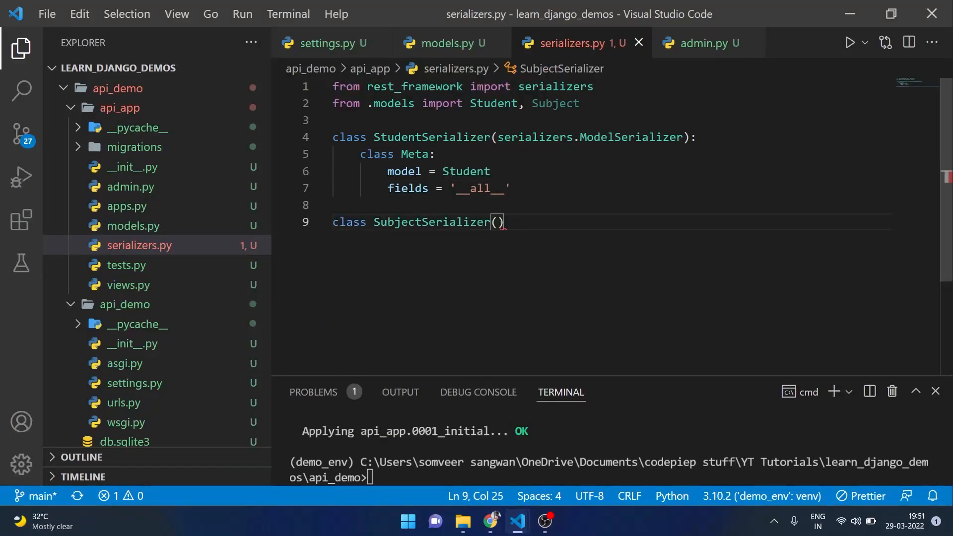
pyautogui.doubleClick(588, 137)
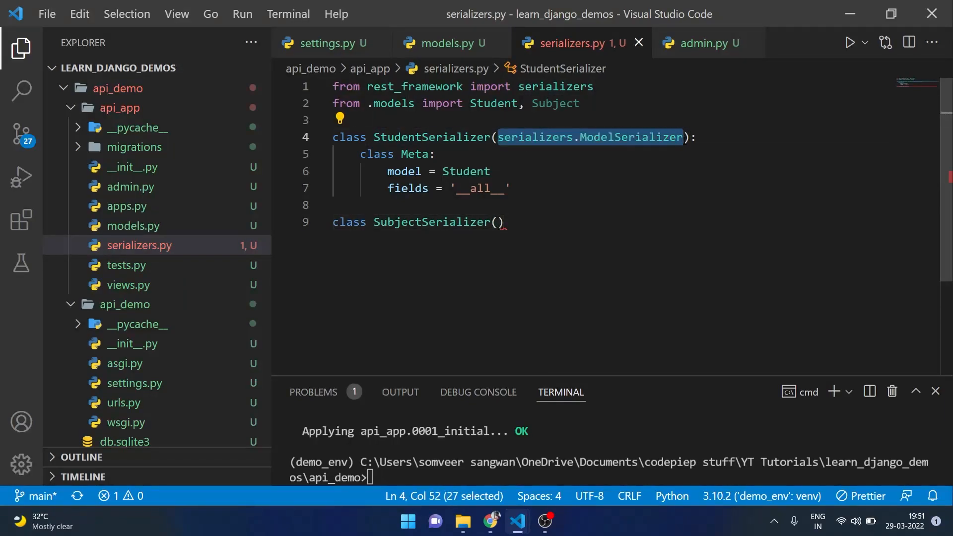
pyautogui.click(498, 222)
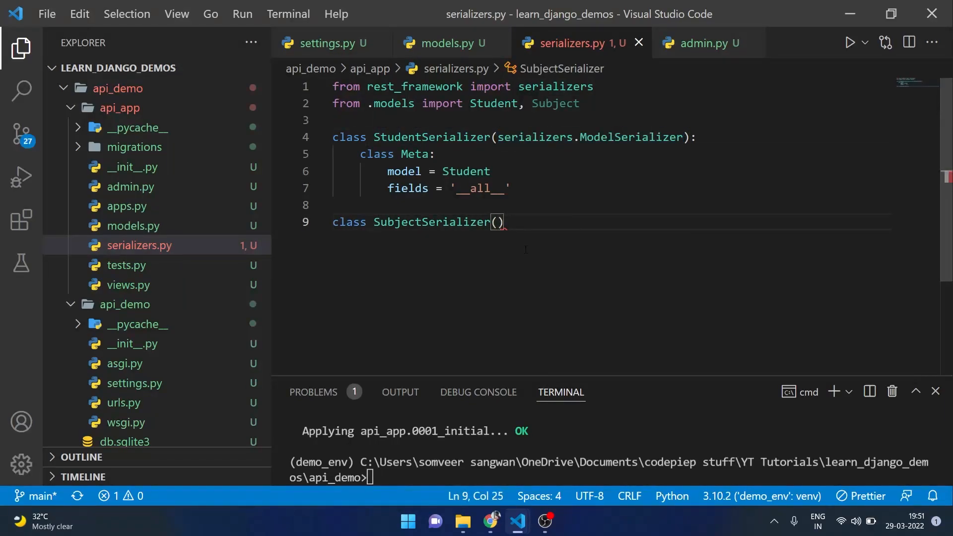
pyautogui.write('serializers.ModelSerializer):')
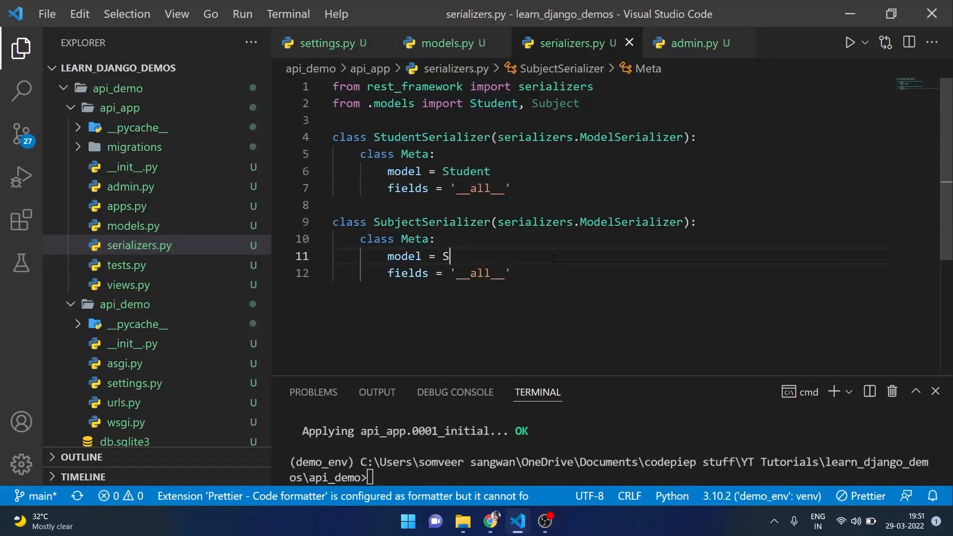
pyautogui.write('ubject')
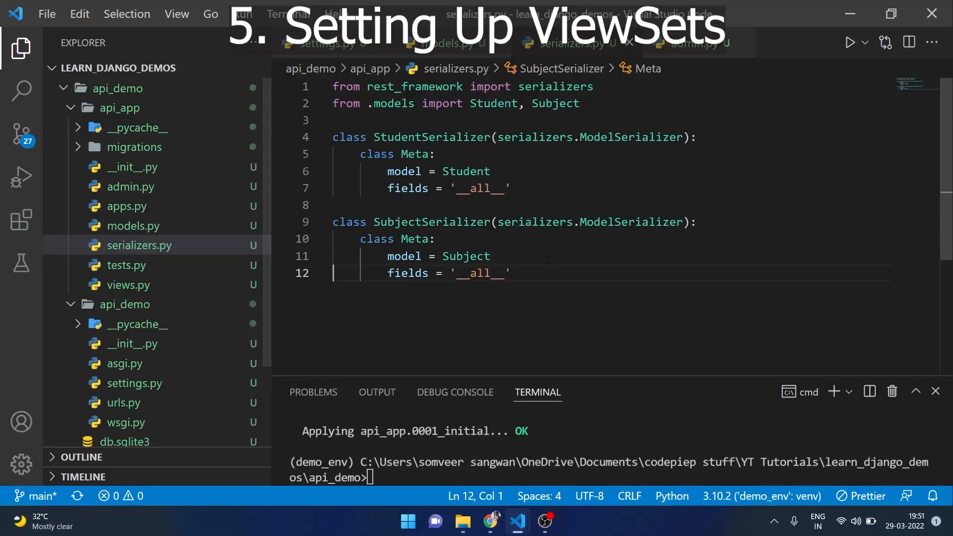
# Step: In views.py import both serializers, everything from .models, and viewsets from rest_framework
pyautogui.click(128, 285)
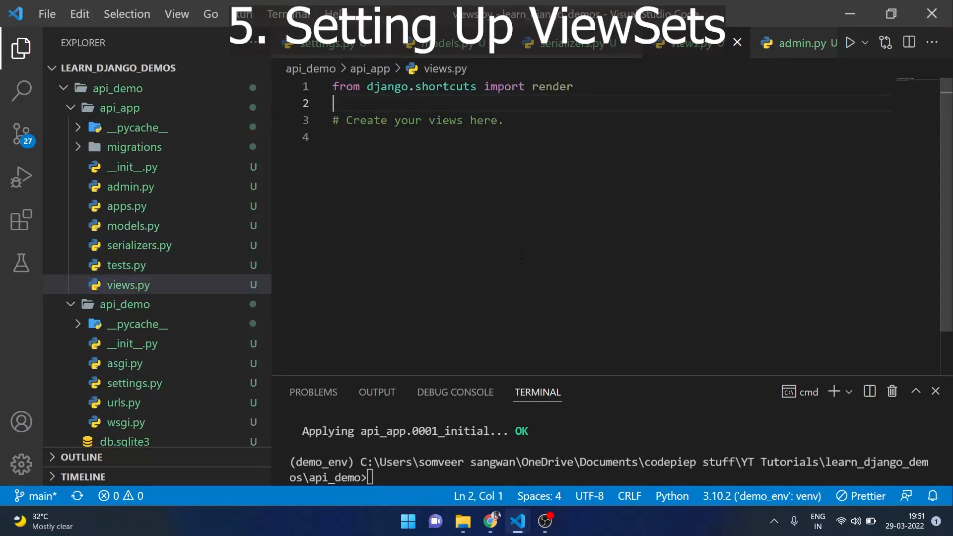
pyautogui.write('from')
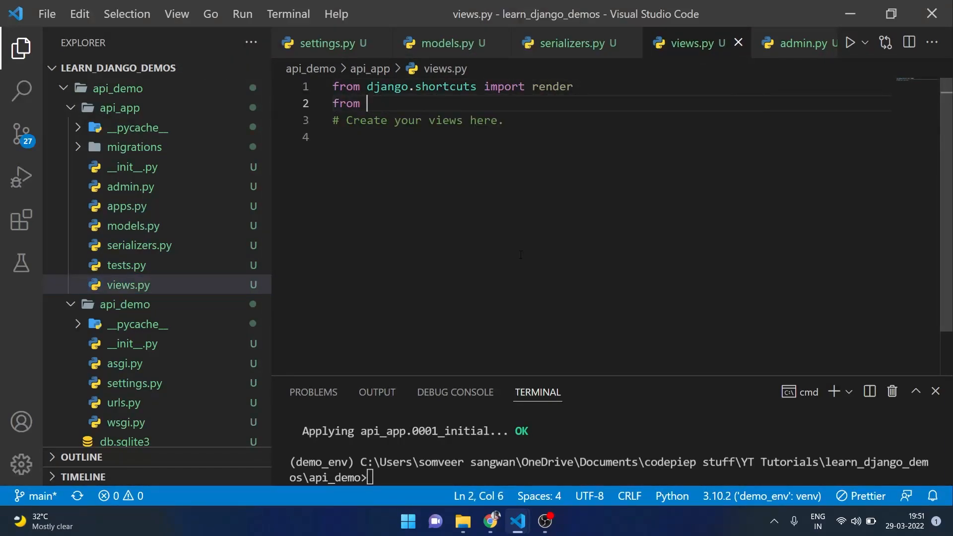
pyautogui.write('.serializers')
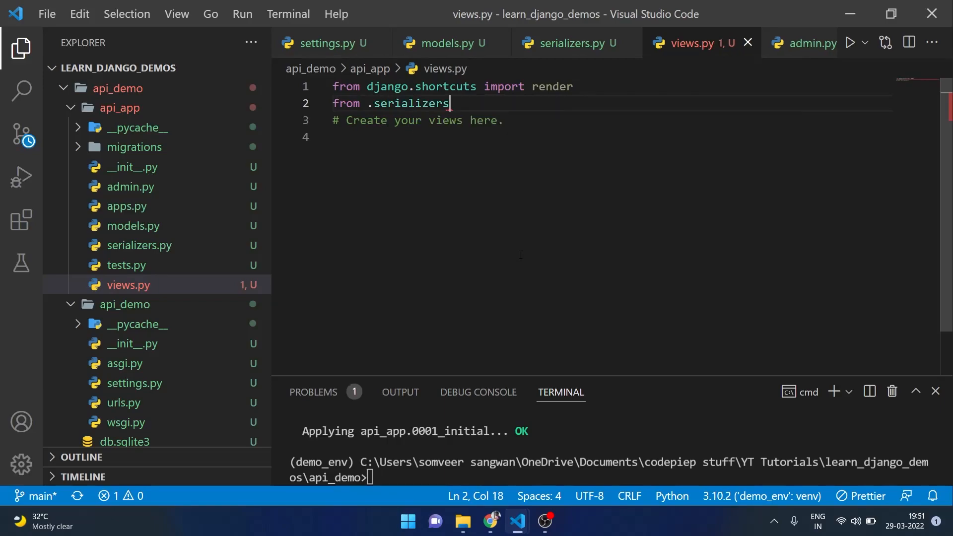
pyautogui.write('import StudentSerializer, SubjectSerializer')
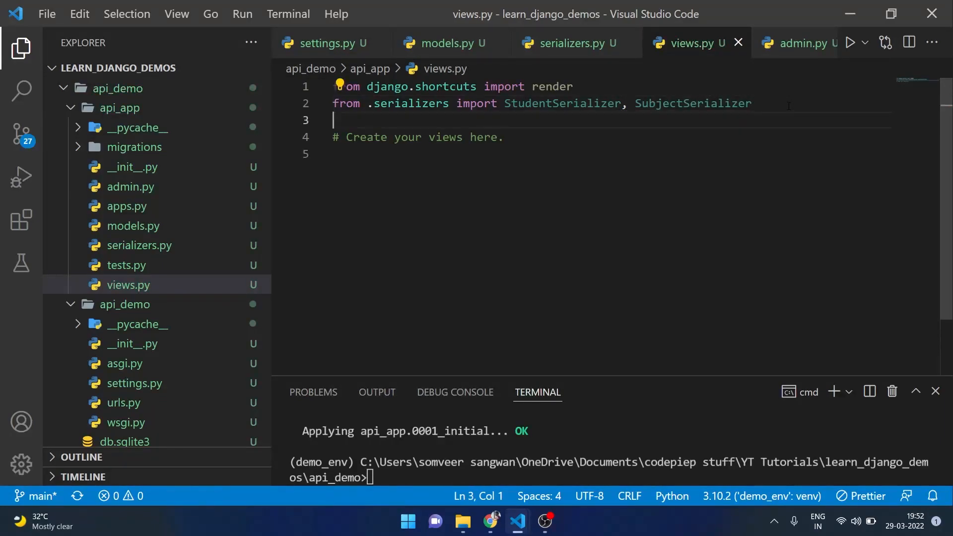
pyautogui.write('from .models im')
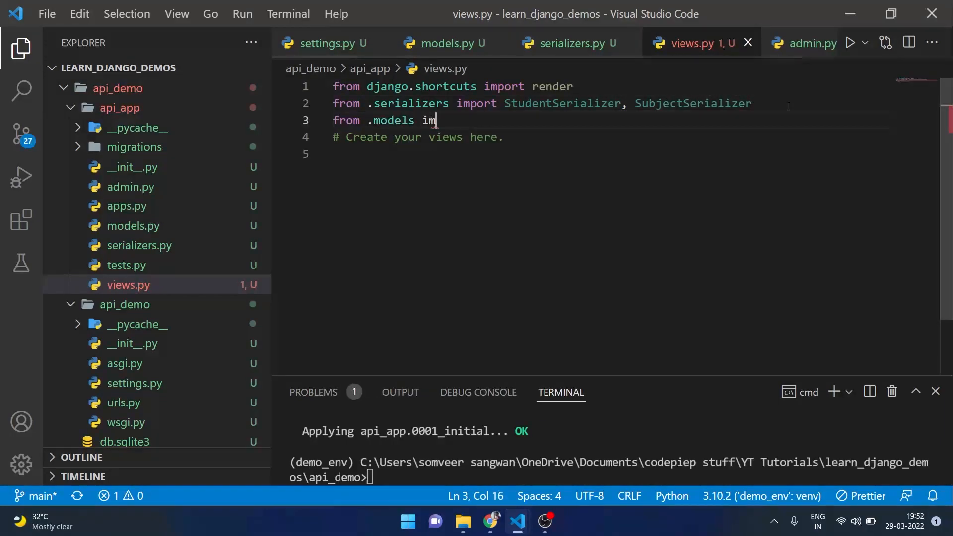
pyautogui.write('port *')
pyautogui.write('from')
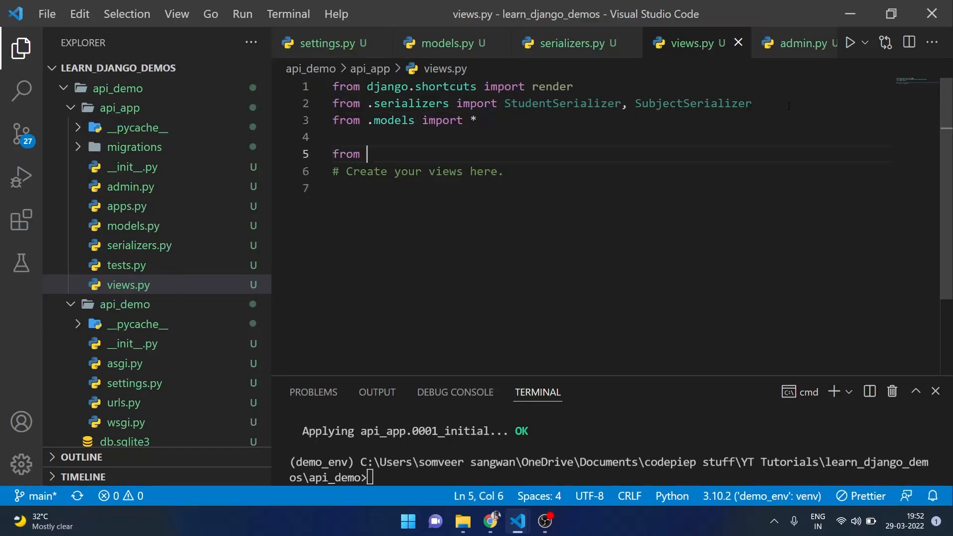
pyautogui.write('rest_framework import viewsets')
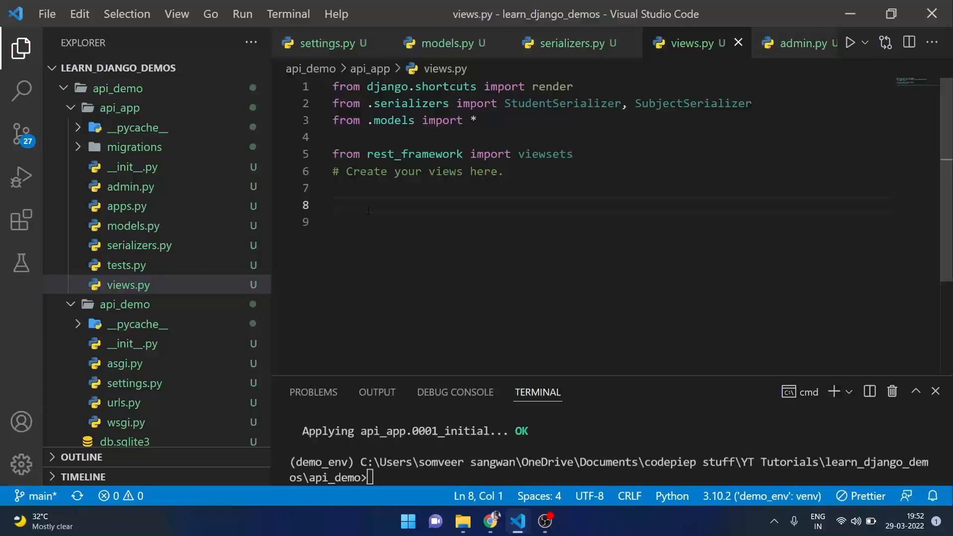
# Step: Write StudentViewSet(viewsets.ModelViewSet) with queryset Student.objects.all() and serializer_class StudentSerializer
pyautogui.write('class St')
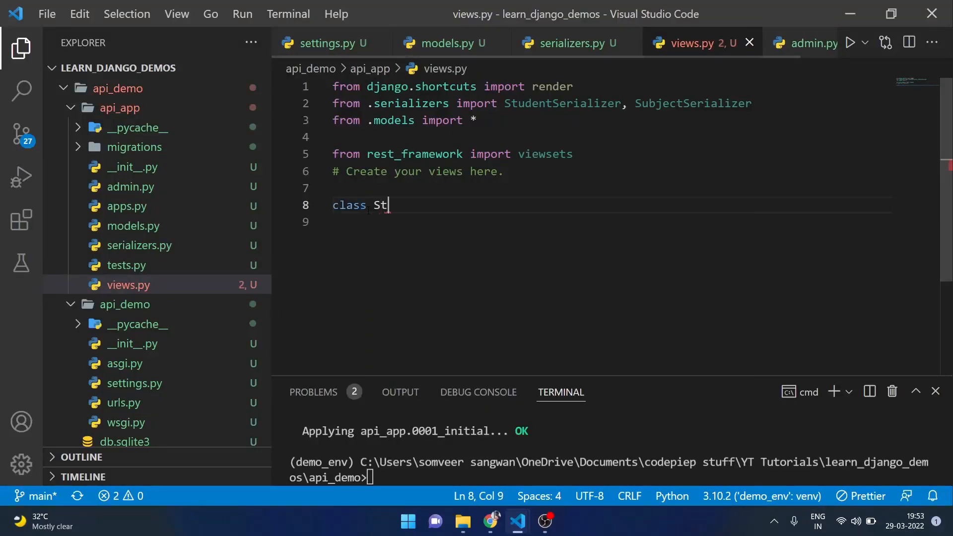
pyautogui.write('udentView')
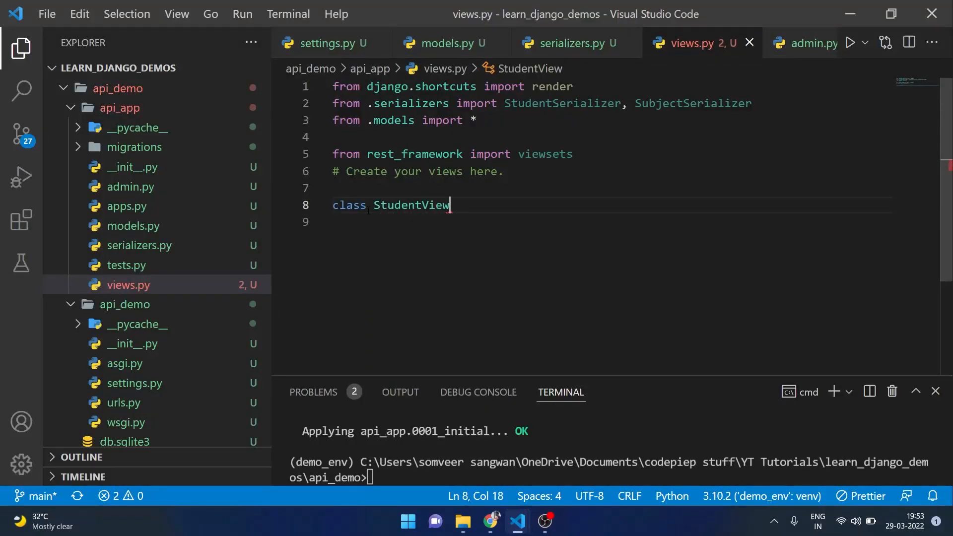
pyautogui.write('Set(')
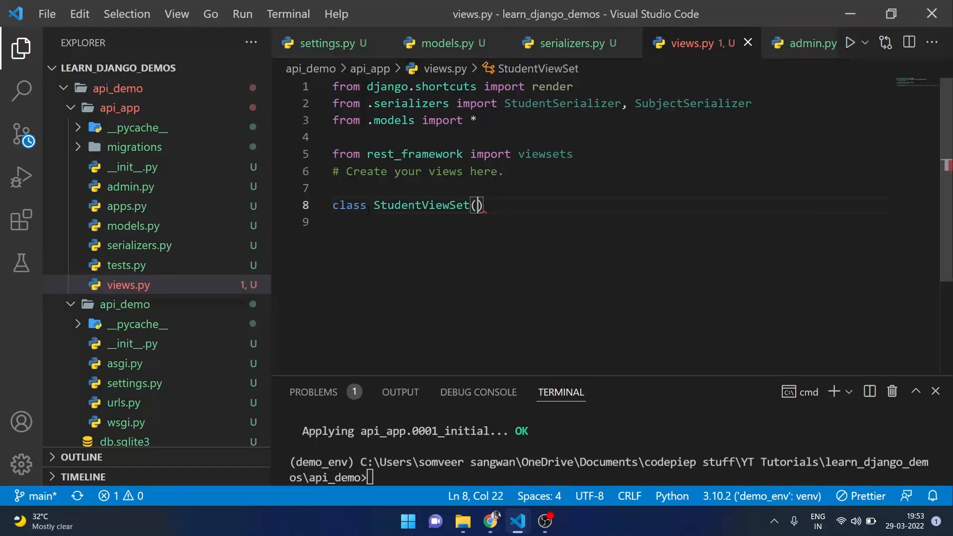
pyautogui.write('viewsets.ModelViewSet')
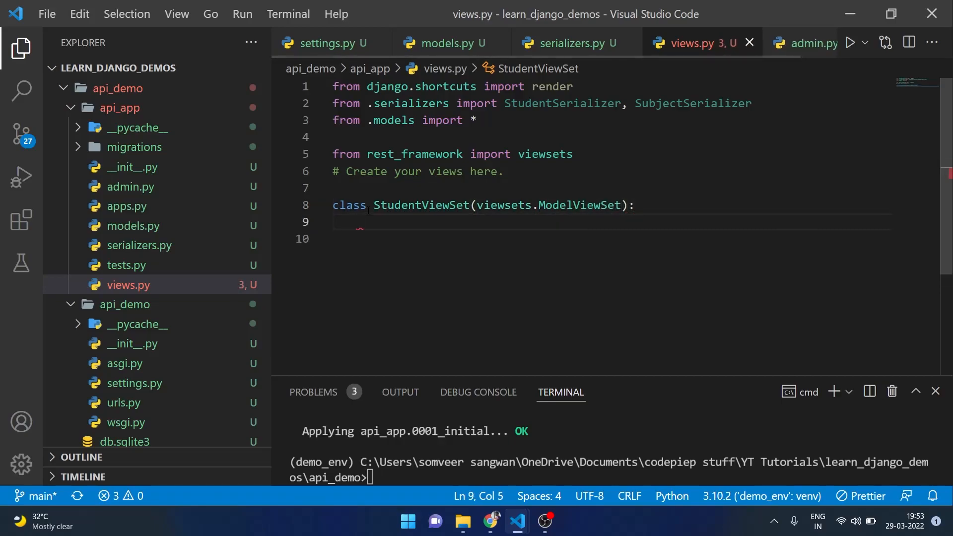
pyautogui.write('queryset =')
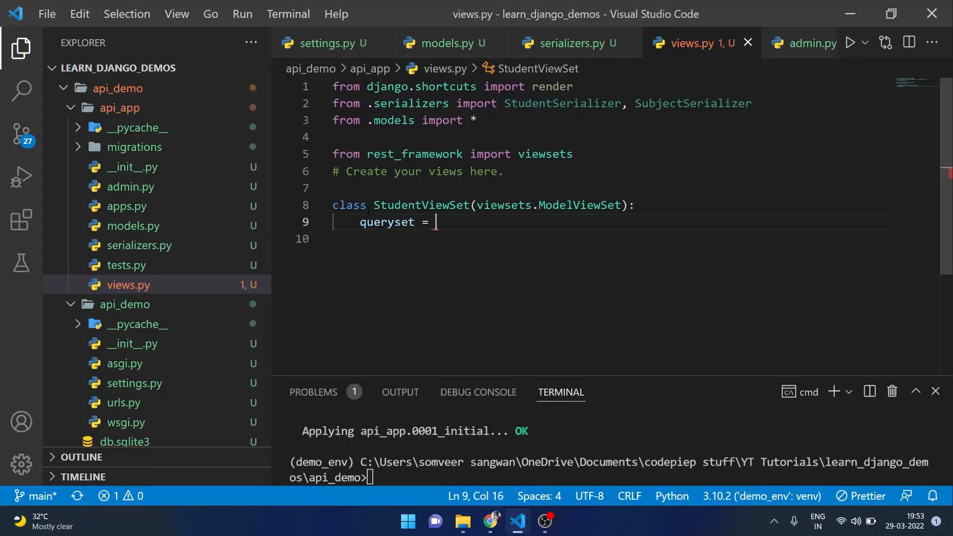
pyautogui.write('Student.o')
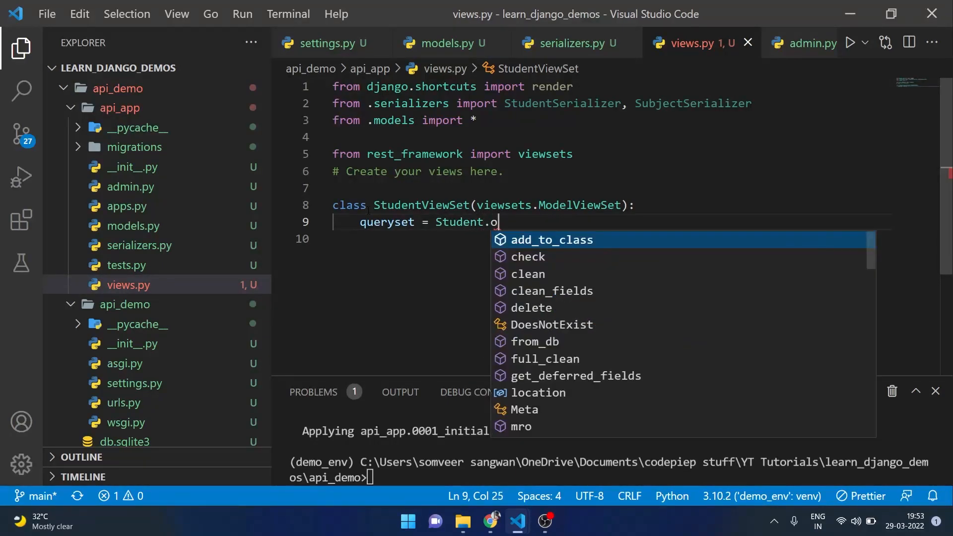
pyautogui.write('objects.all()')
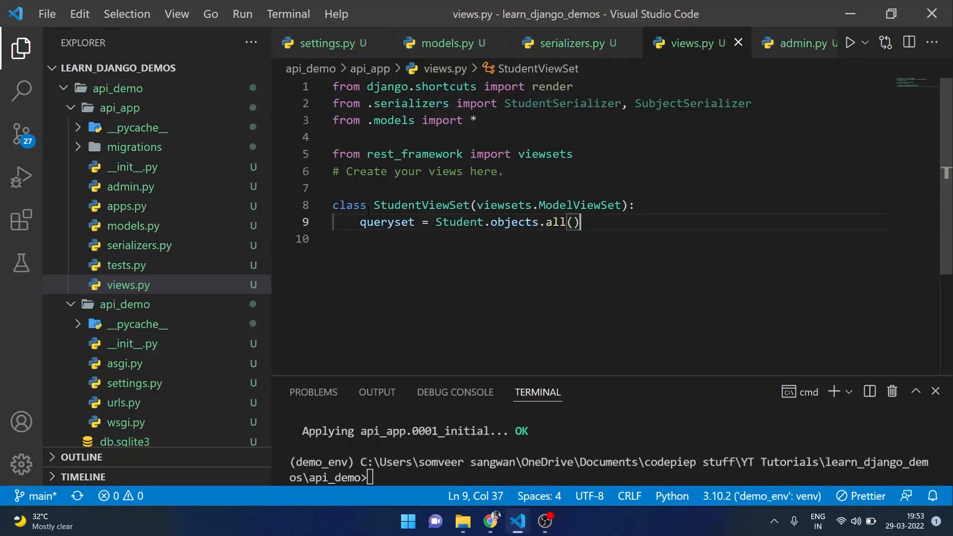
pyautogui.write('serial')
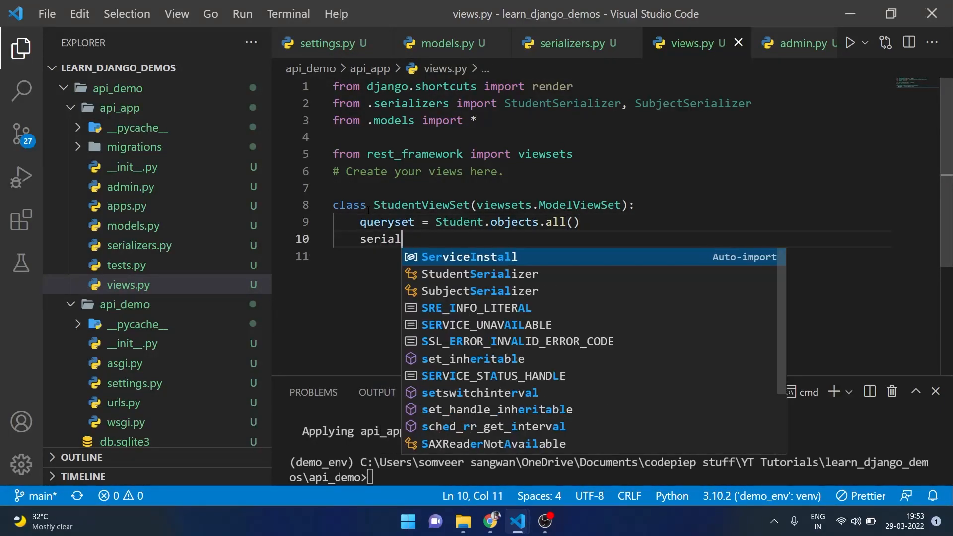
pyautogui.write('izer_class = StudentSerializer')
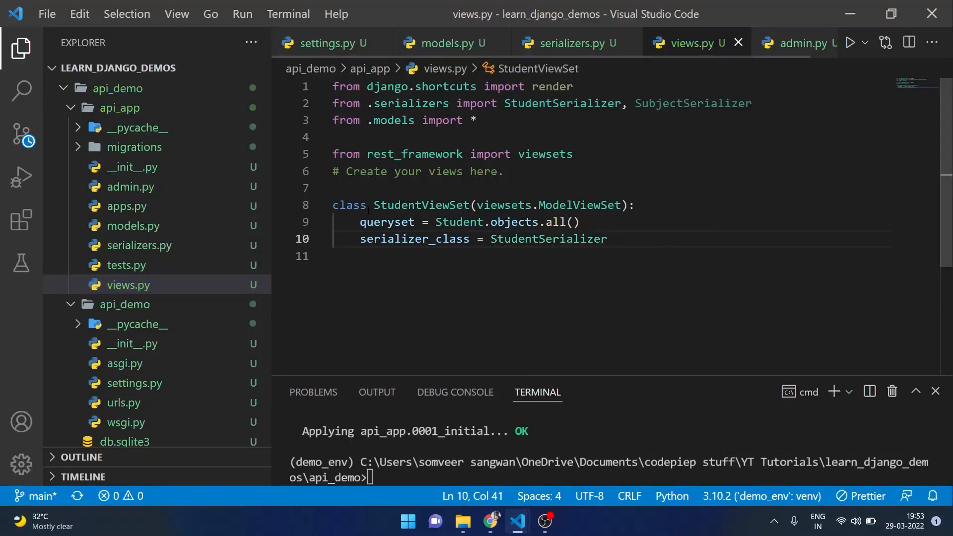
pyautogui.press('Enter')
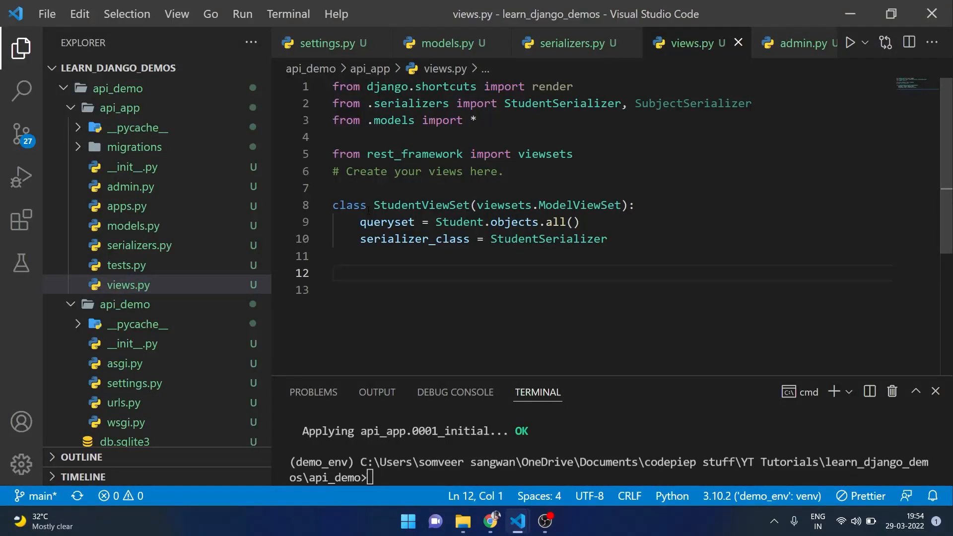
# Step: Write SubjectViewSet(viewsets.ModelViewSet) with queryset Subject.objects.all() and serializer_class SubjectSerializer
pyautogui.write('class')
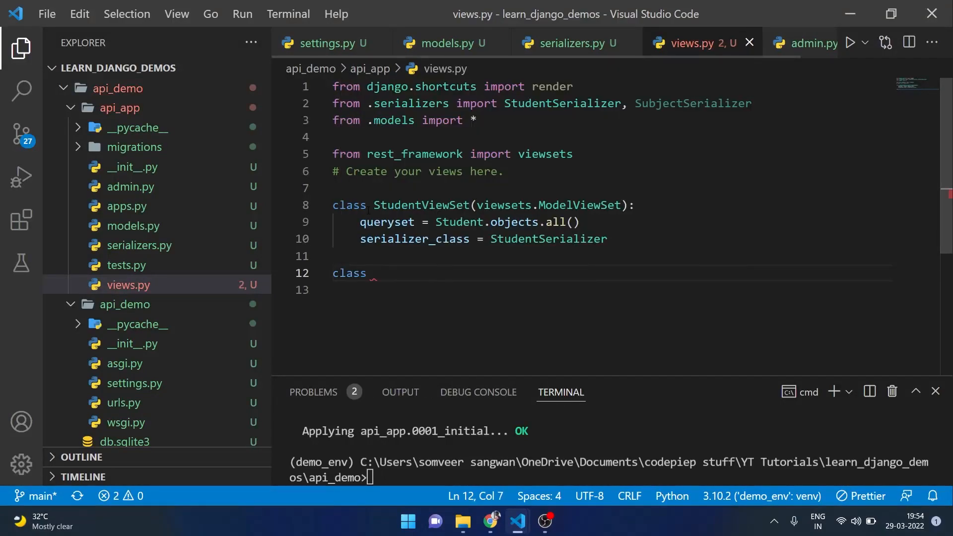
pyautogui.write('Subject')
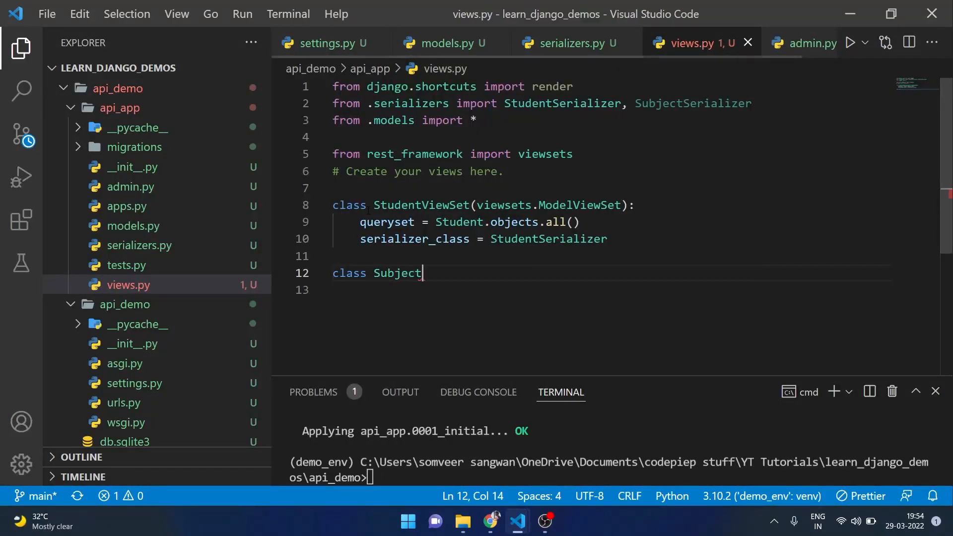
pyautogui.write('ViewSet(viewsets.ModelViewSet):')
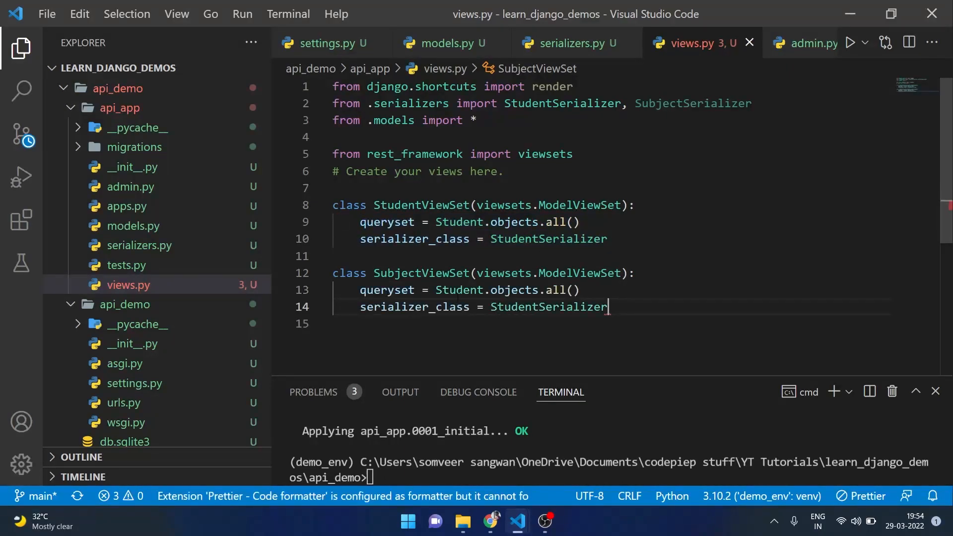
pyautogui.write('Subject')
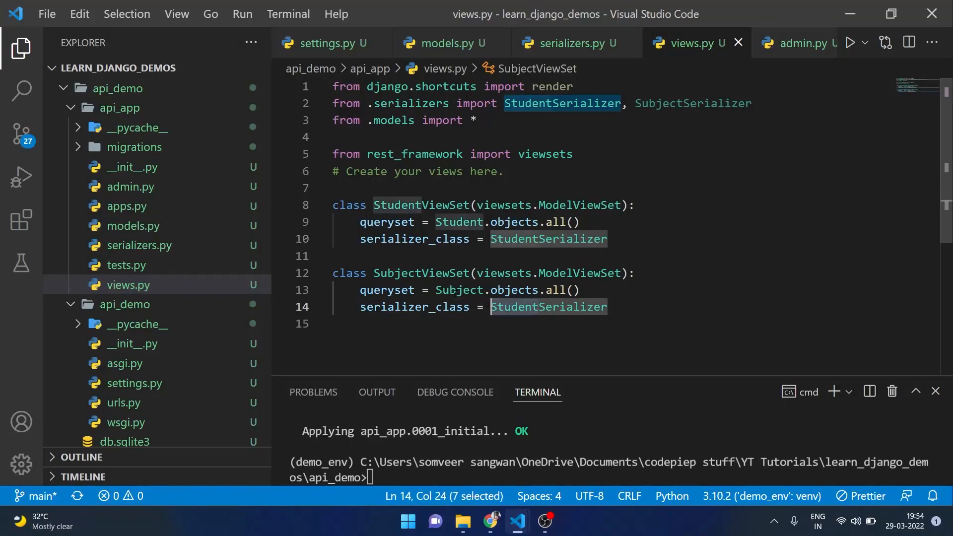
pyautogui.write('SubjectSerializer')
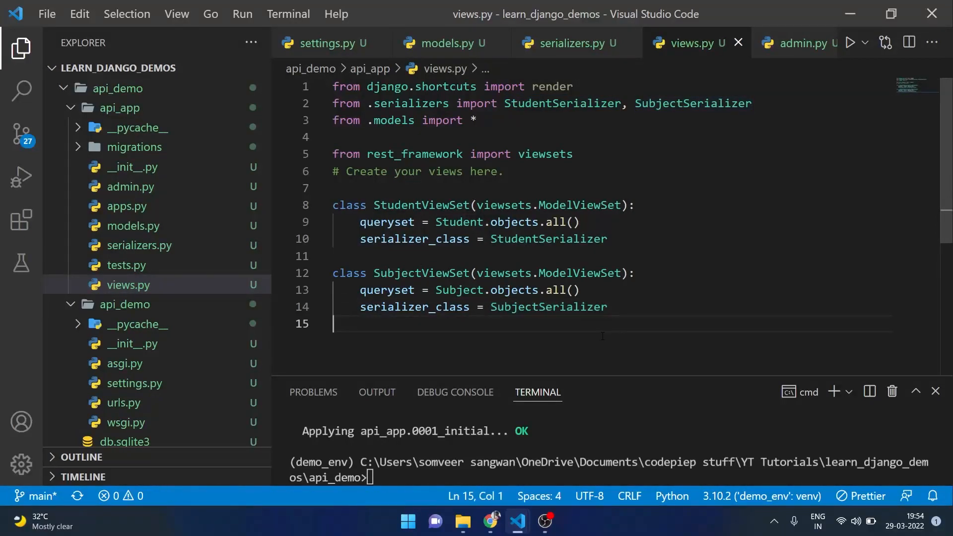
pyautogui.moveTo(504, 329)
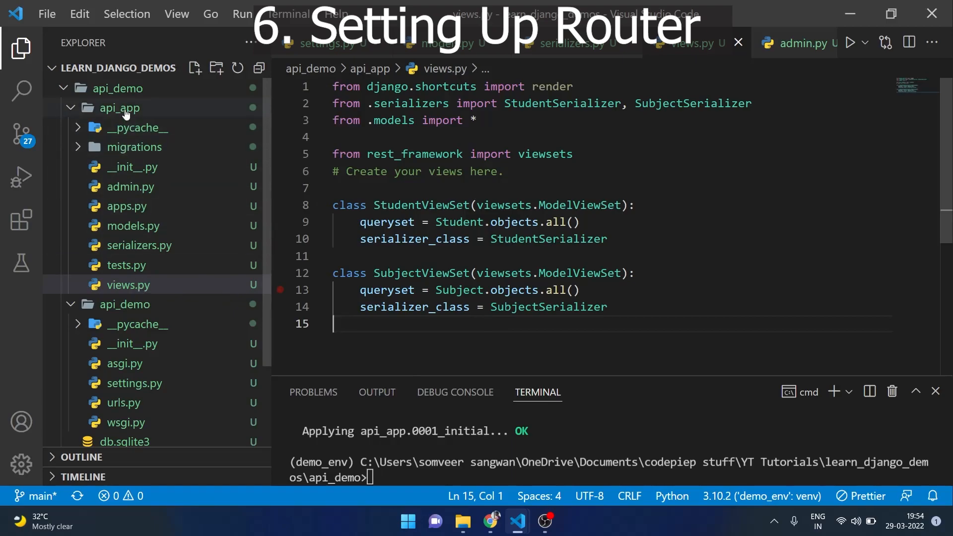
# Step: Create urls.py in api_app importing rest_framework routers and StudentViewSet, SubjectViewSet from .views
pyautogui.click(195, 67)
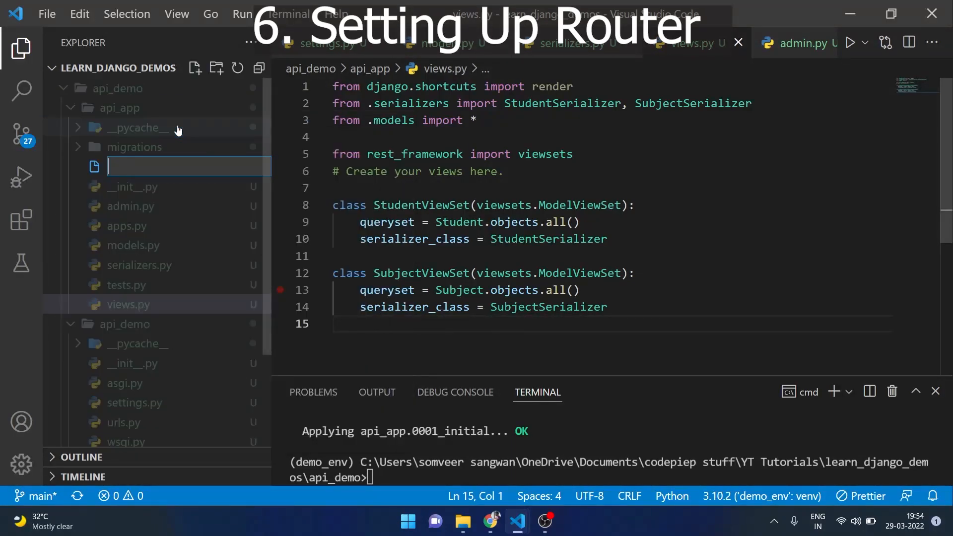
pyautogui.write('urls.py')
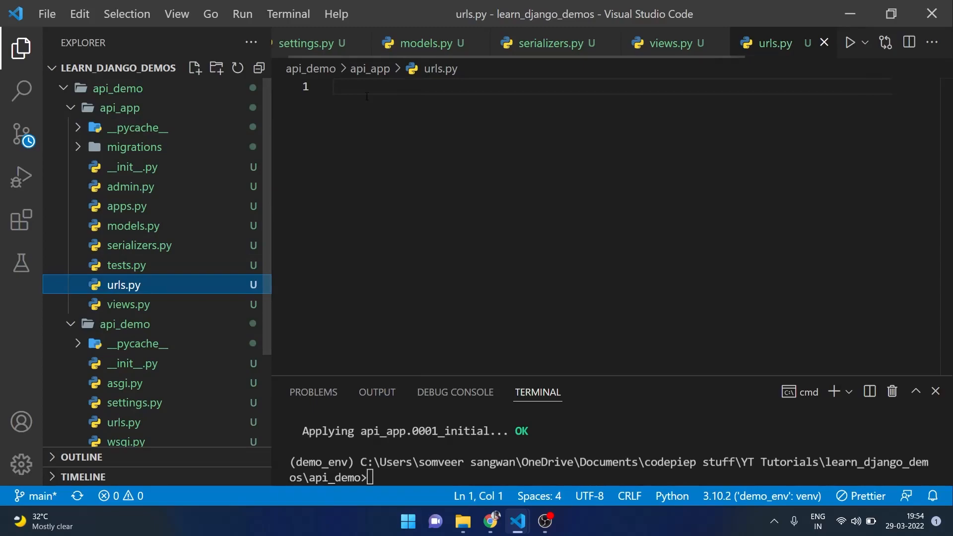
pyautogui.write('f')
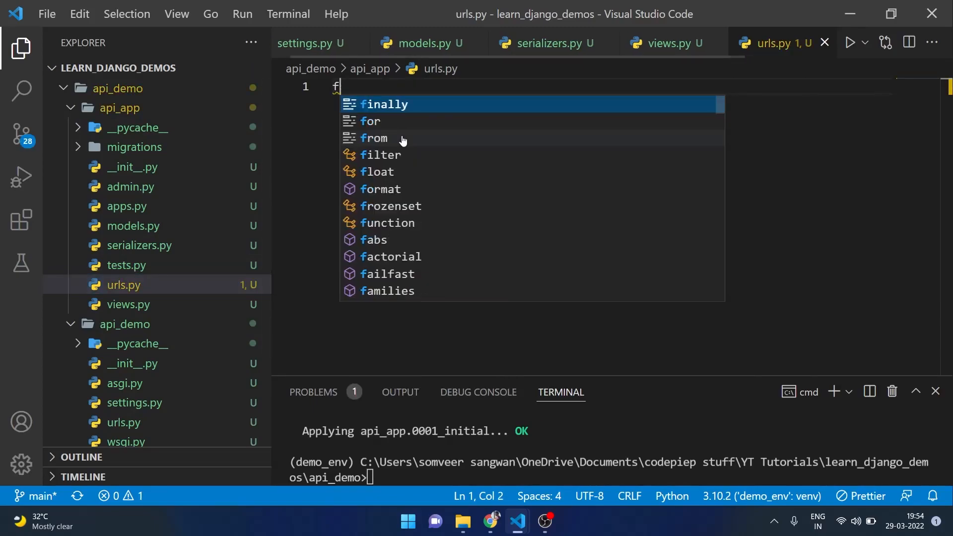
pyautogui.write('rom rest_framework import routers')
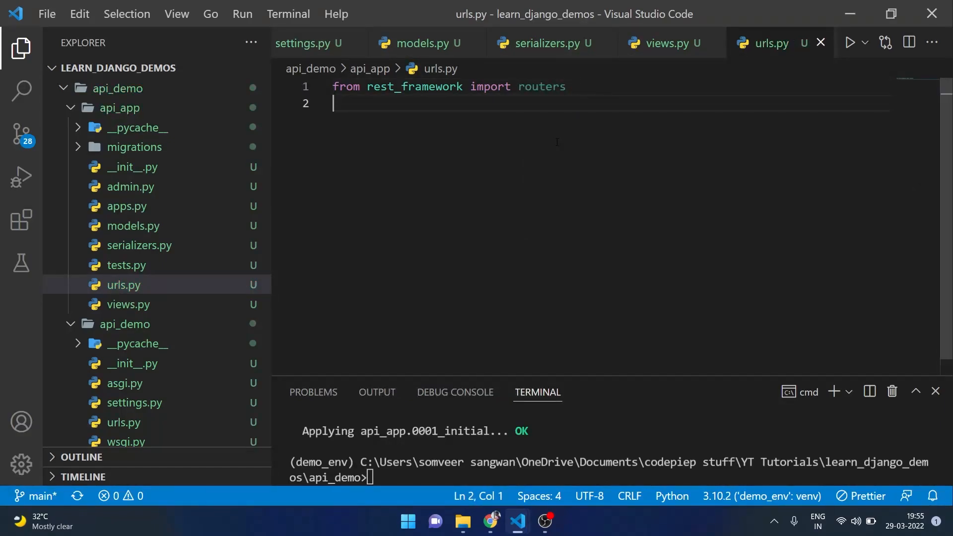
pyautogui.write('from')
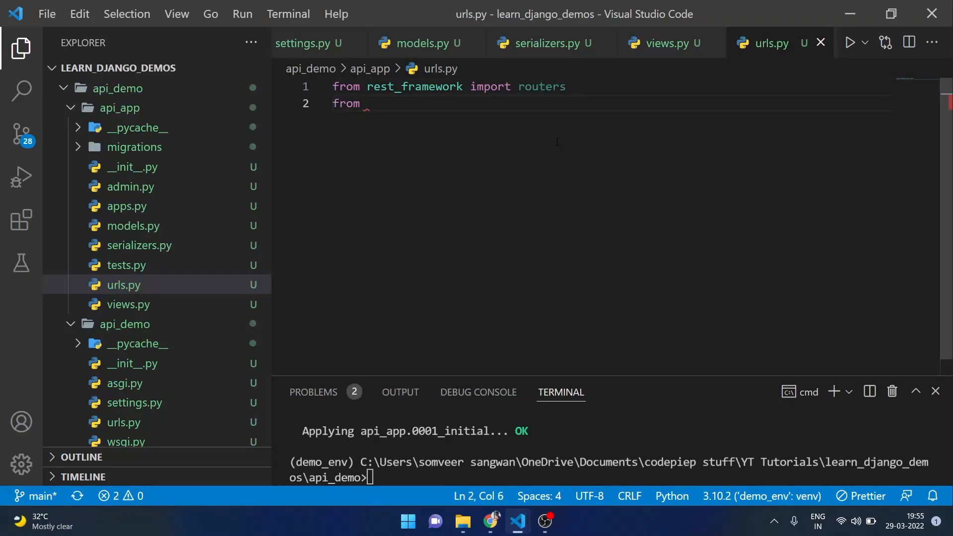
pyautogui.write('.views')
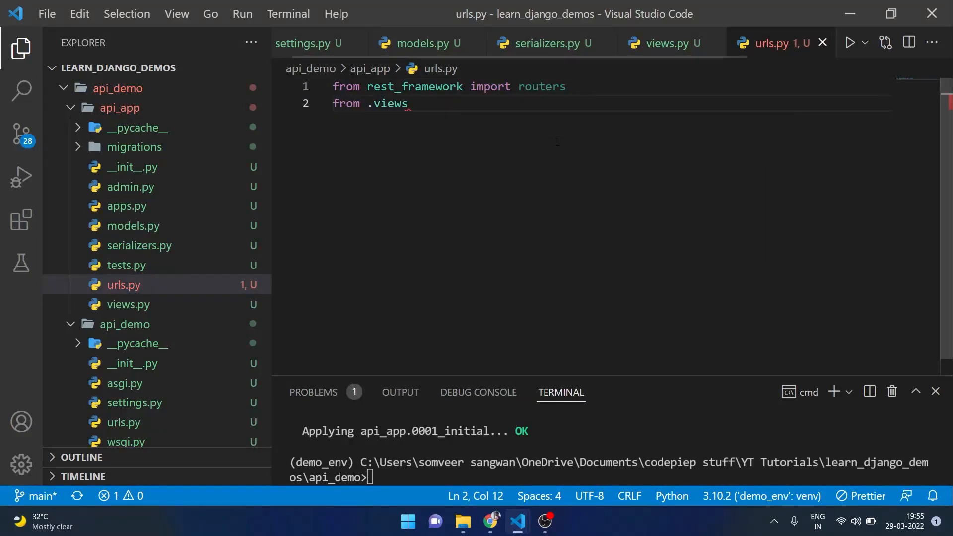
pyautogui.write('import S')
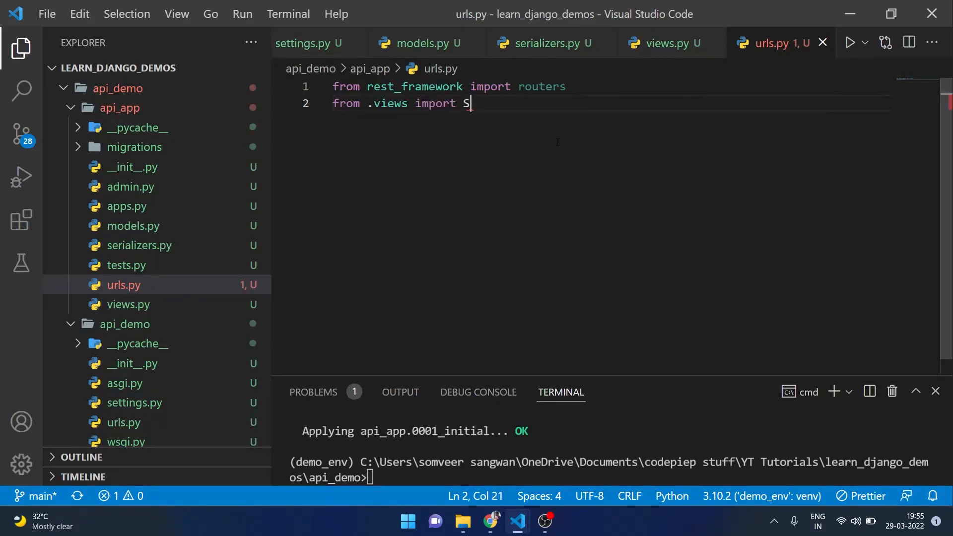
pyautogui.write('tudentViewSet')
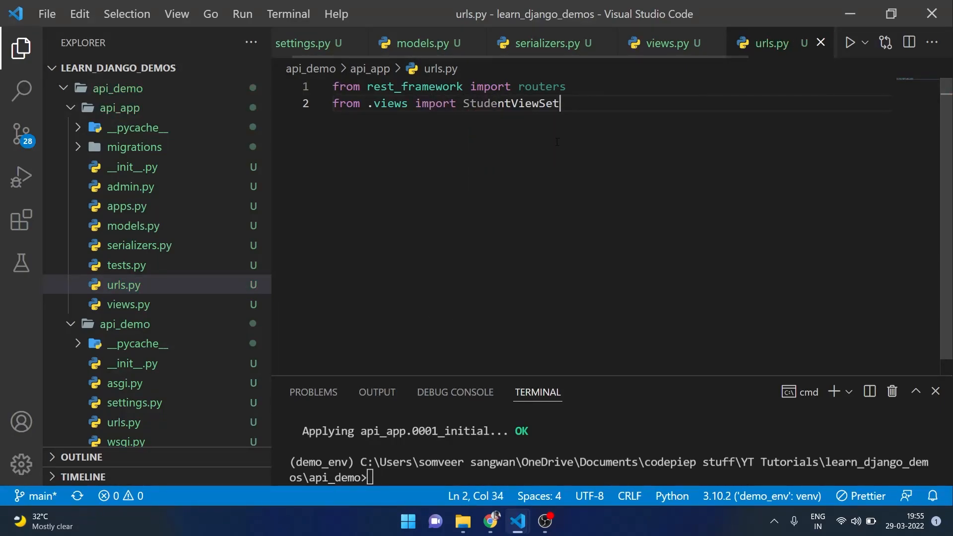
pyautogui.write(', SubjectViewSet')
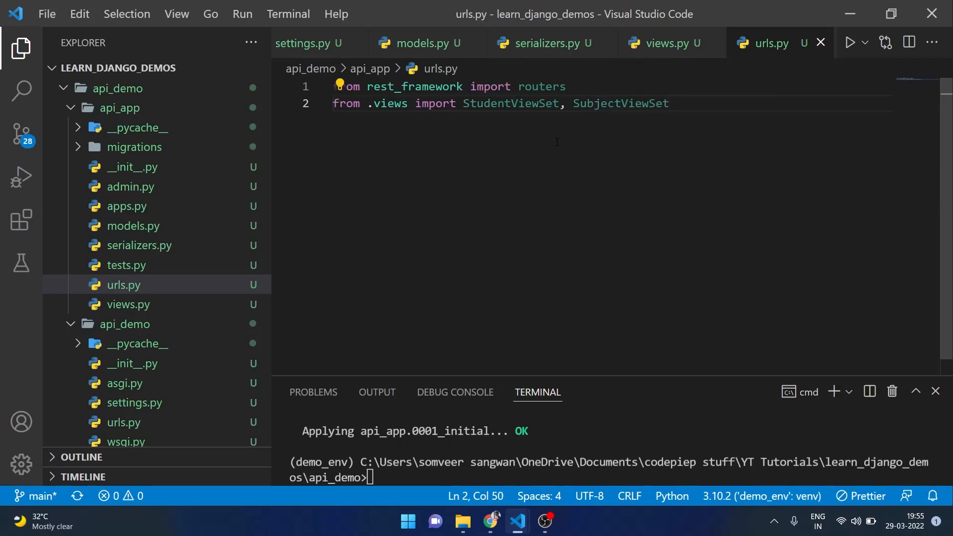
pyautogui.press('Enter')
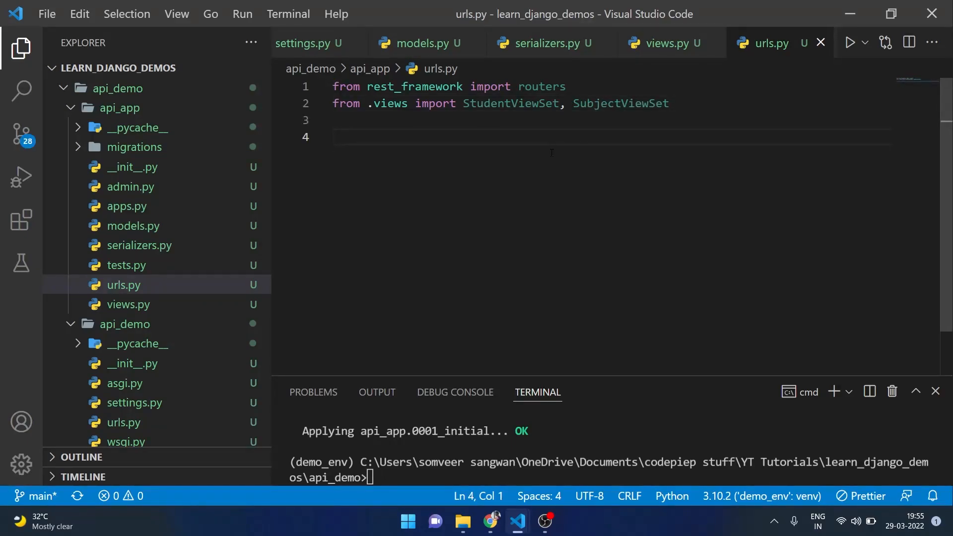
# Step: Create router = routers.DefaultRouter() and register StudentViewSet at r'students'
pyautogui.doubleClick(545, 87)
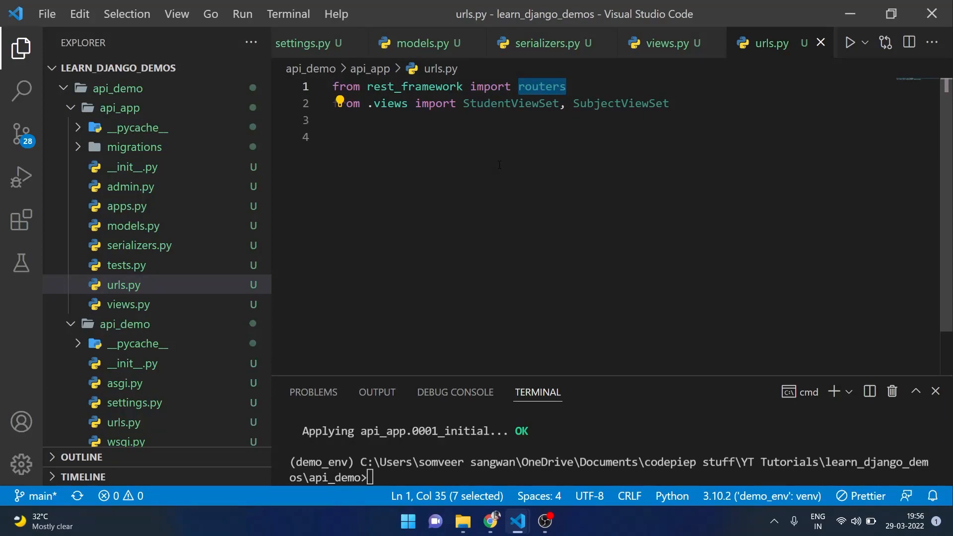
pyautogui.write('router =')
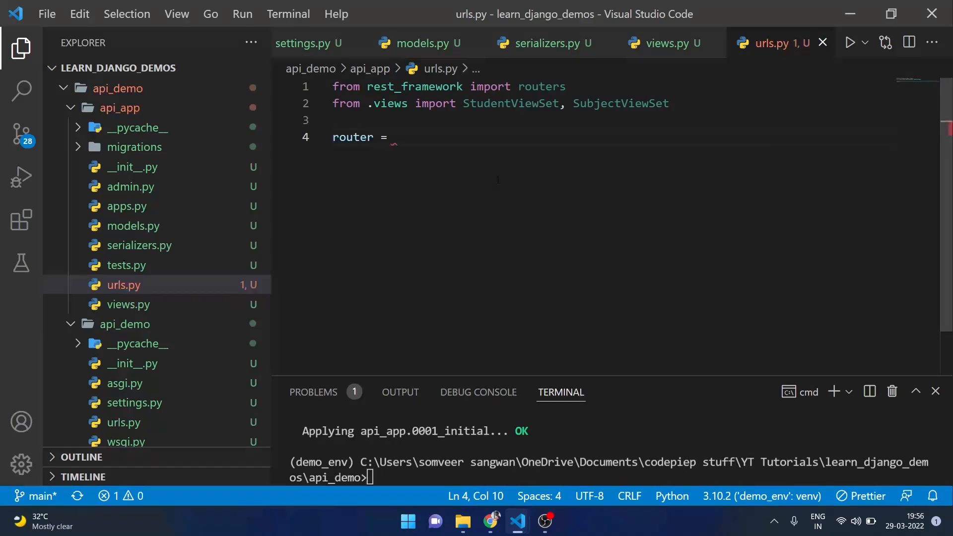
pyautogui.write('routers')
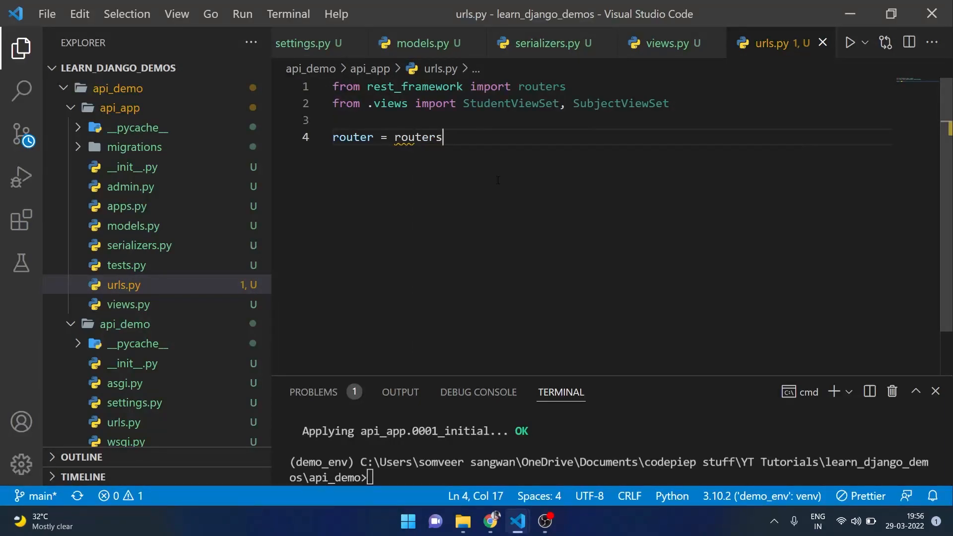
pyautogui.write('.DefaultRouter()')
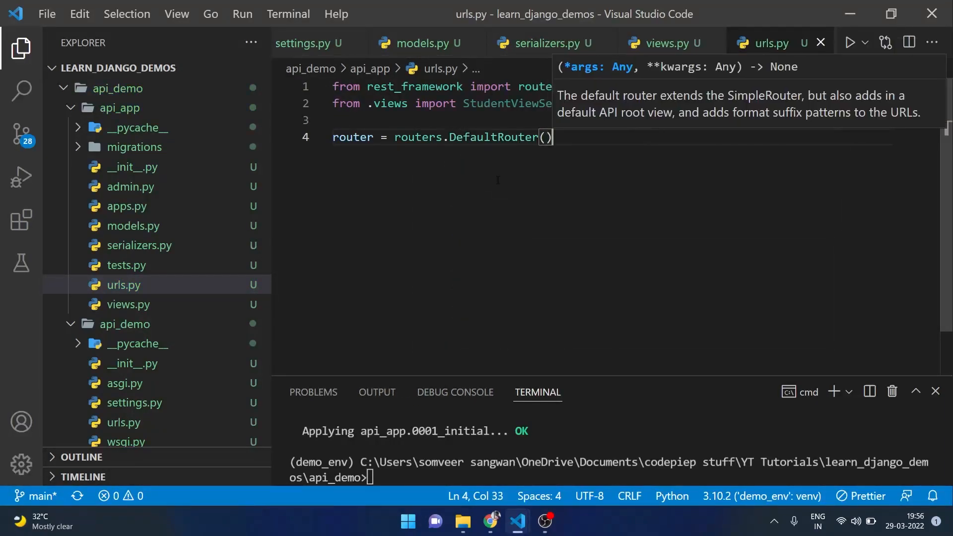
pyautogui.write('router')
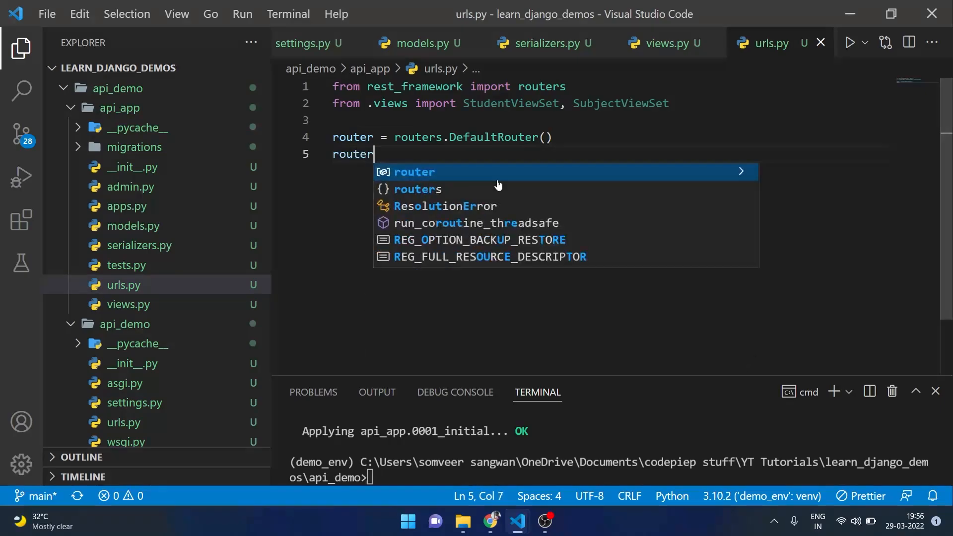
pyautogui.write('.')
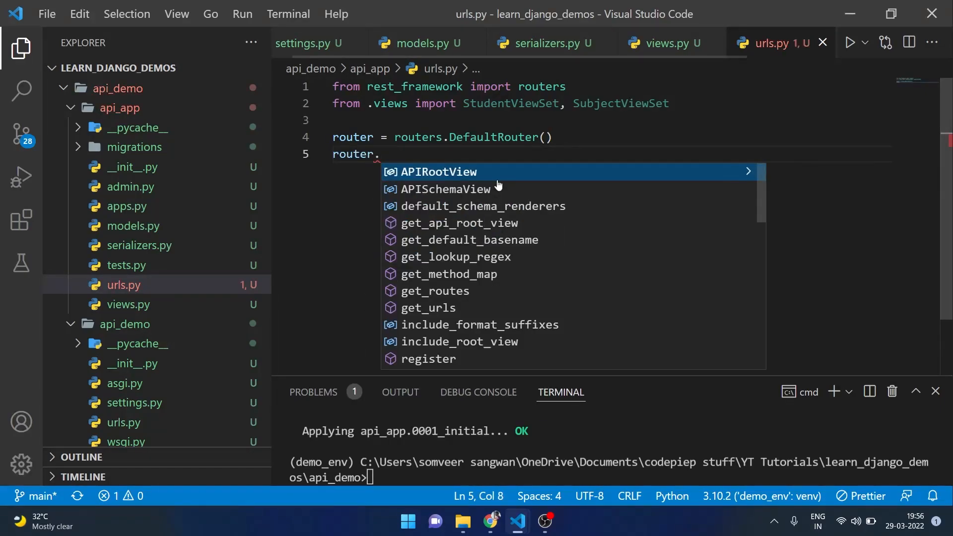
pyautogui.press('Escape')
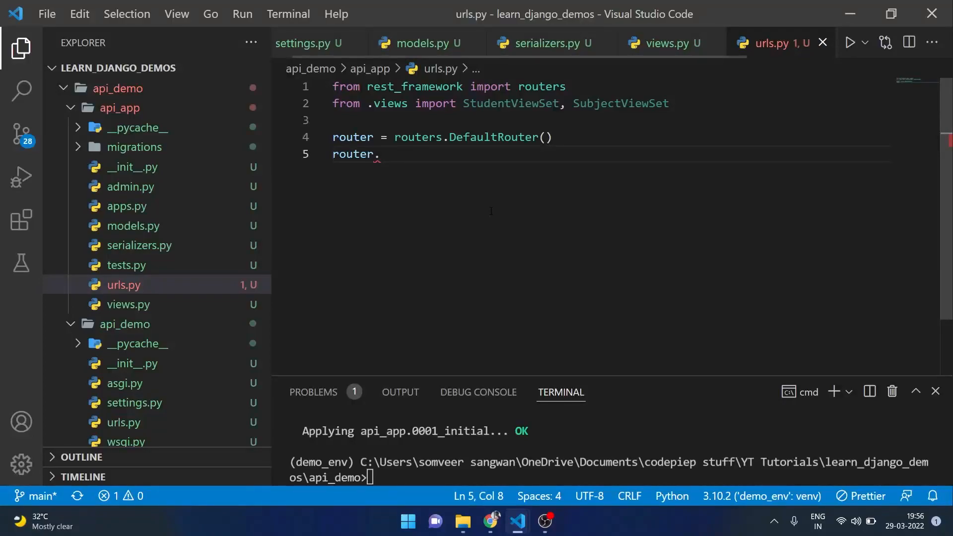
pyautogui.write('register()')
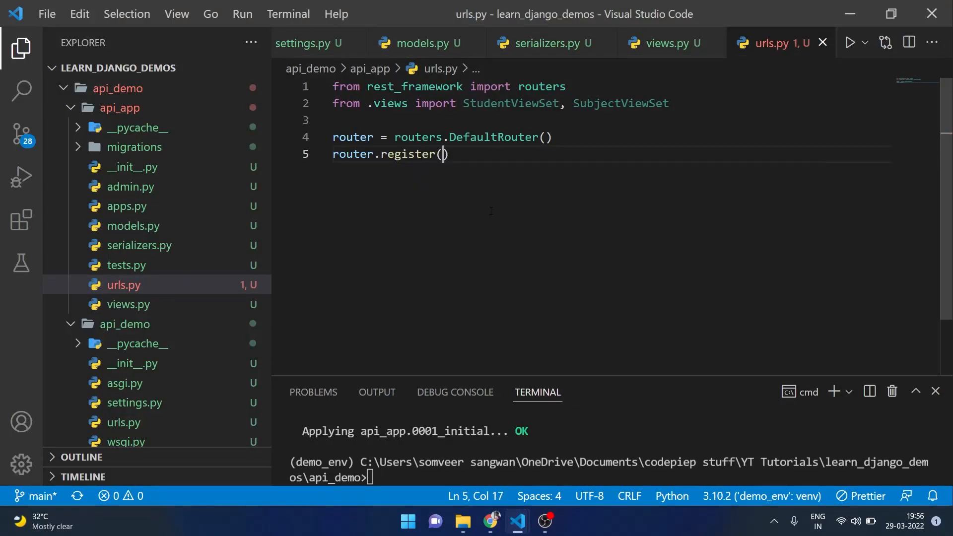
pyautogui.write("r''")
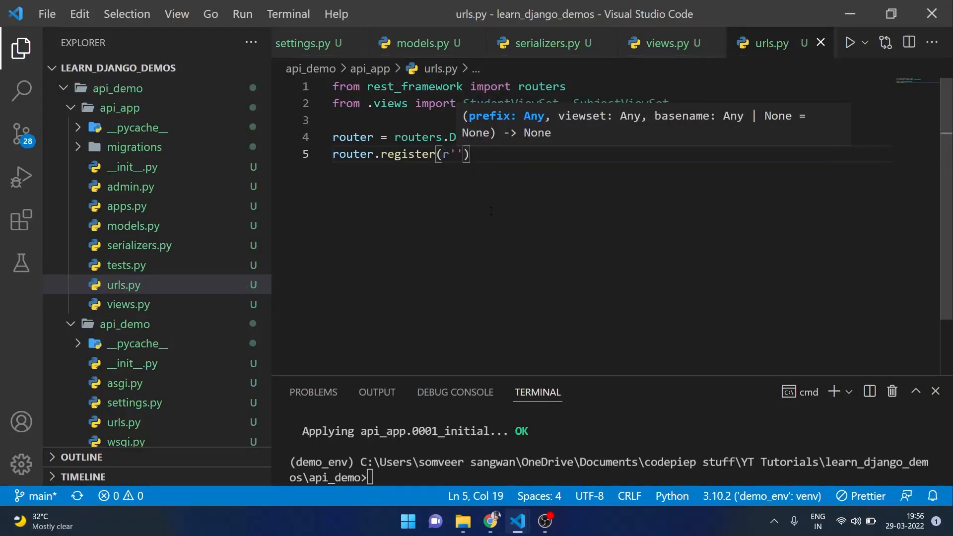
pyautogui.write("students',")
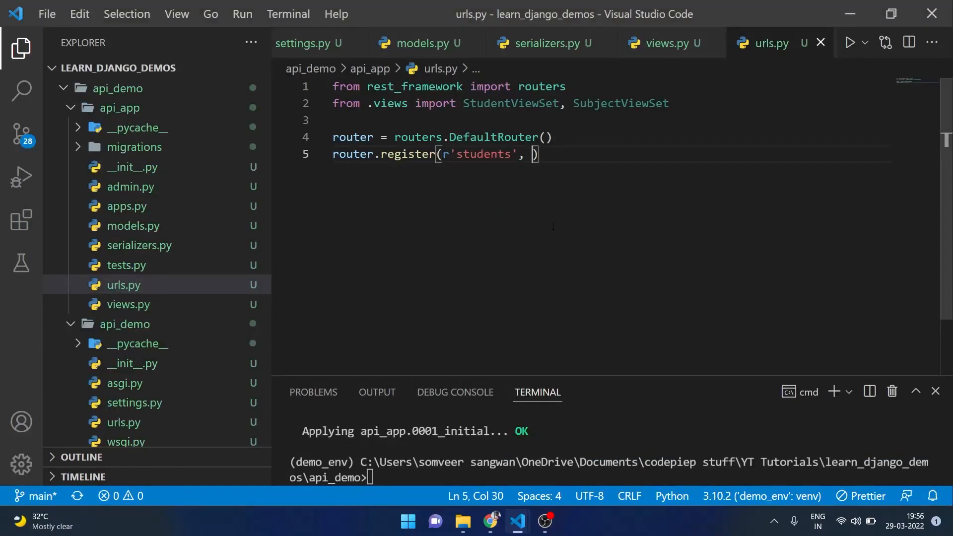
pyautogui.write('StudentViewSet')
pyautogui.write('r')
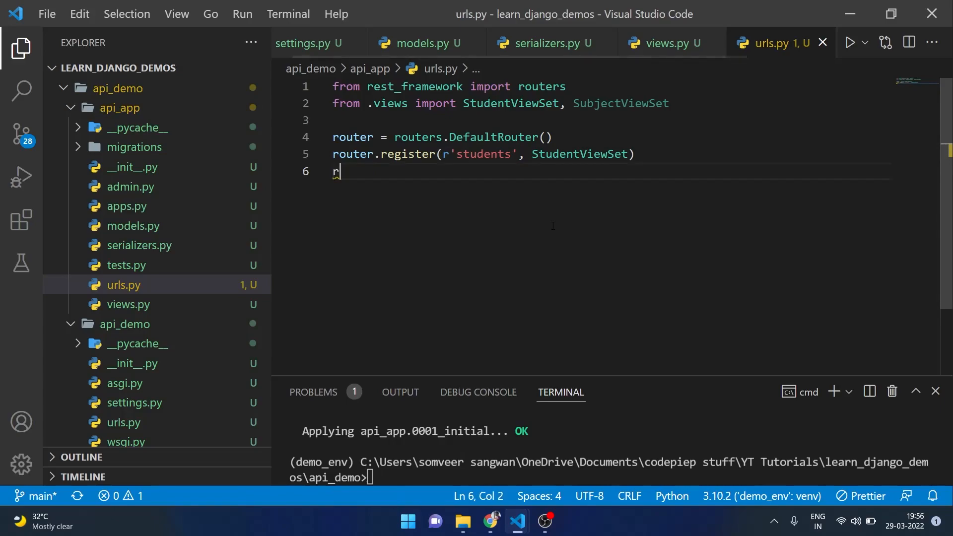
# Step: Register SubjectViewSet on the router at r'subjects'
pyautogui.write('outer.')
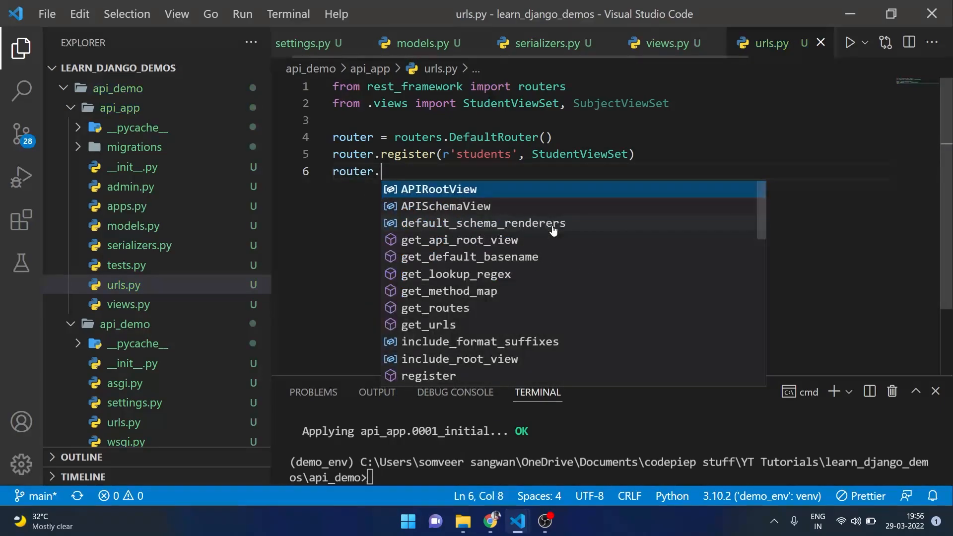
pyautogui.write("register(r'subjects'")
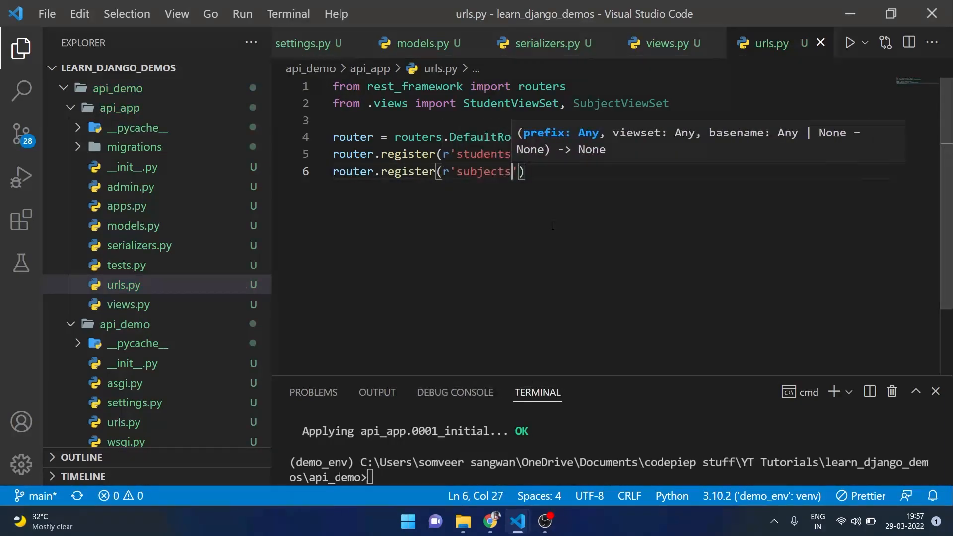
pyautogui.write(', SubjectViewSet')
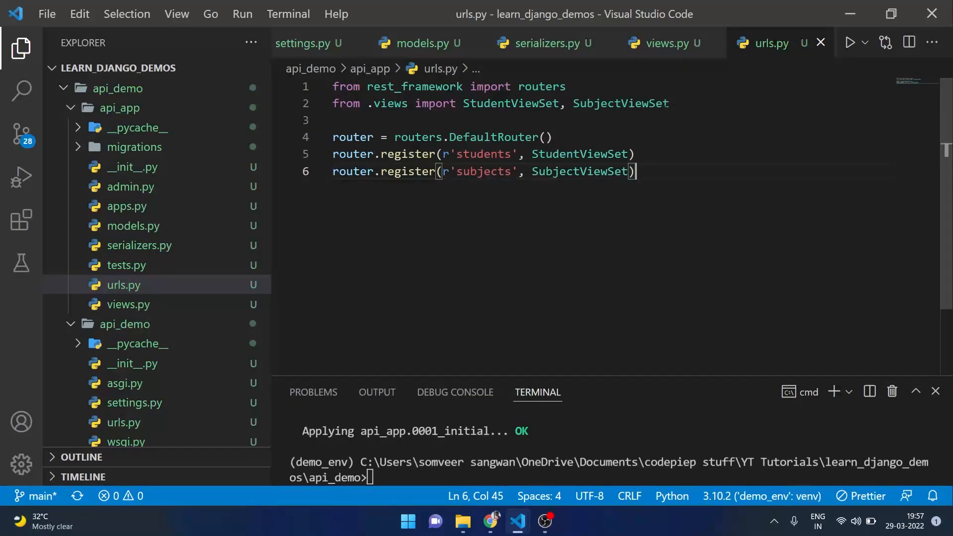
# Step: Import path and include and add urlpatterns with path('school/', include(router.urls))
pyautogui.press('enter')
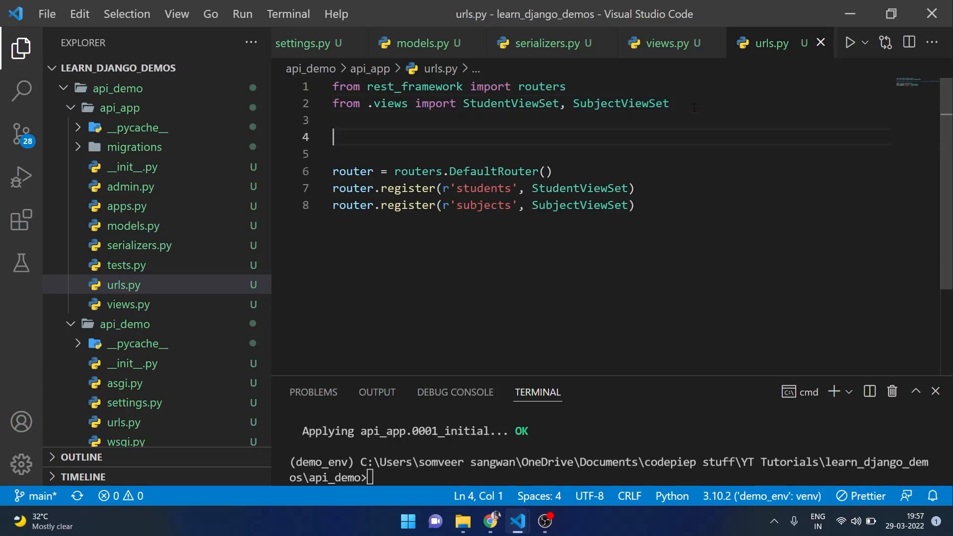
pyautogui.write('import')
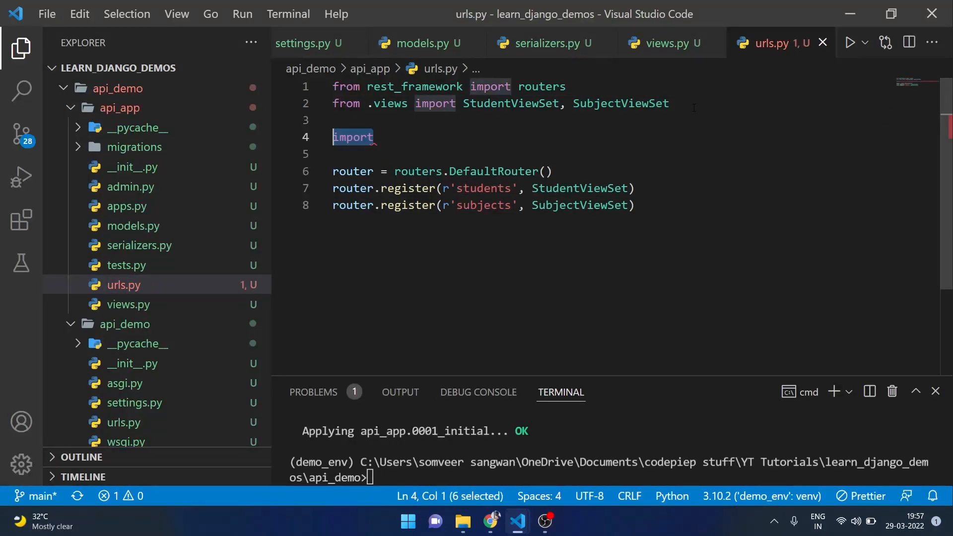
pyautogui.write('path,')
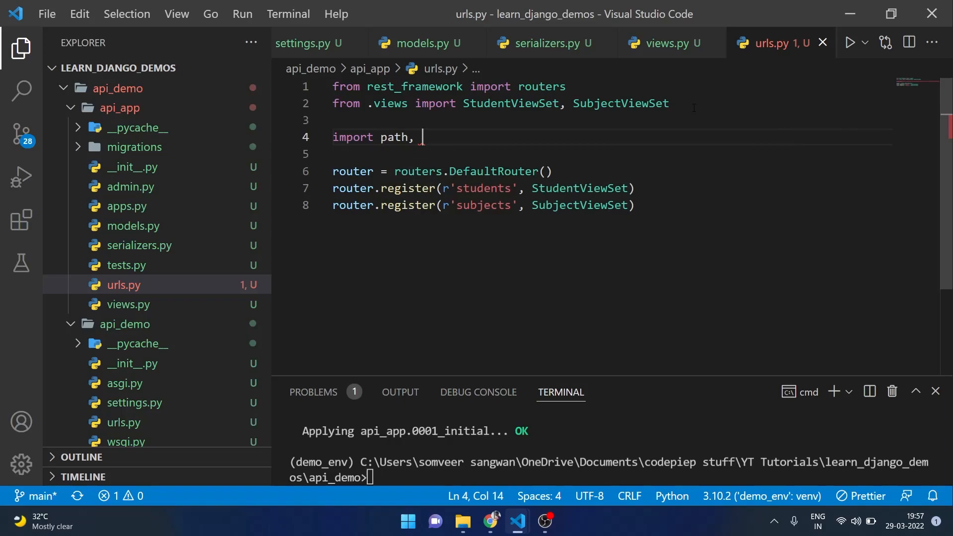
pyautogui.write('from django.http')
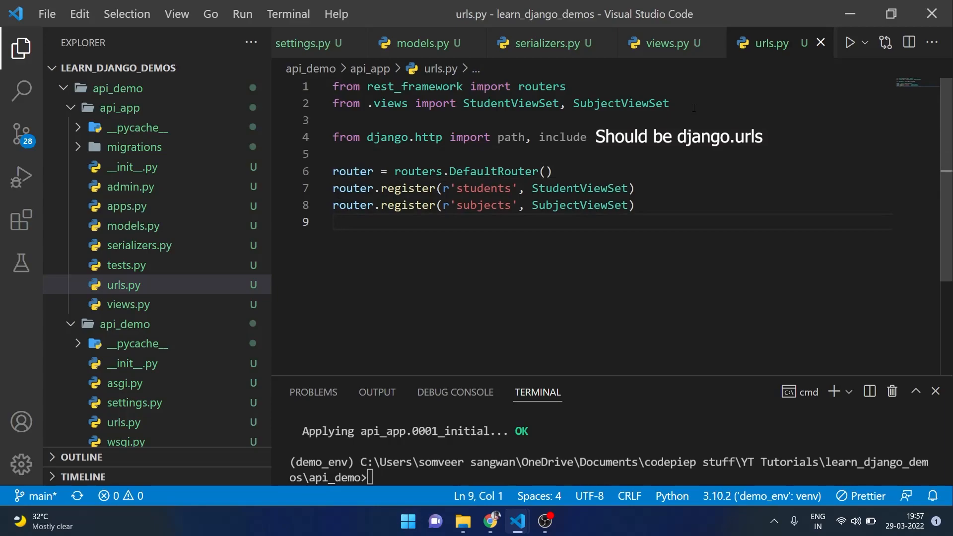
pyautogui.press('enter')
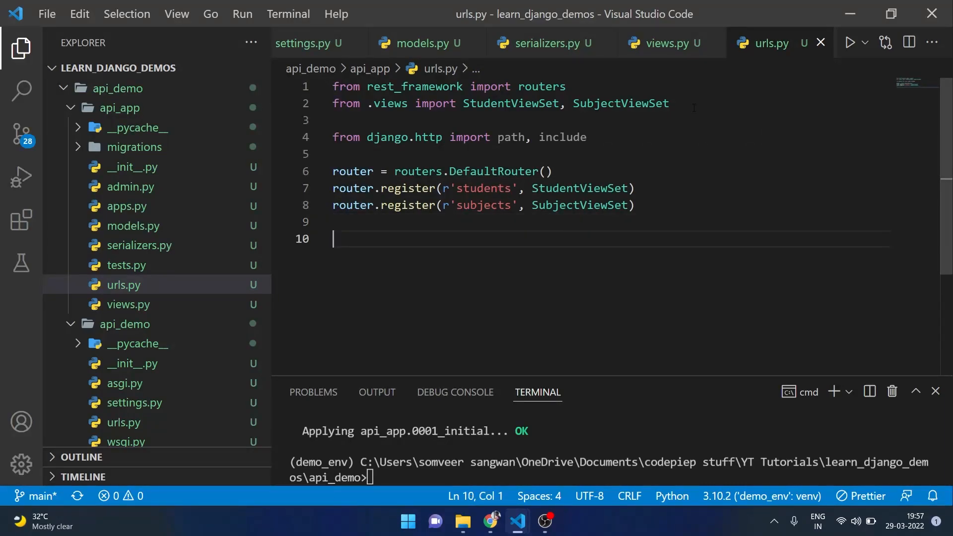
pyautogui.write('urlpatterns = [')
pyautogui.write('path(')
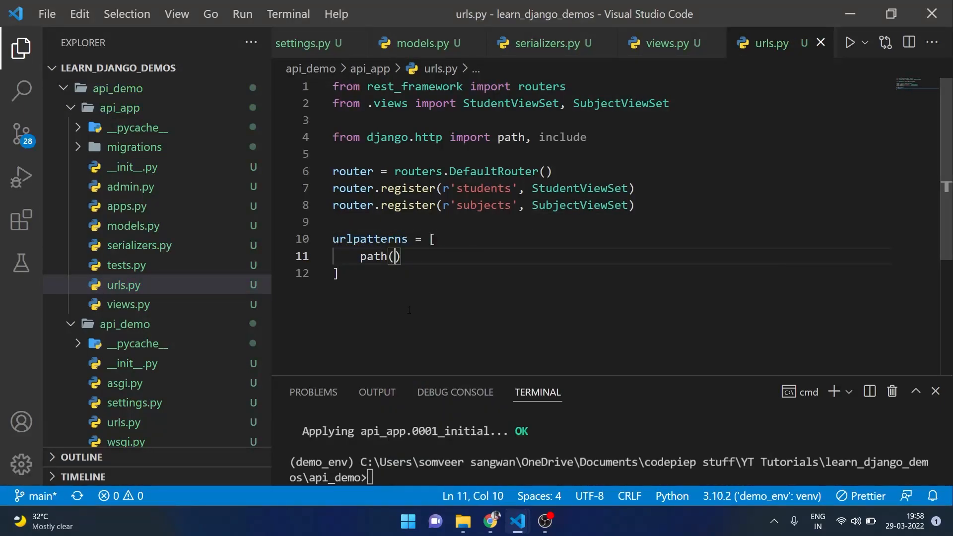
pyautogui.write("'school/'")
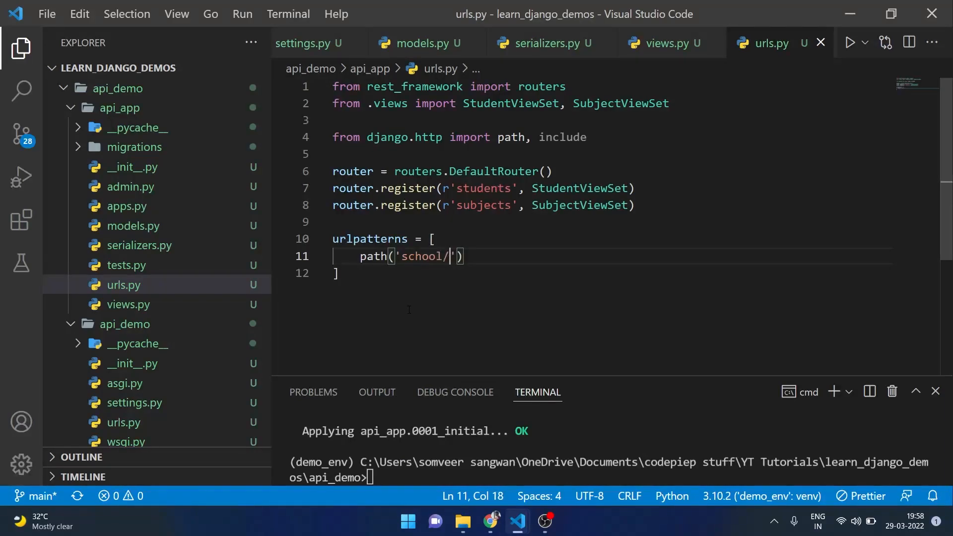
pyautogui.write(', include(')
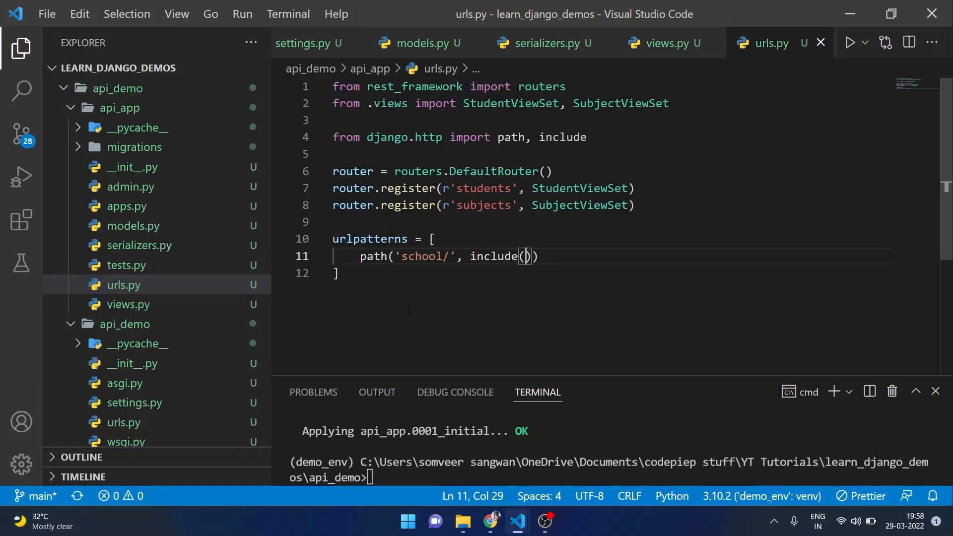
pyautogui.write('router')
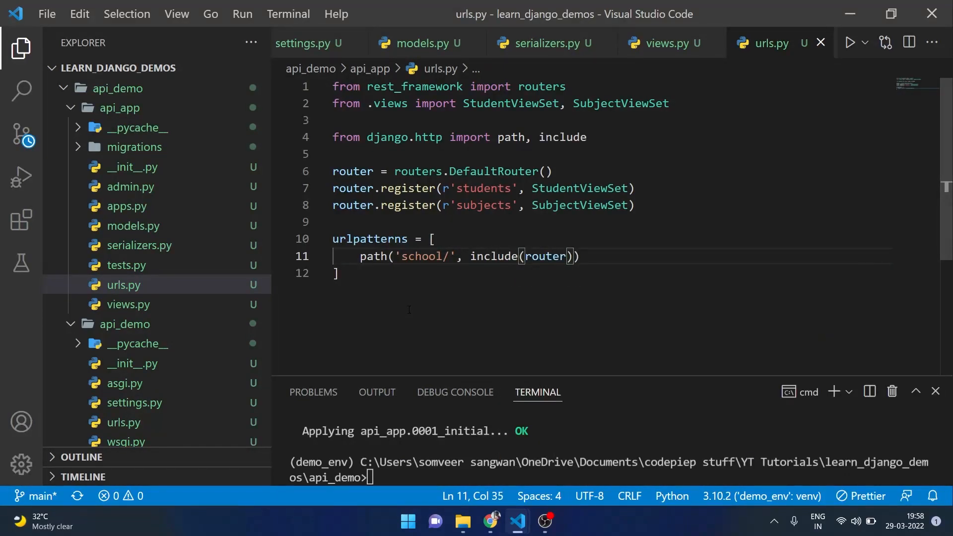
pyautogui.write('.urls')
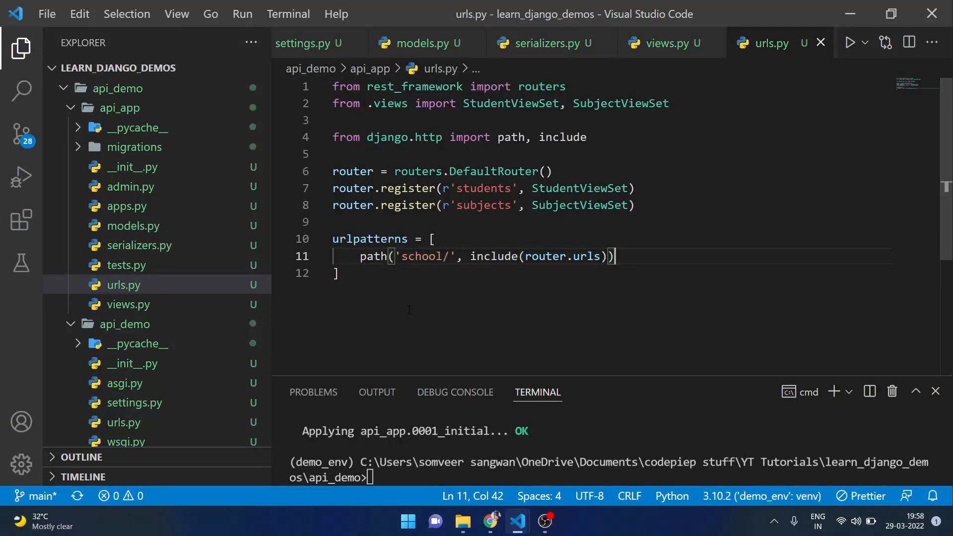
# Step: Enter python manage.py runserver in the terminal to start the development server
pyautogui.write('python manage.py runserver')
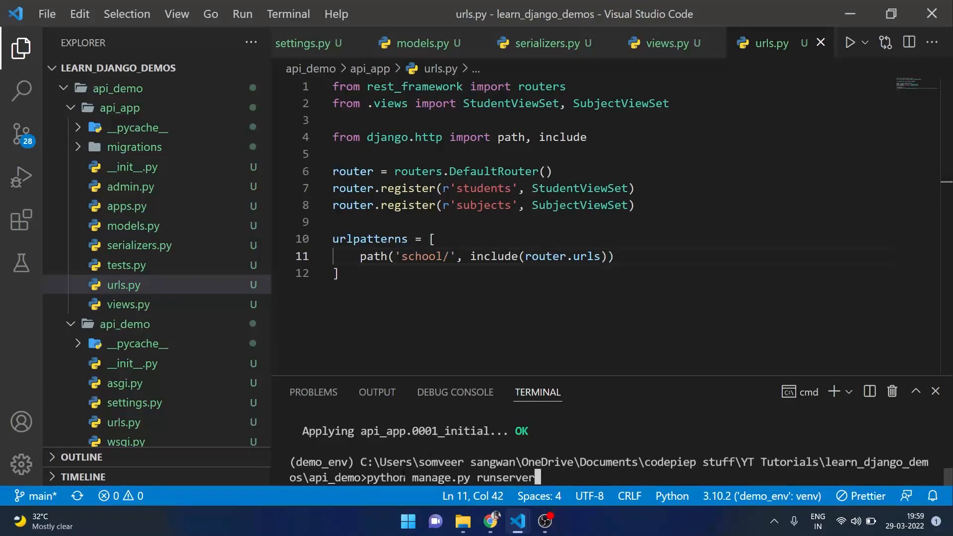
pyautogui.click(491, 522)
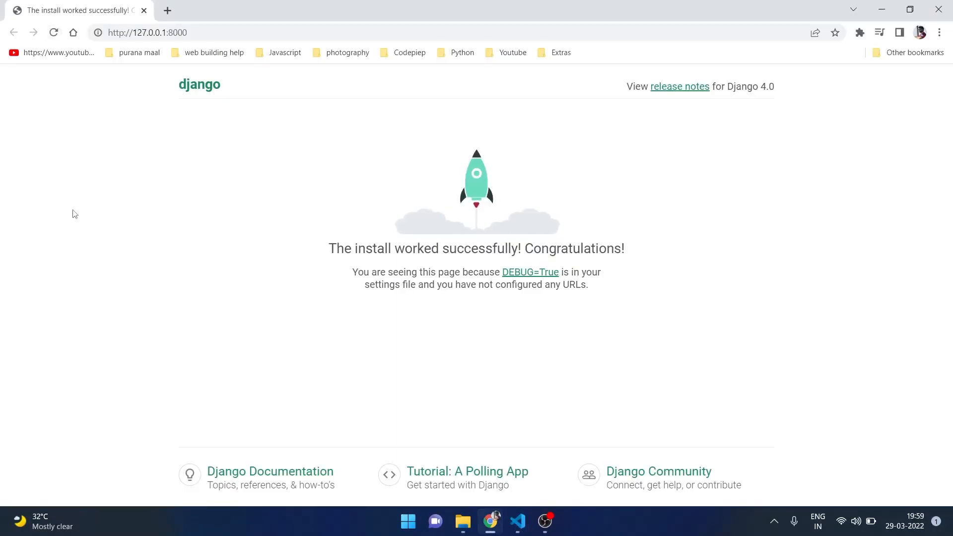
pyautogui.click(146, 32)
pyautogui.write('/school')
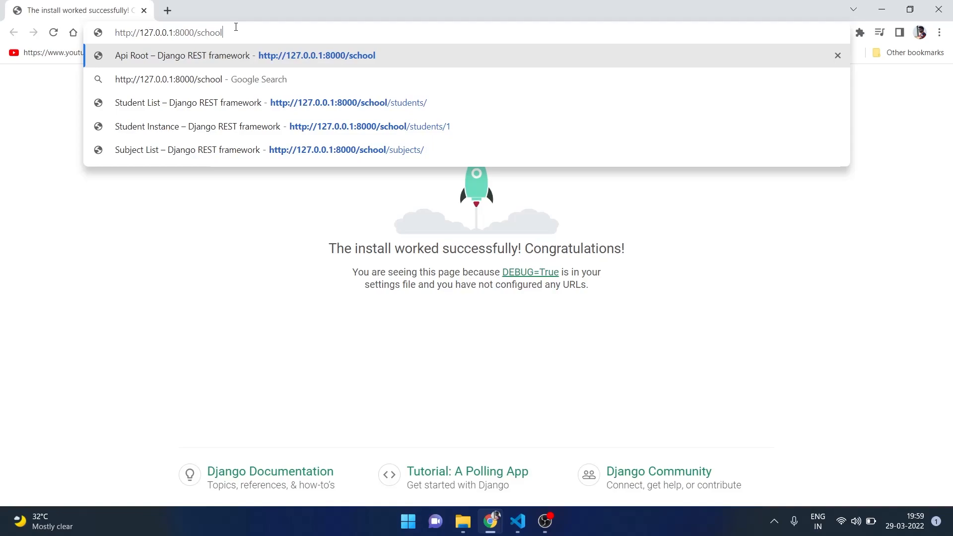
pyautogui.write('/students/')
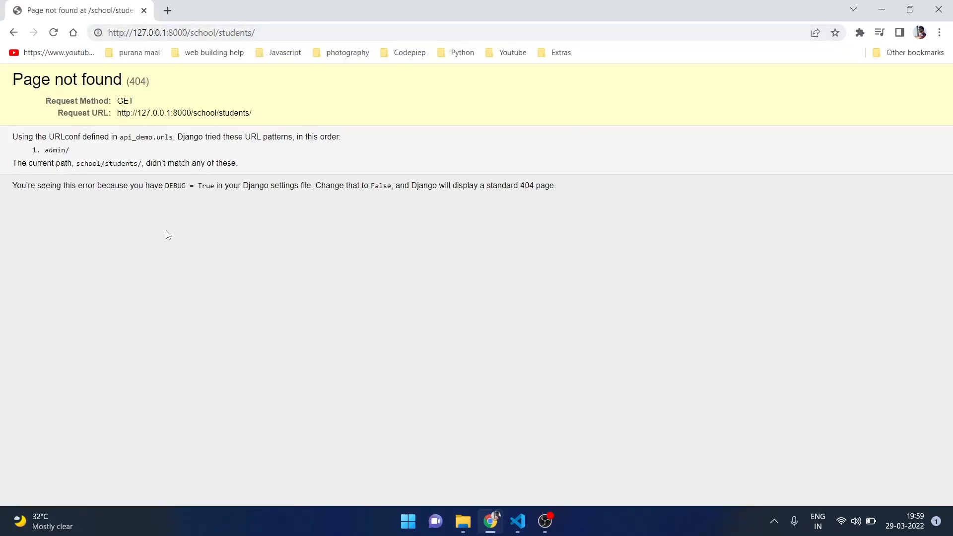
pyautogui.moveTo(71, 159)
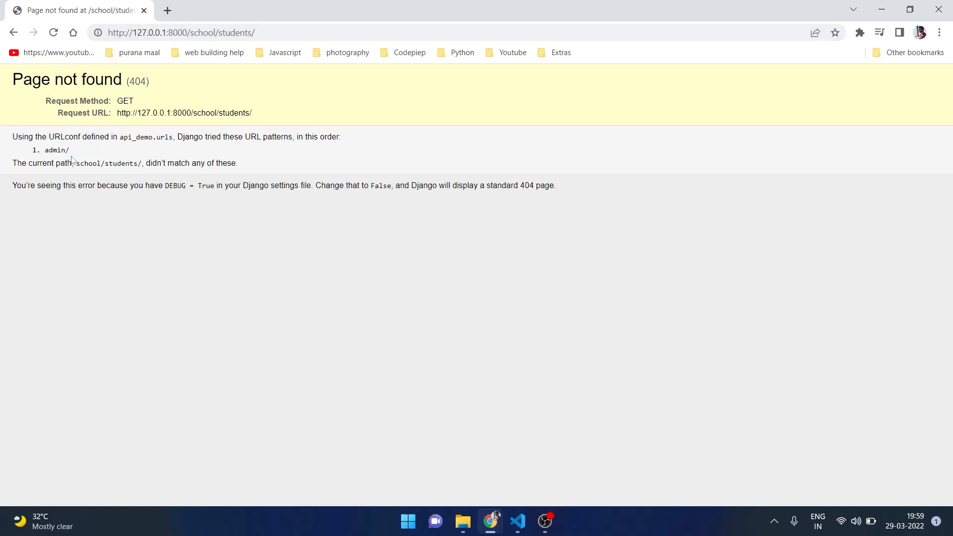
pyautogui.moveTo(108, 150)
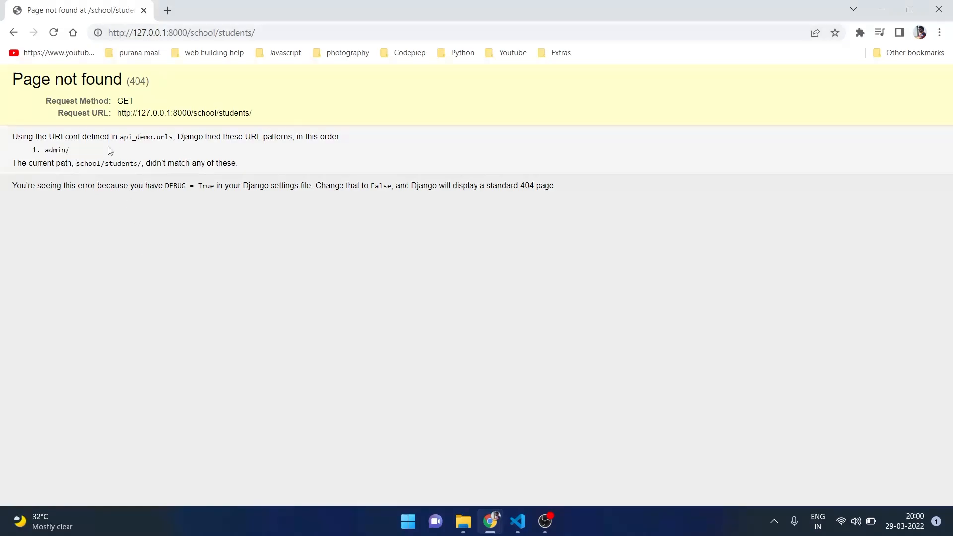
pyautogui.moveTo(83, 159)
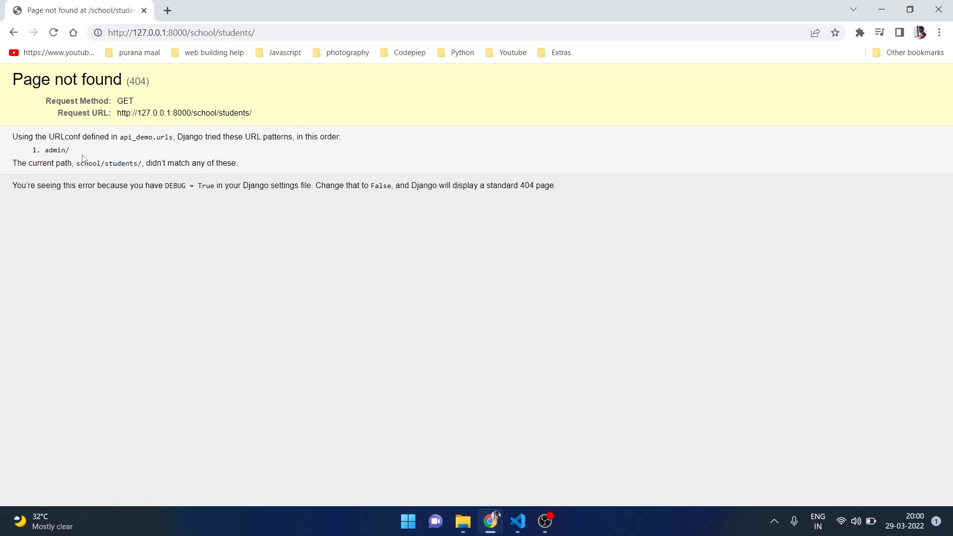
pyautogui.moveTo(286, 163)
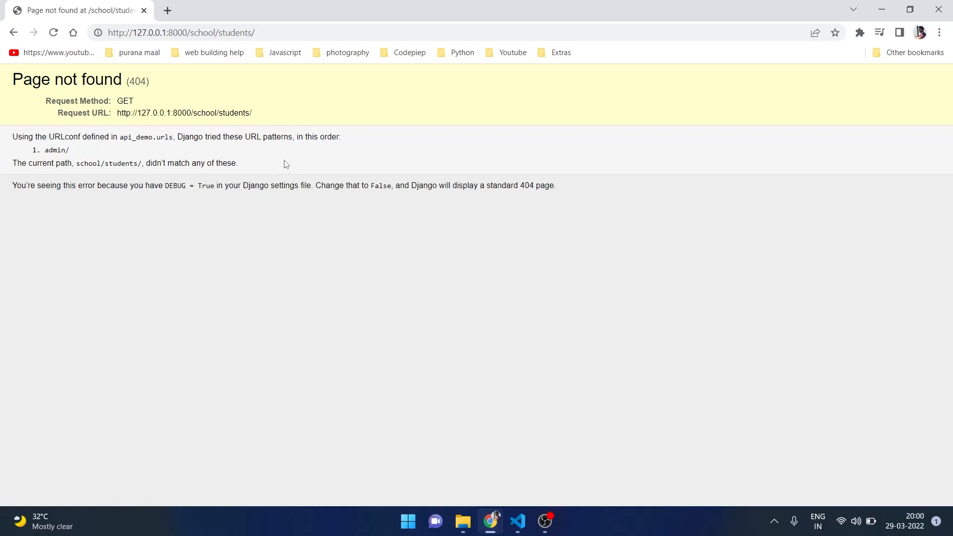
pyautogui.moveTo(158, 251)
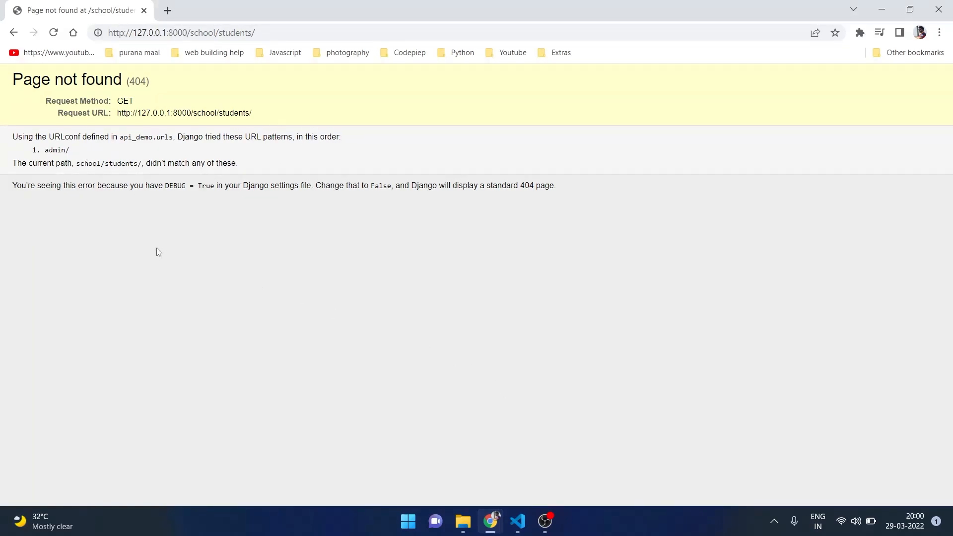
pyautogui.click(517, 521)
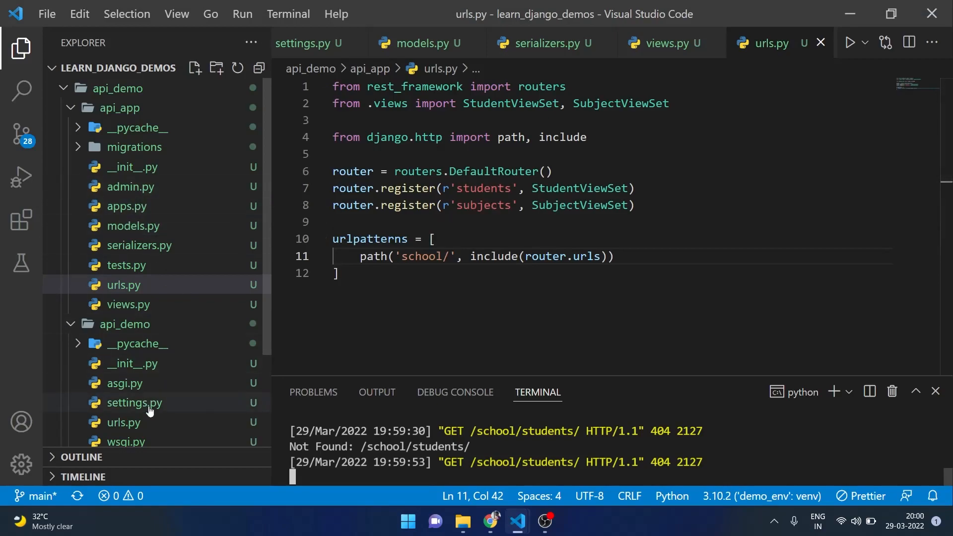
pyautogui.moveTo(125, 324)
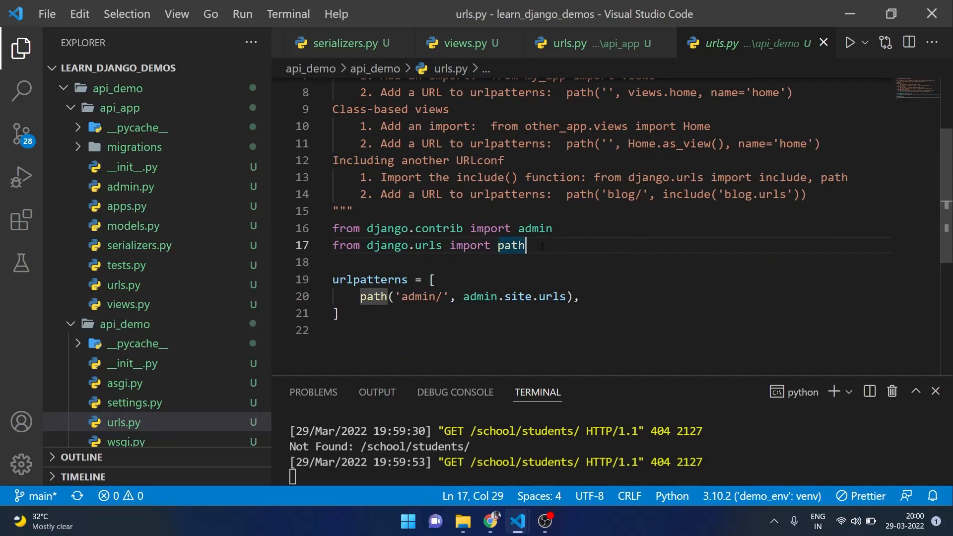
# Step: Import include in api_demo/urls.py and add path('', include('api_app.urls')) to urlpatterns
pyautogui.write(', include')
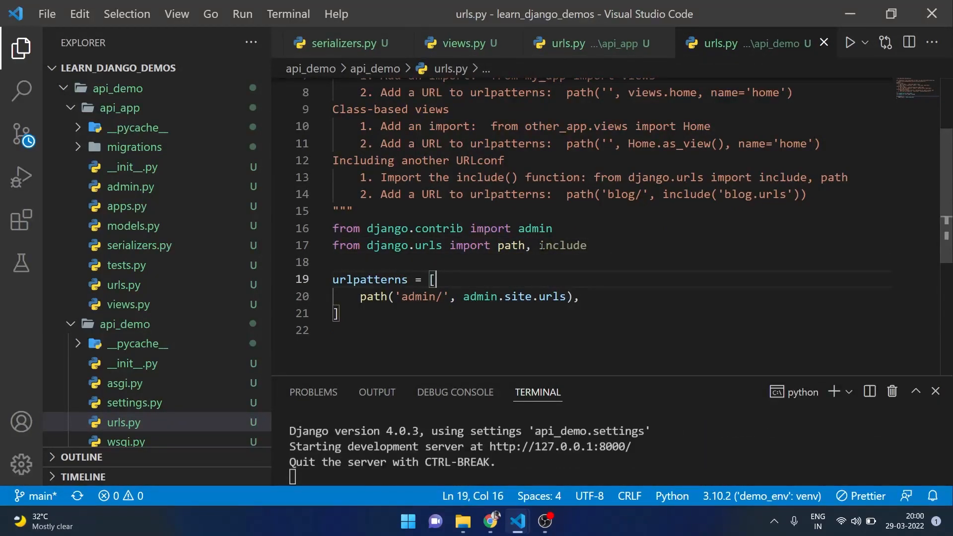
pyautogui.write('oath()')
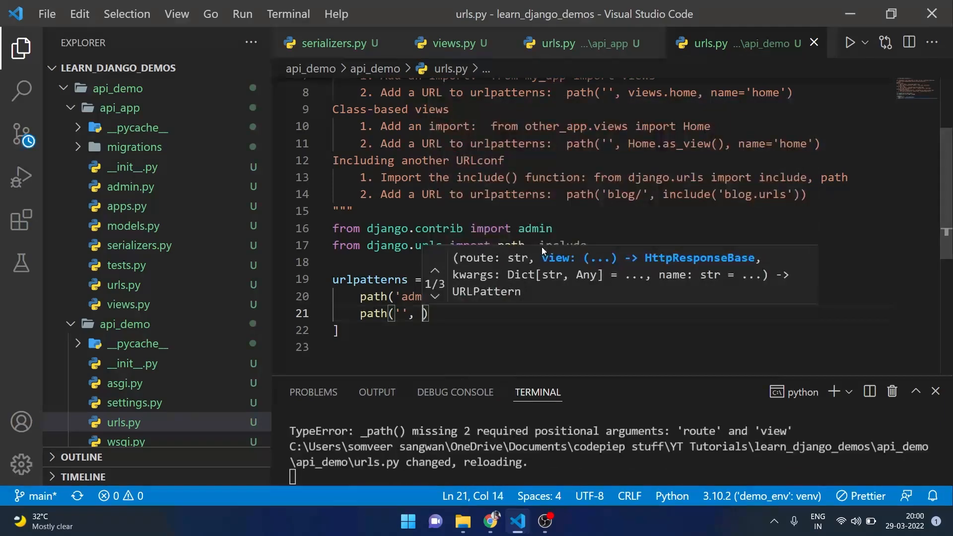
pyautogui.write("include('api'")
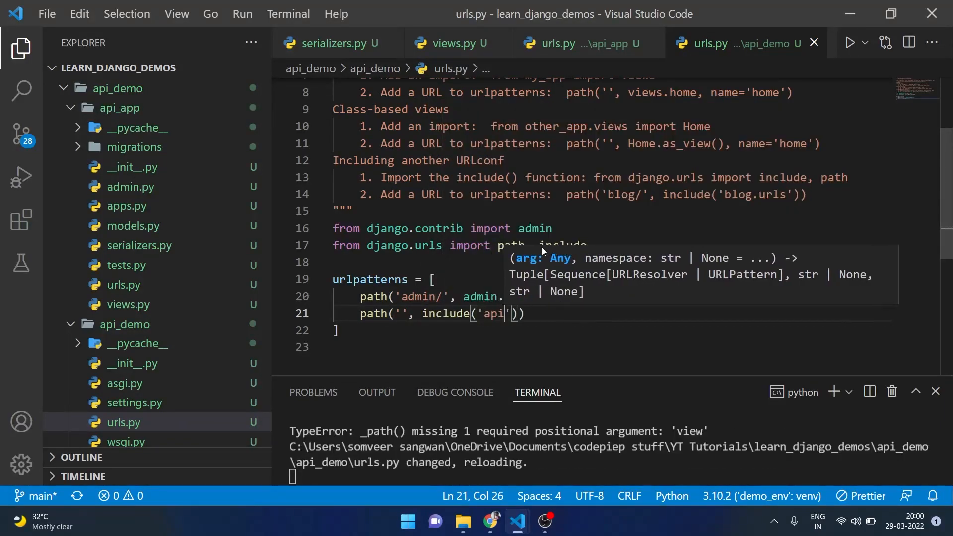
pyautogui.write('_')
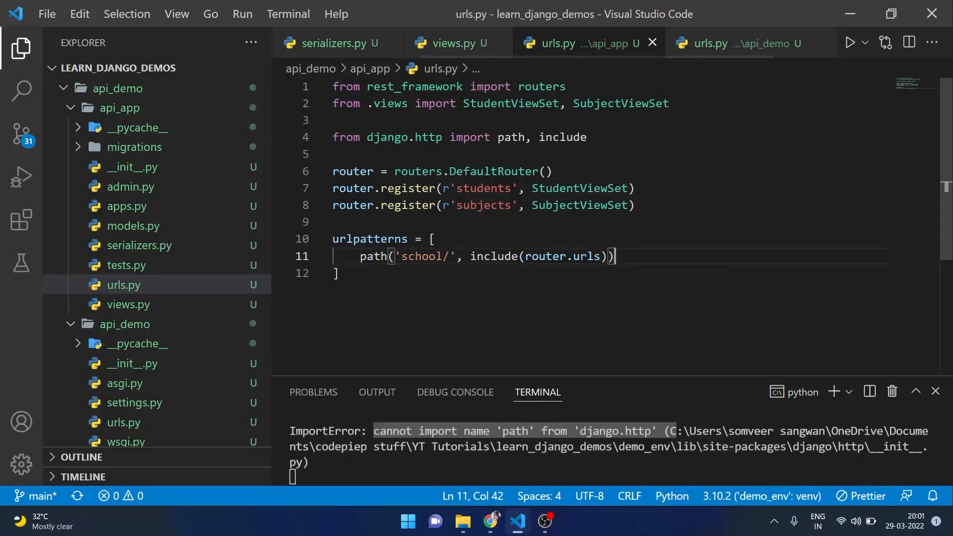
# Step: Import path and include from django.urls in api_app/urls.py, then go back to Chrome
pyautogui.write('urls')
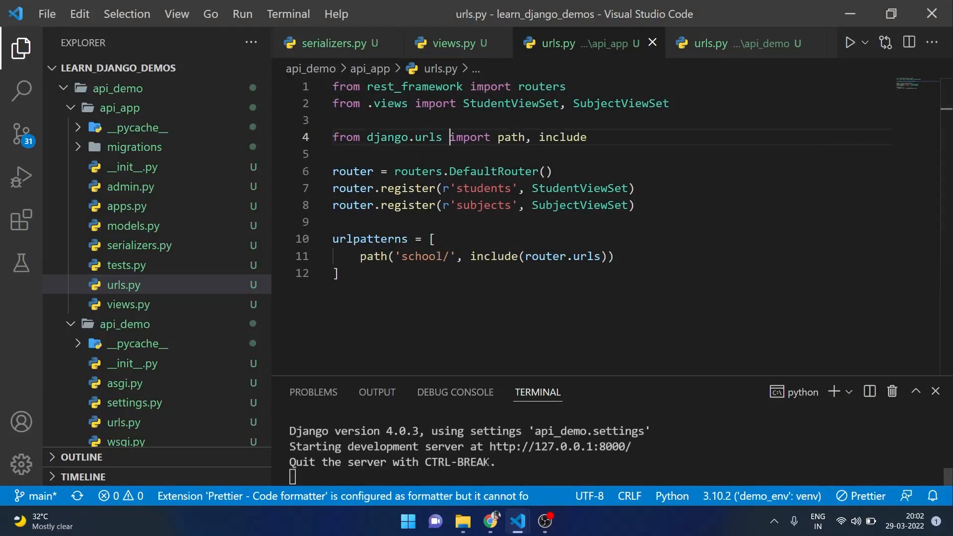
pyautogui.click(489, 521)
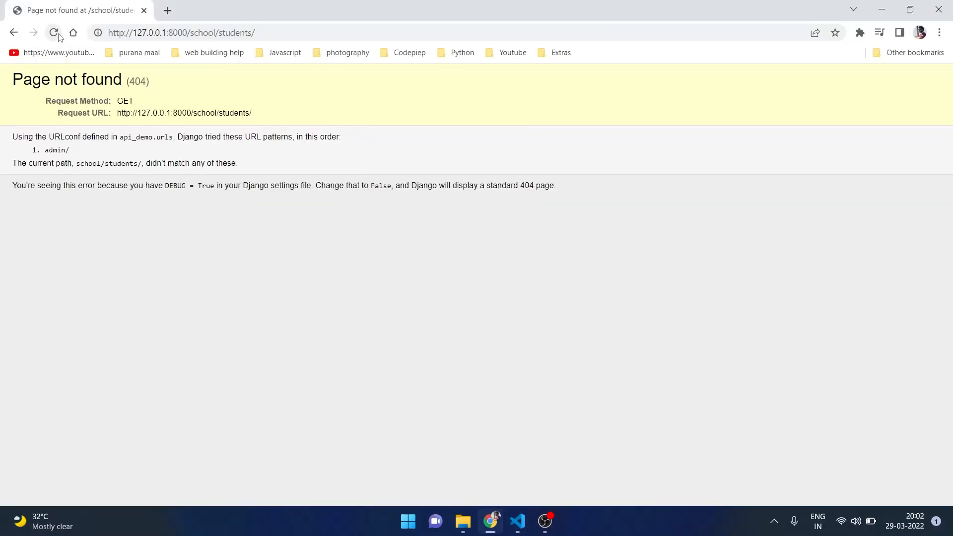
# Step: Reload the Student List and POST student 1 (hyd) and student 2 (standard 10, gujrat)
pyautogui.click(53, 32)
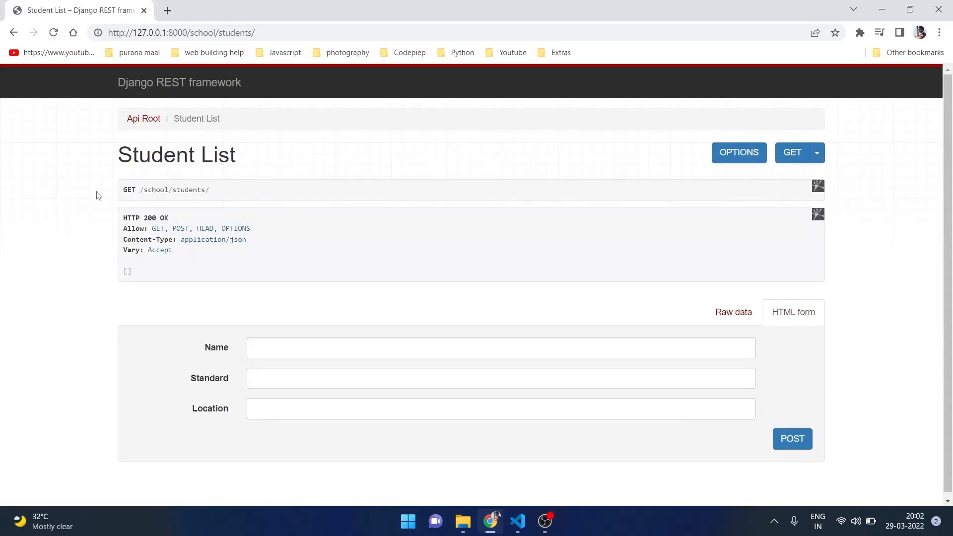
pyautogui.moveTo(132, 229)
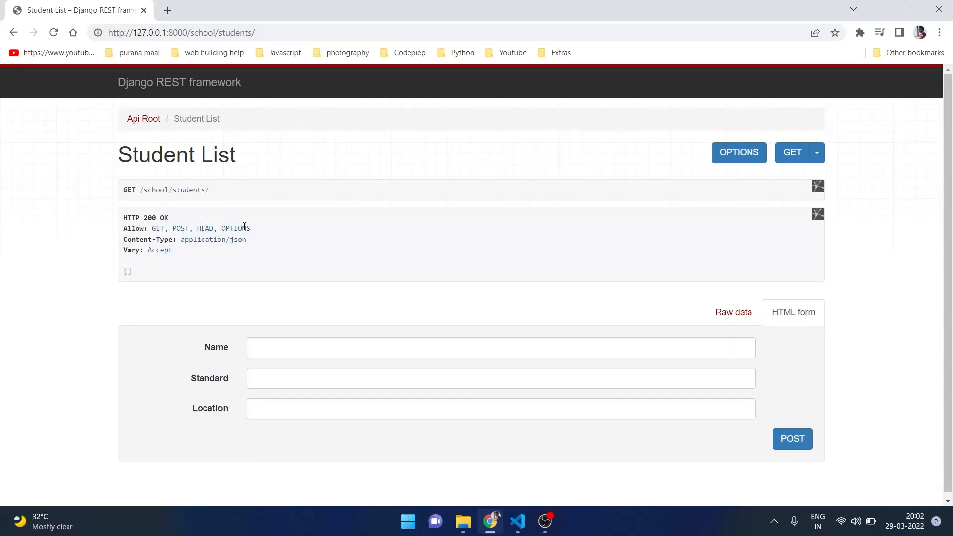
pyautogui.write('s')
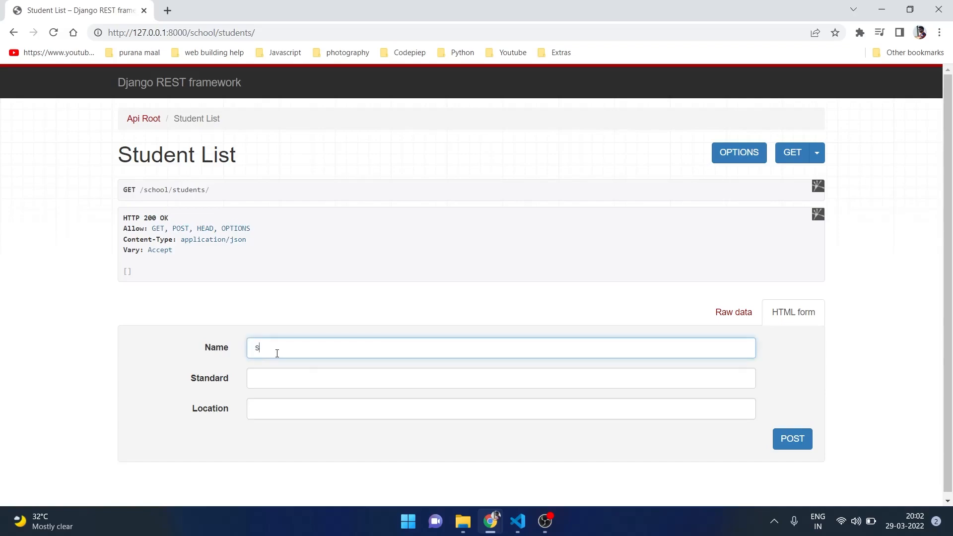
pyautogui.write('tudent 1')
pyautogui.click(500, 378)
pyautogui.write('7')
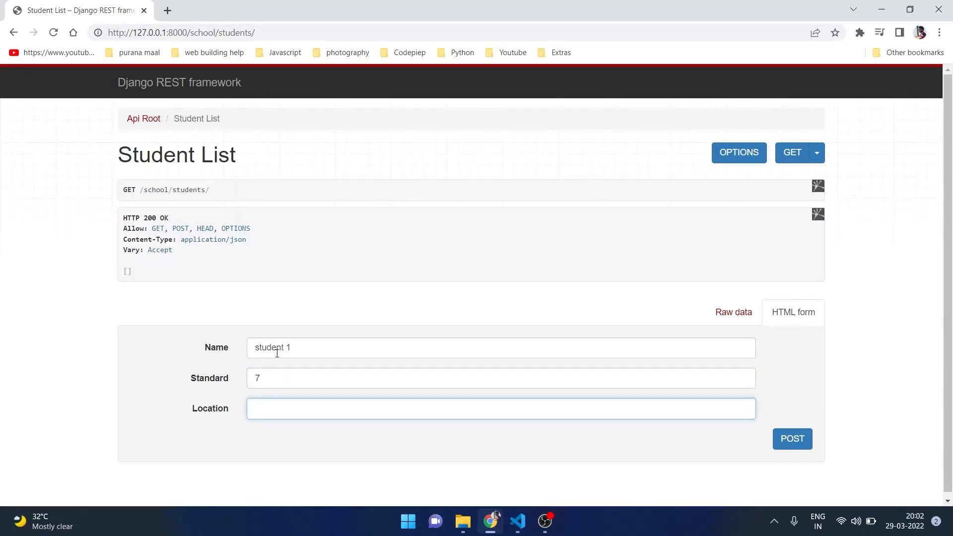
pyautogui.click(793, 438)
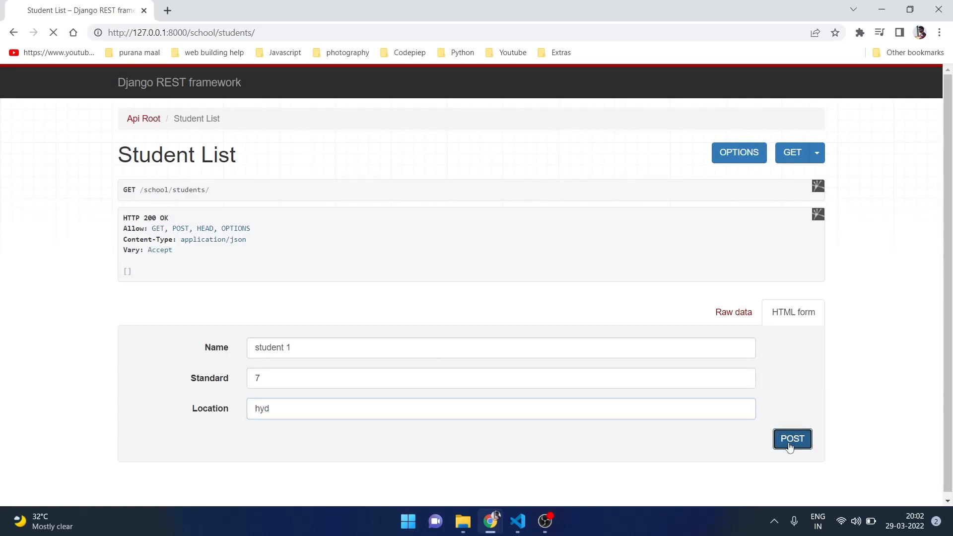
pyautogui.click(793, 438)
pyautogui.write('2')
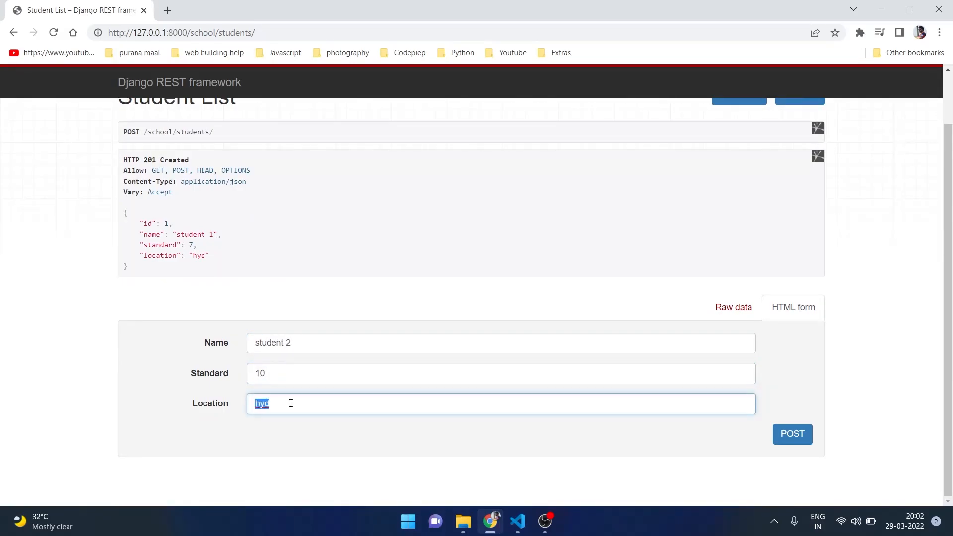
pyautogui.click(792, 434)
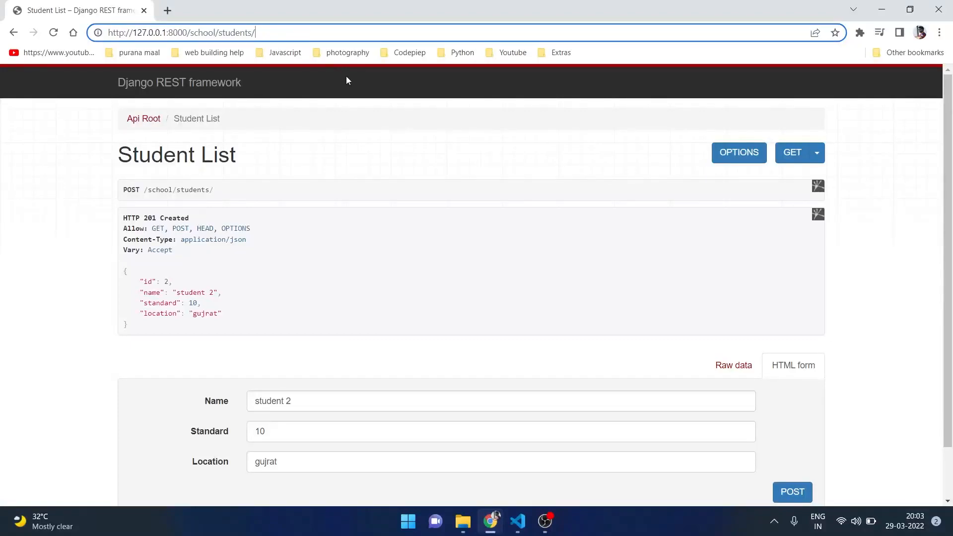
# Step: GET /school/students/ to list both students, then view /school/students/1/ and its PUT form
pyautogui.click(791, 153)
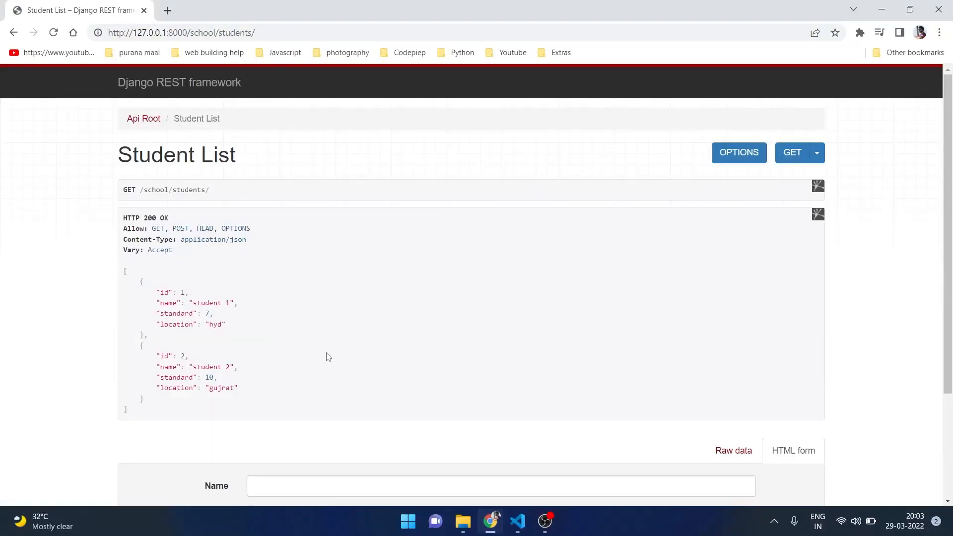
pyautogui.click(180, 32)
pyautogui.write('1/')
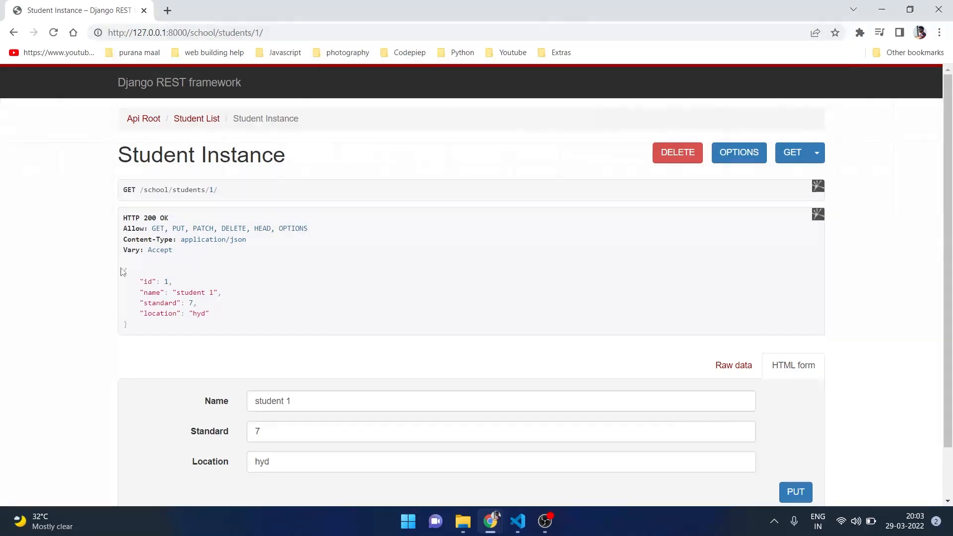
pyautogui.moveTo(286, 284)
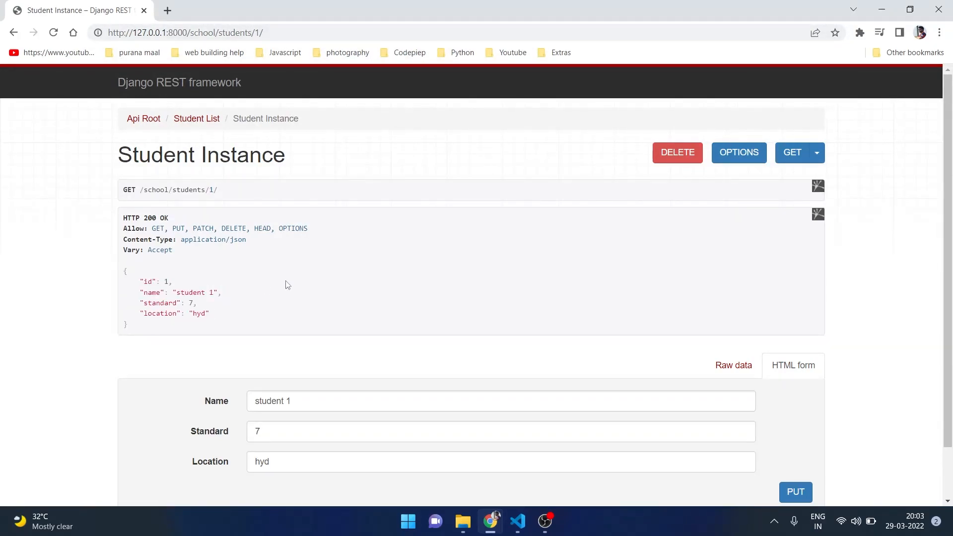
pyautogui.moveTo(677, 153)
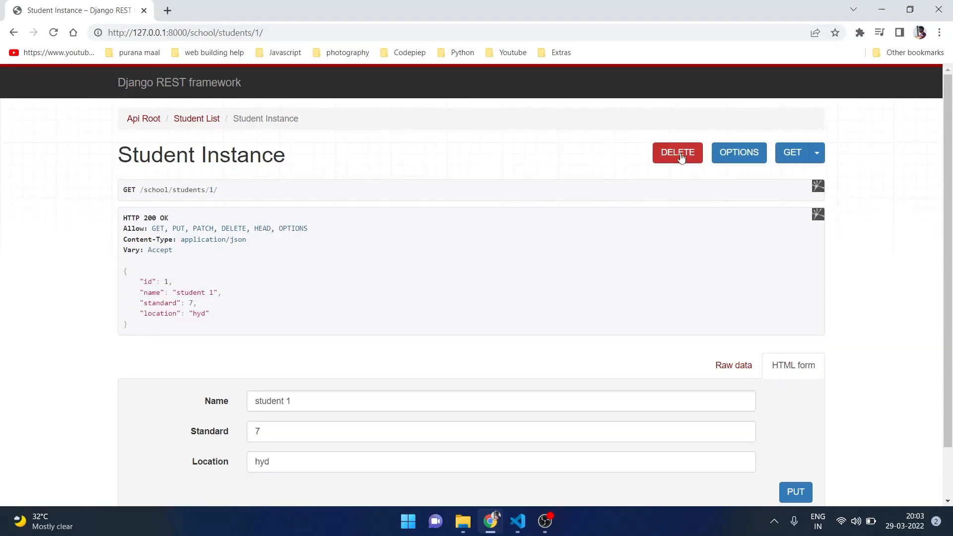
pyautogui.scroll(-3)
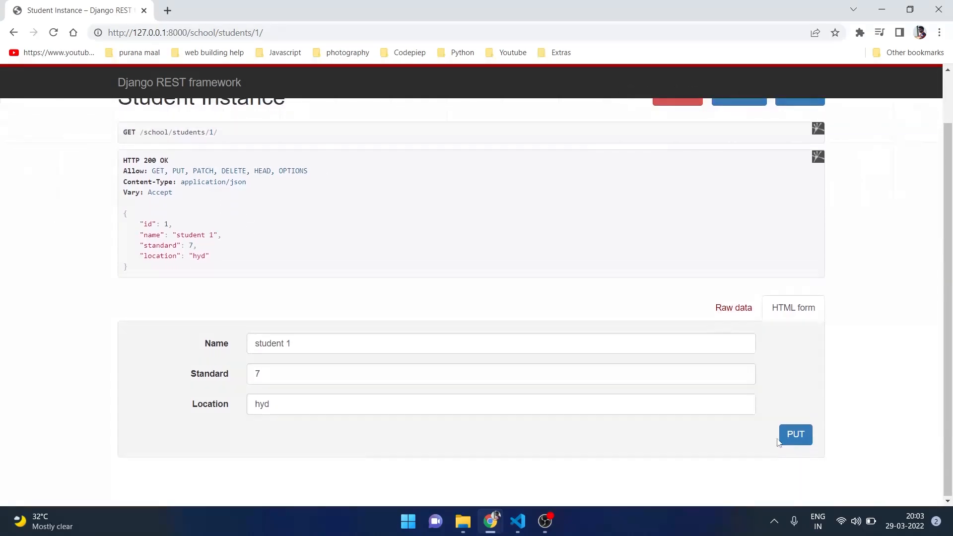
pyautogui.moveTo(795, 433)
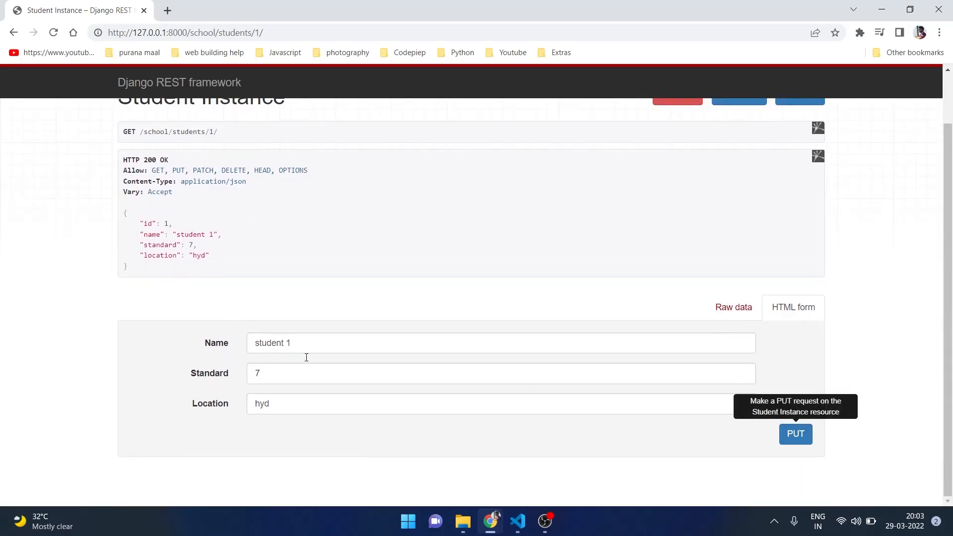
pyautogui.scroll(3)
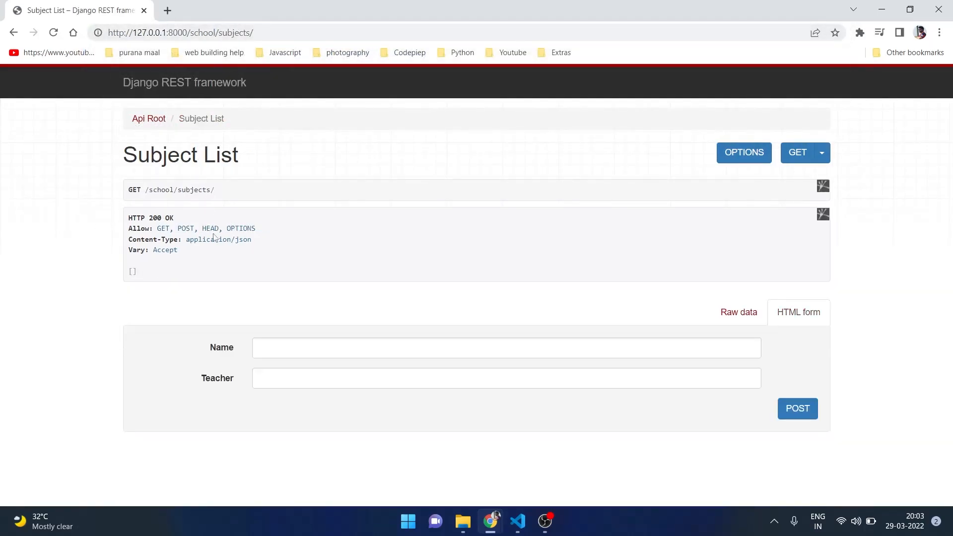
# Step: POST a subject with Name mathematics and Teacher john on /school/subjects/
pyautogui.write('mathem')
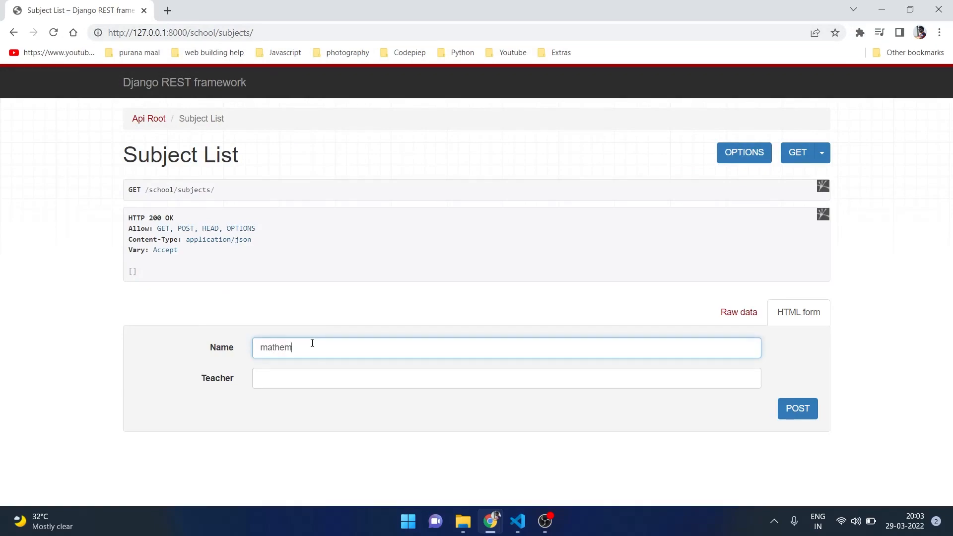
pyautogui.write('atics')
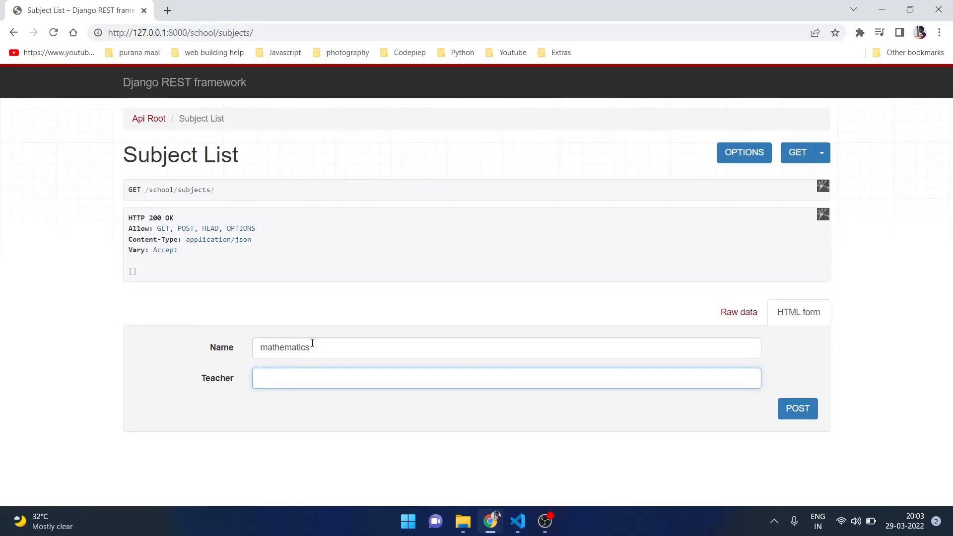
pyautogui.write('john')
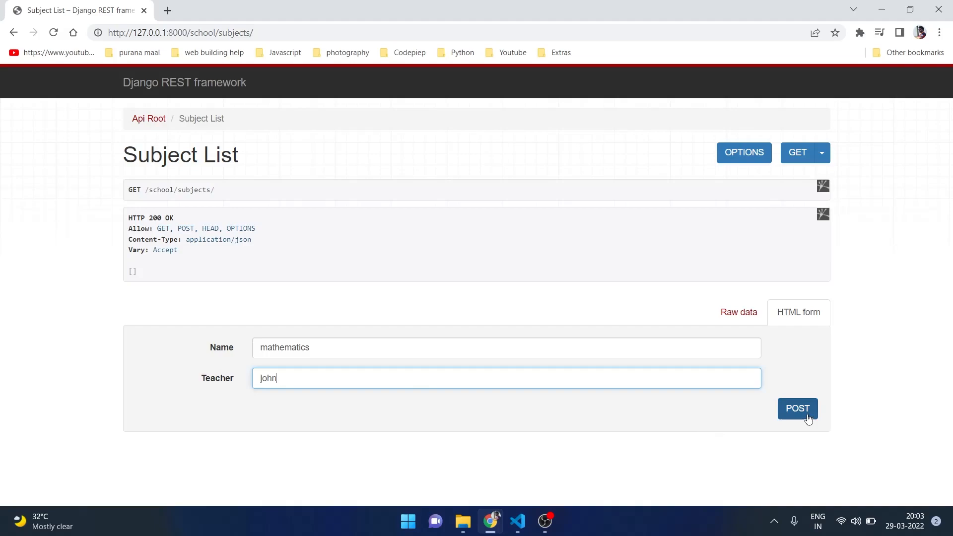
pyautogui.click(797, 409)
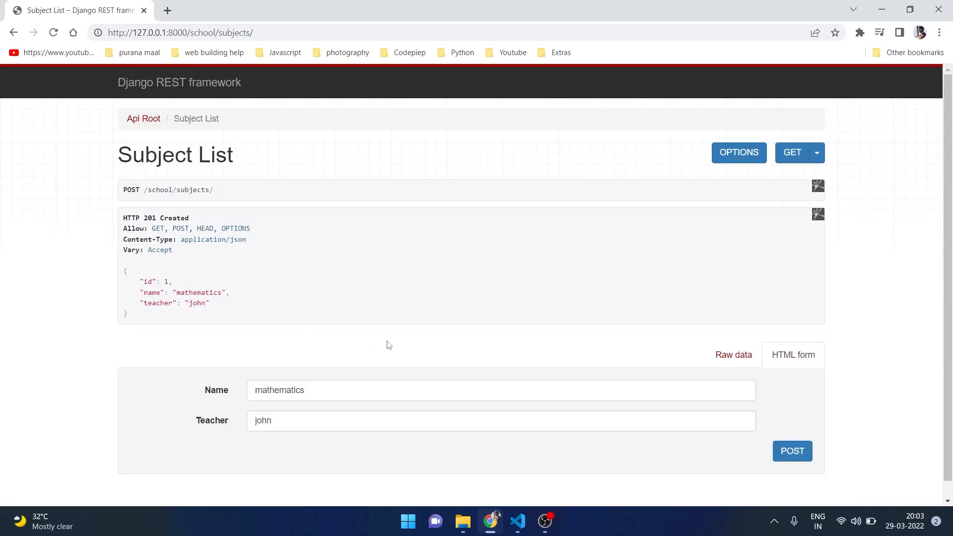
pyautogui.moveTo(374, 330)
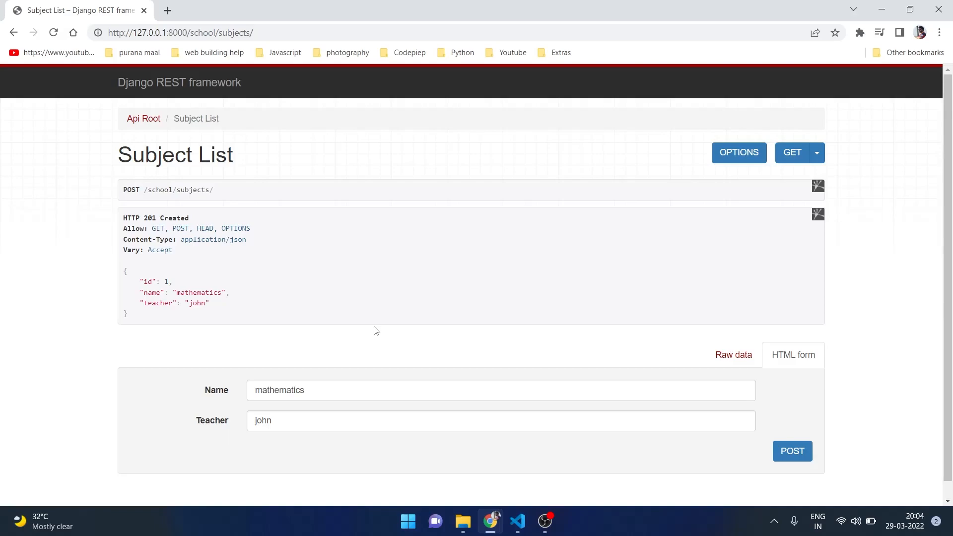
pyautogui.moveTo(289, 291)
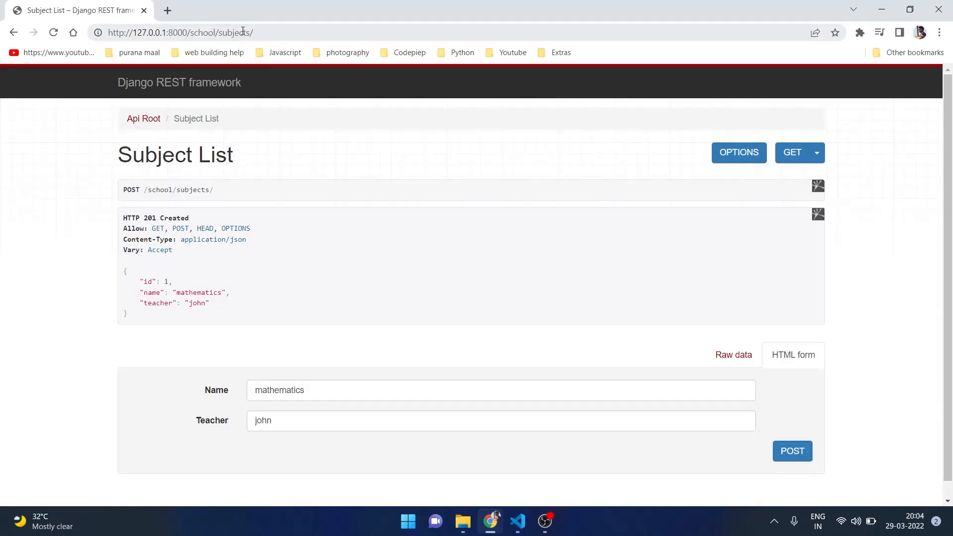
pyautogui.moveTo(315, 283)
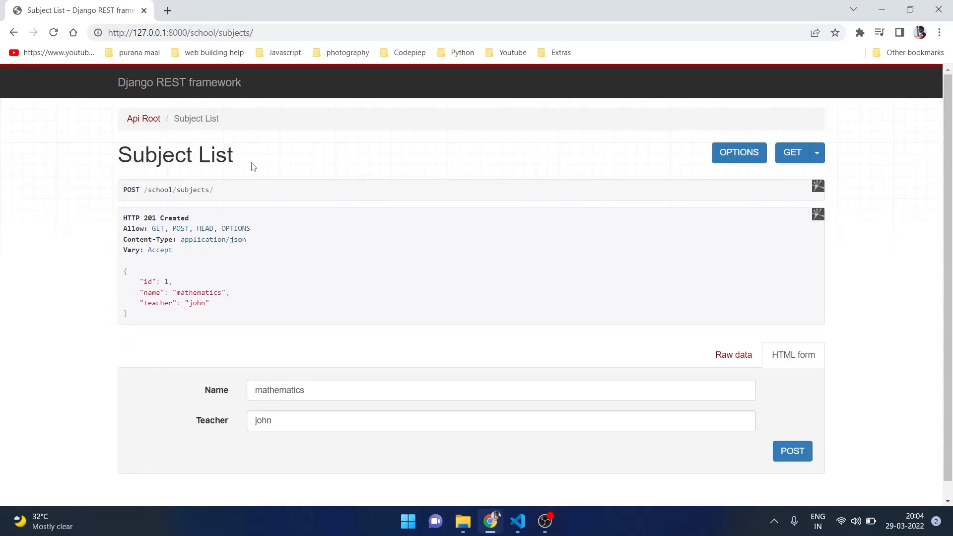
pyautogui.moveTo(306, 148)
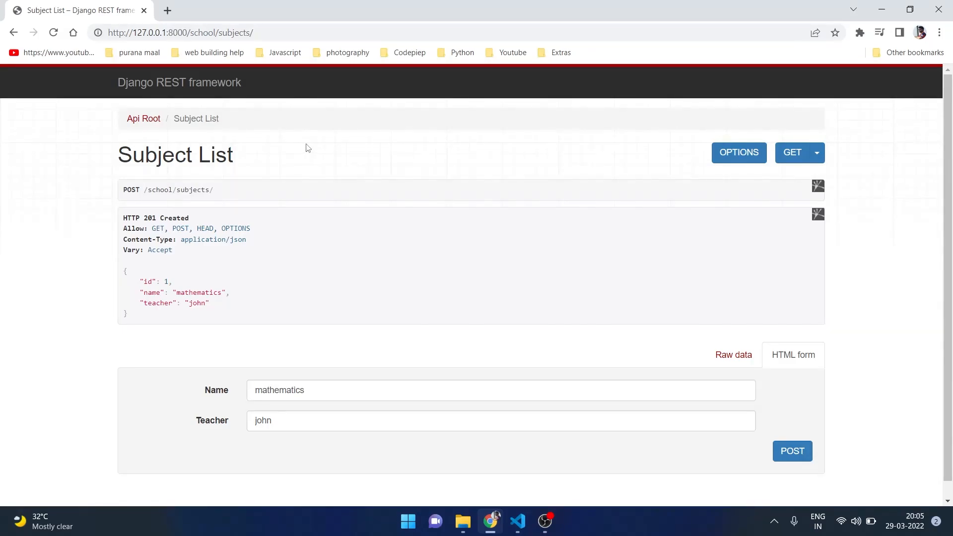
pyautogui.click(179, 32)
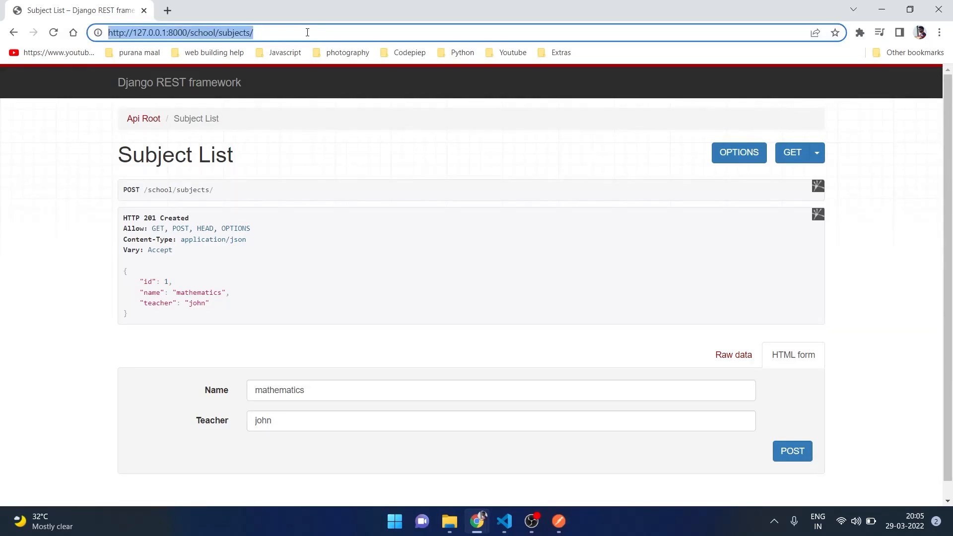
pyautogui.click(557, 521)
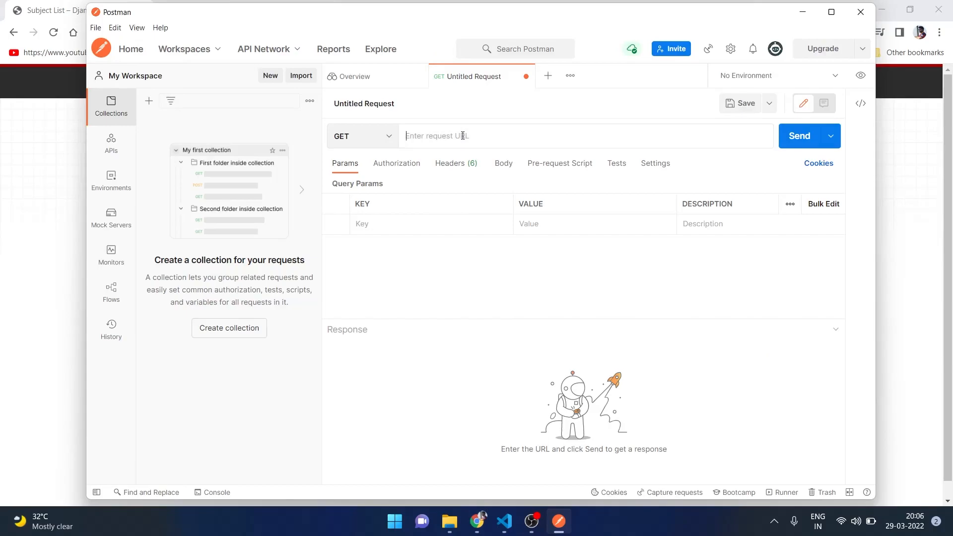
pyautogui.write('http://127.0.0.1:8000/school/subjects/')
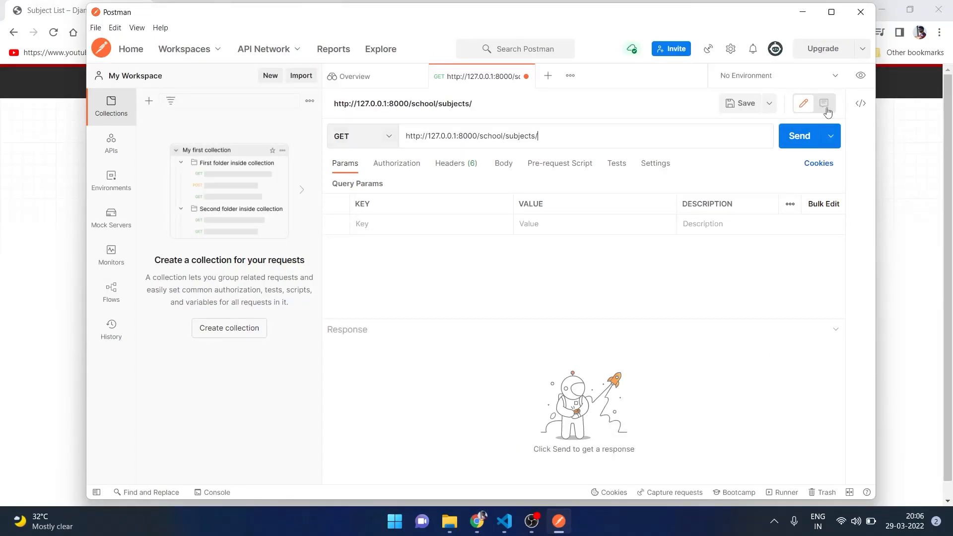
pyautogui.click(798, 136)
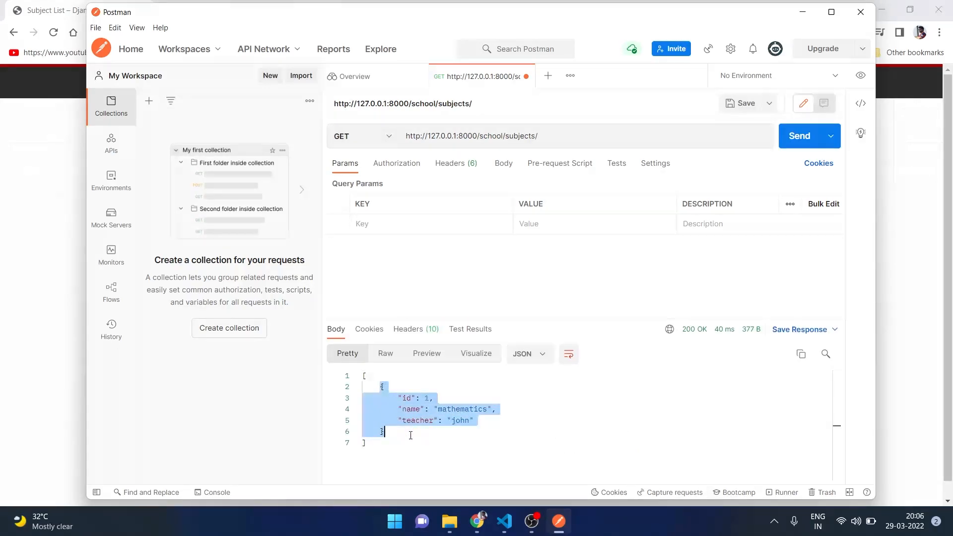
# Step: Change the request to /school/students/ and Send, getting both student records back
pyautogui.doubleClick(521, 136)
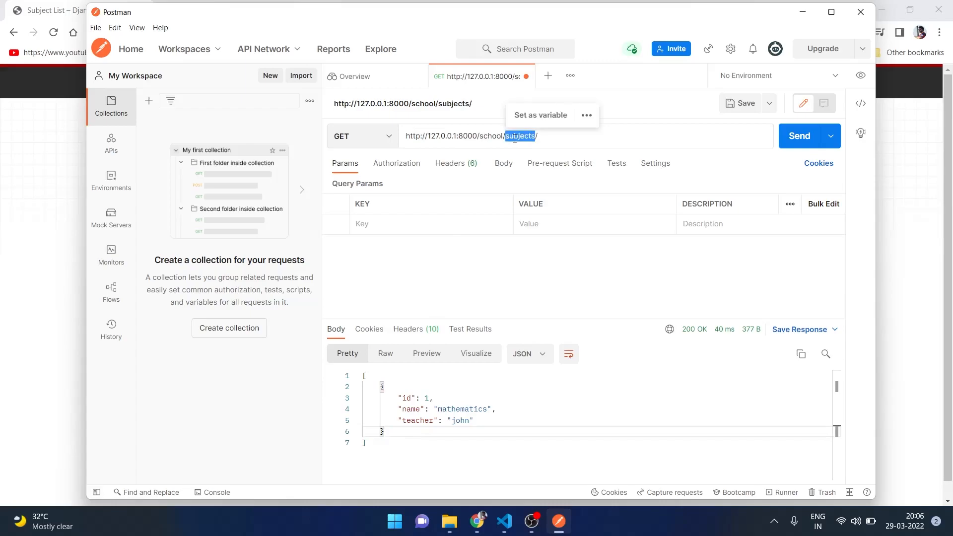
pyautogui.write('students/')
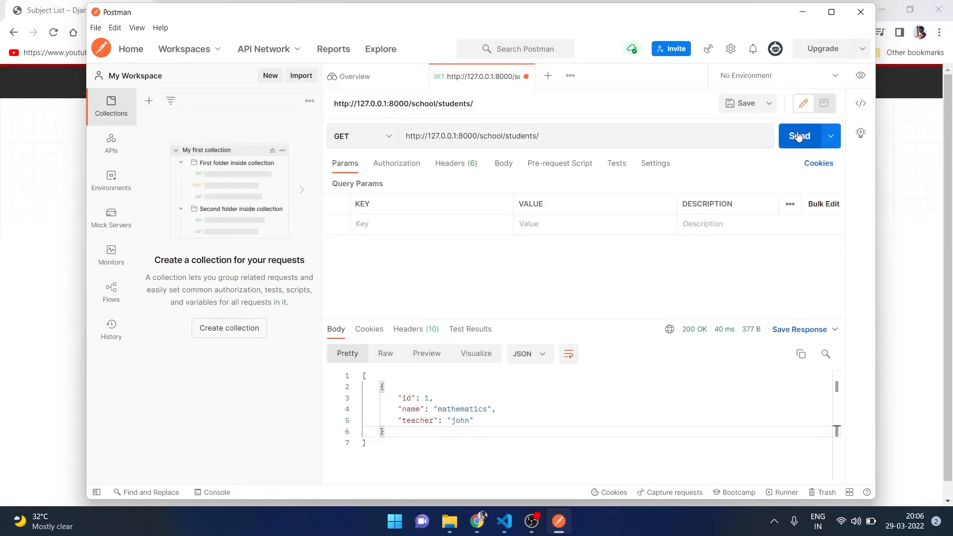
pyautogui.click(798, 136)
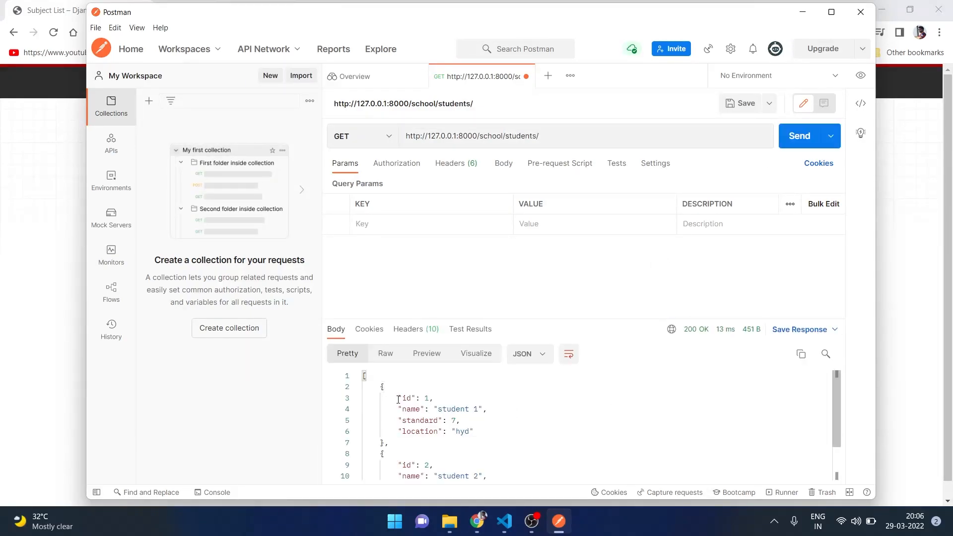
pyautogui.scroll(-3)
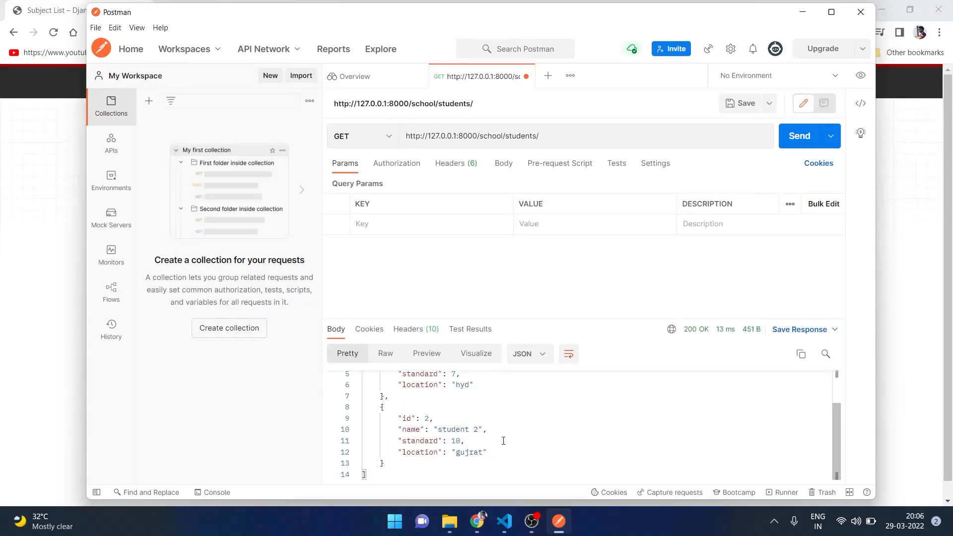
pyautogui.scroll(3)
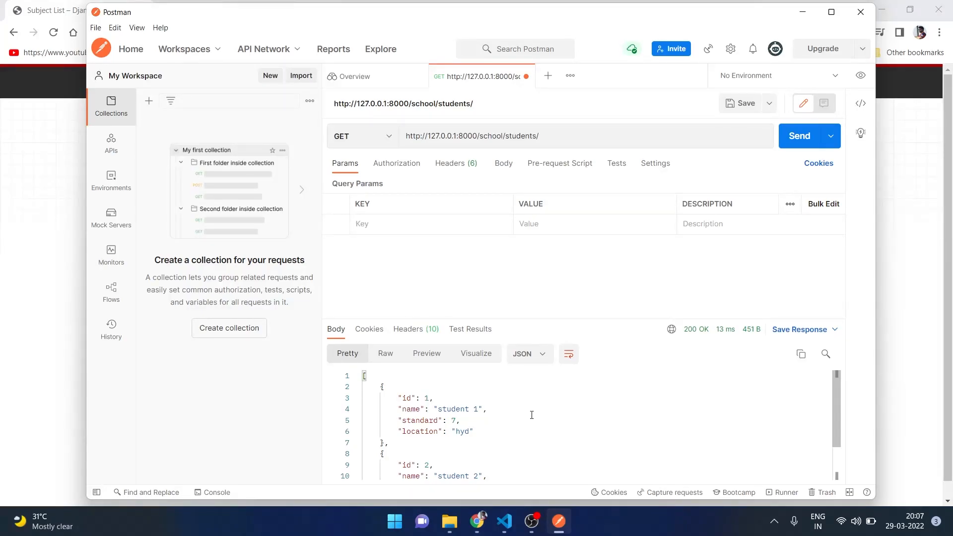
# Step: Switch to the django-rest-framework.org Quickstart tutorial tab
pyautogui.click(477, 522)
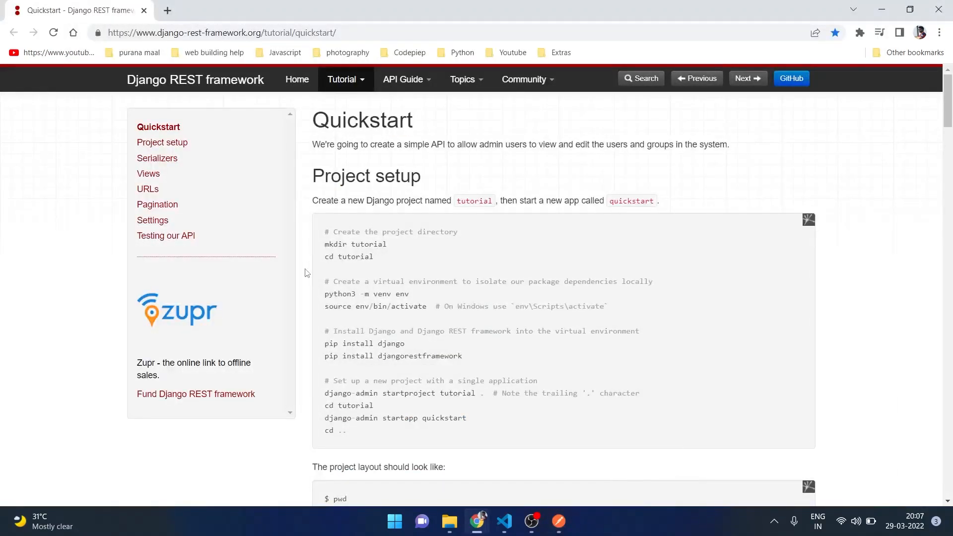
pyautogui.moveTo(301, 272)
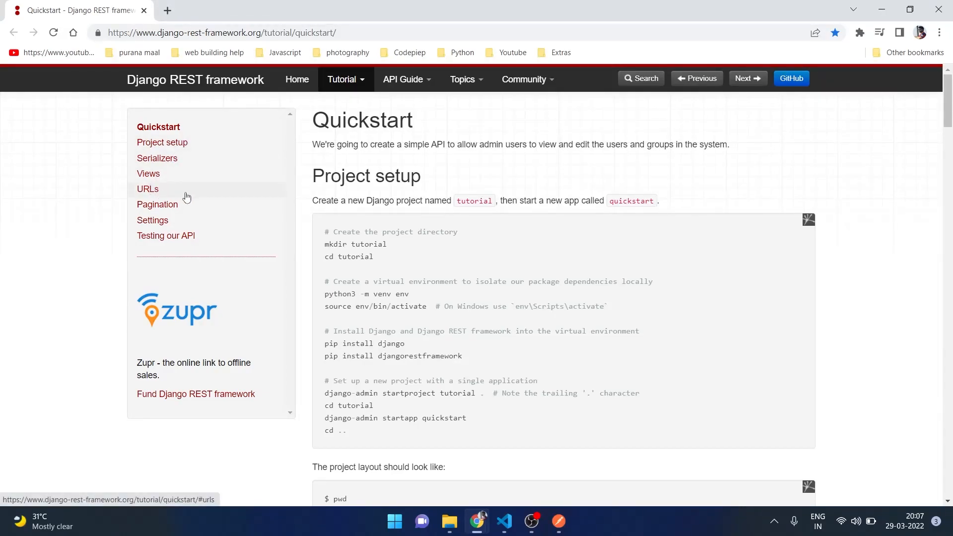
pyautogui.moveTo(305, 230)
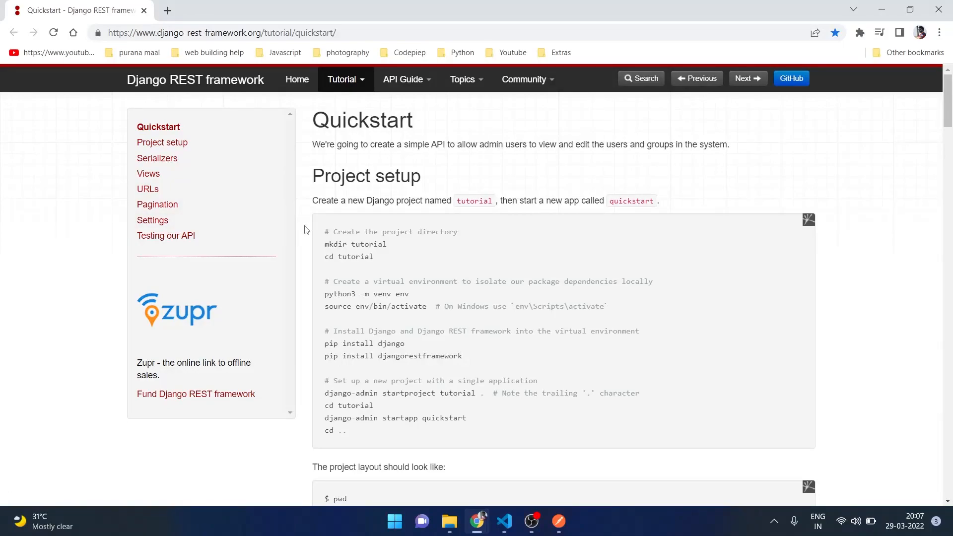
pyautogui.moveTo(304, 208)
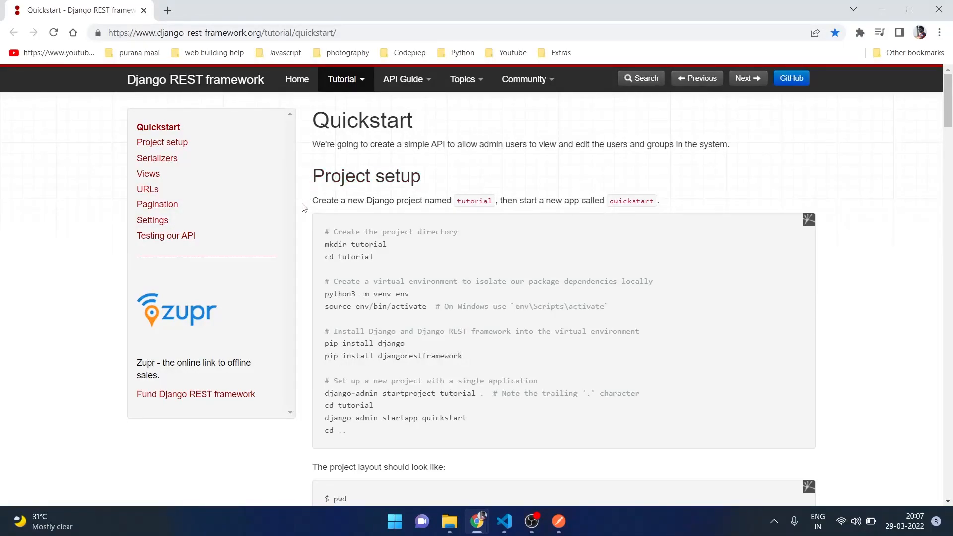